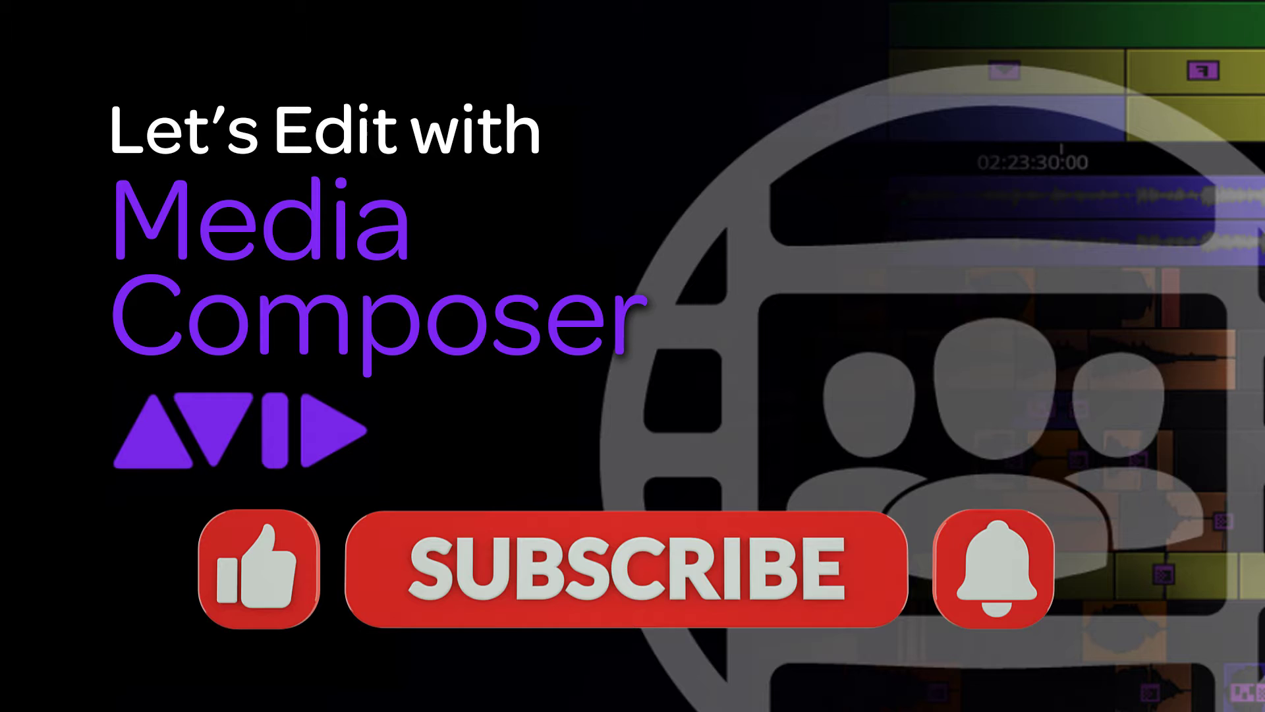
- Launch Media Composer to reach the Select Project window listing Sample Project, Egypt Project and WB 100
{"action": "left_click", "coordinate": [256, 569]}
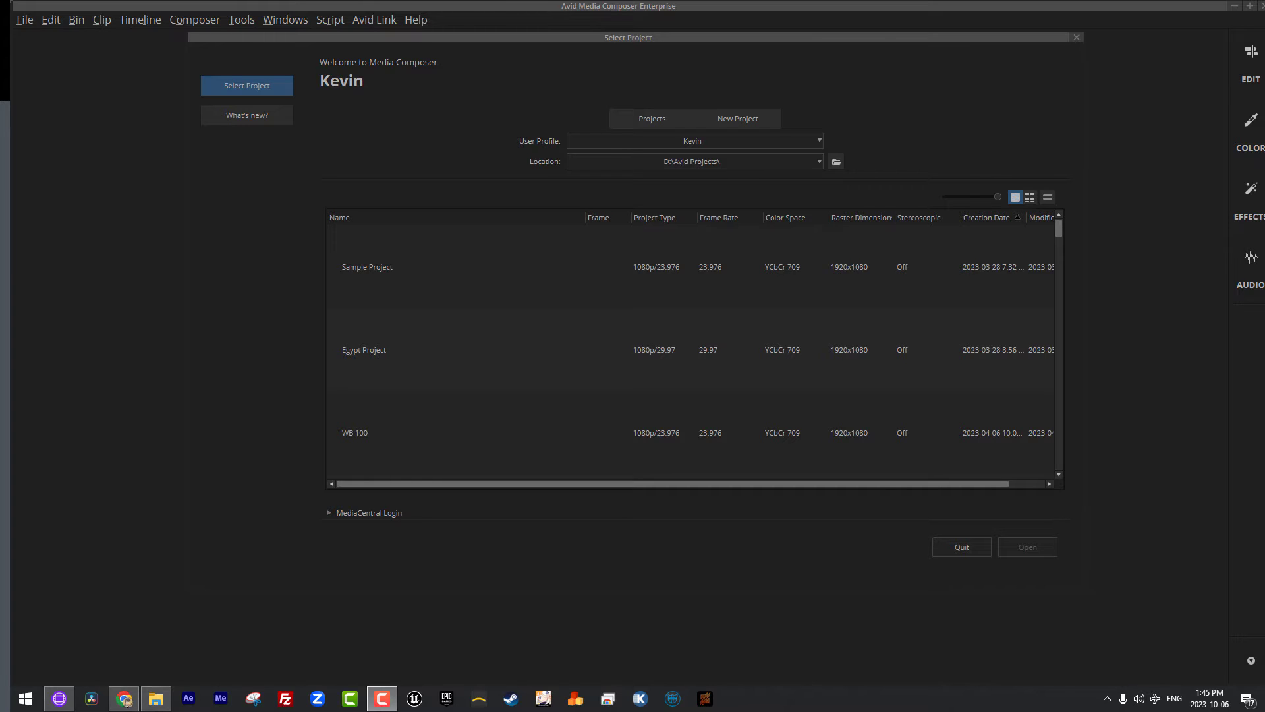
{"action": "mouse_move", "coordinate": [434, 360]}
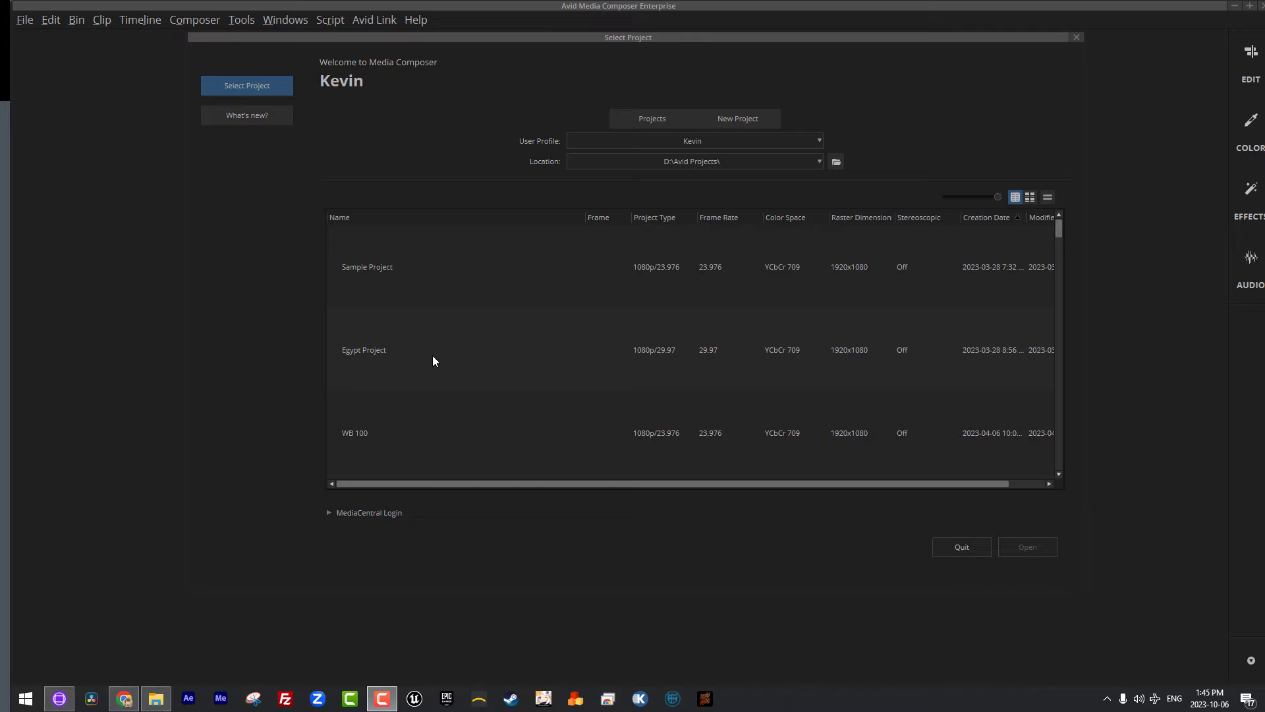
{"action": "left_click", "coordinate": [247, 115]}
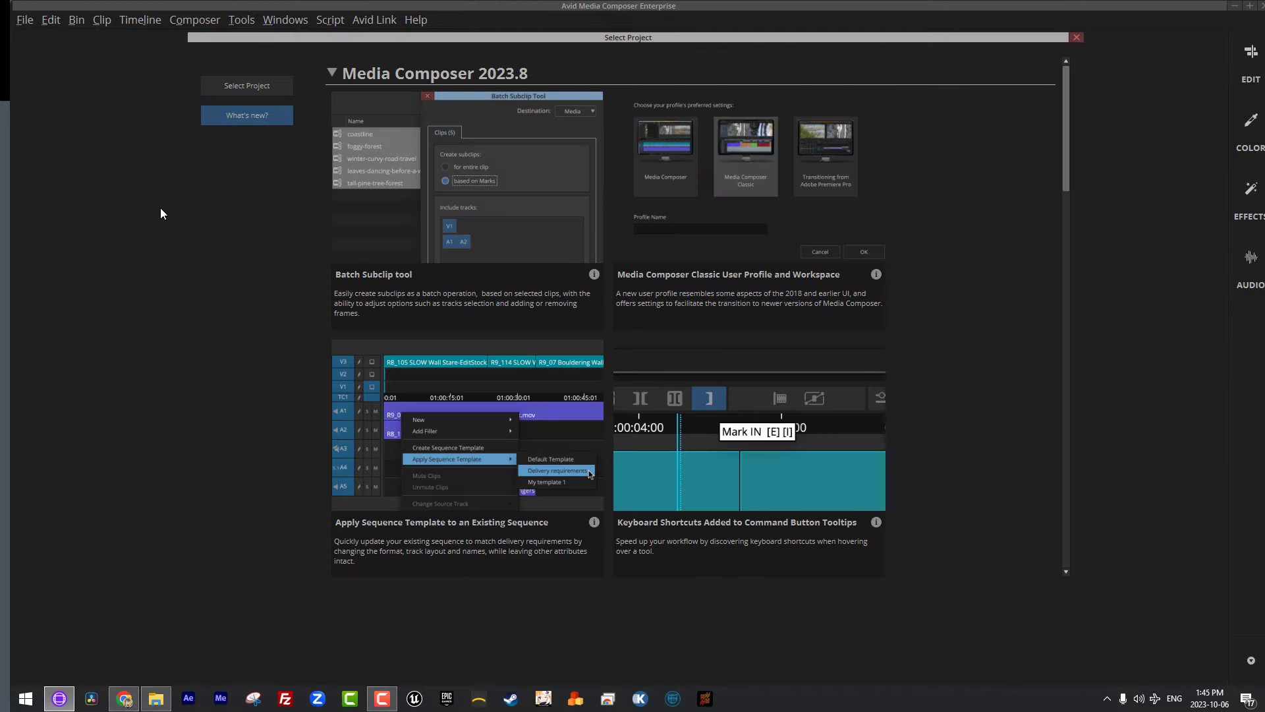
{"action": "mouse_move", "coordinate": [331, 74]}
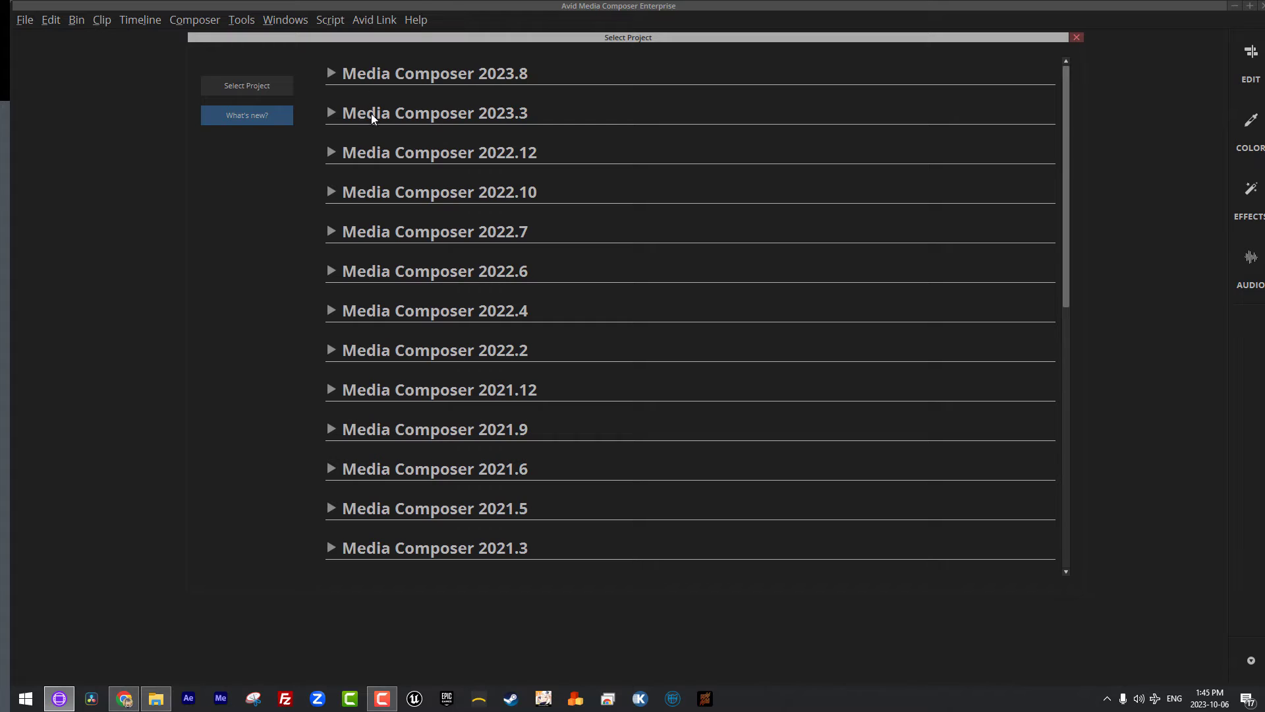
{"action": "mouse_move", "coordinate": [418, 91]}
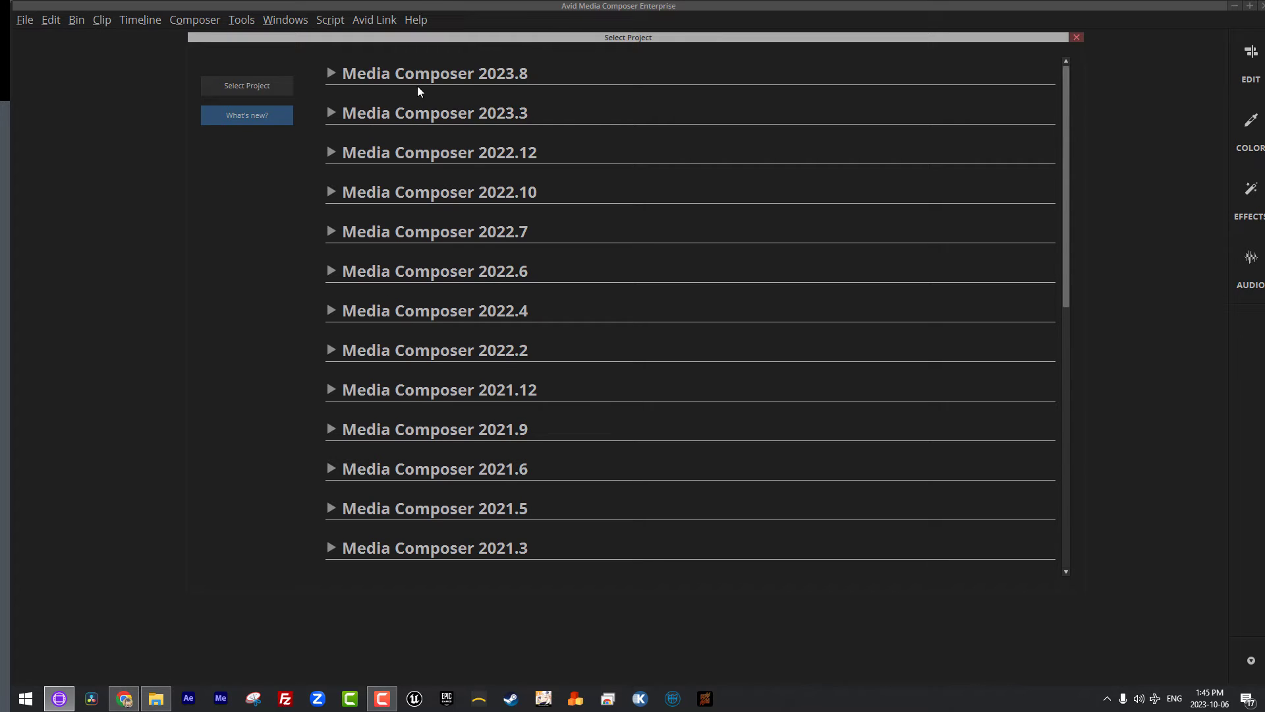
{"action": "scroll", "scroll_direction": "down", "scroll_amount": 3}
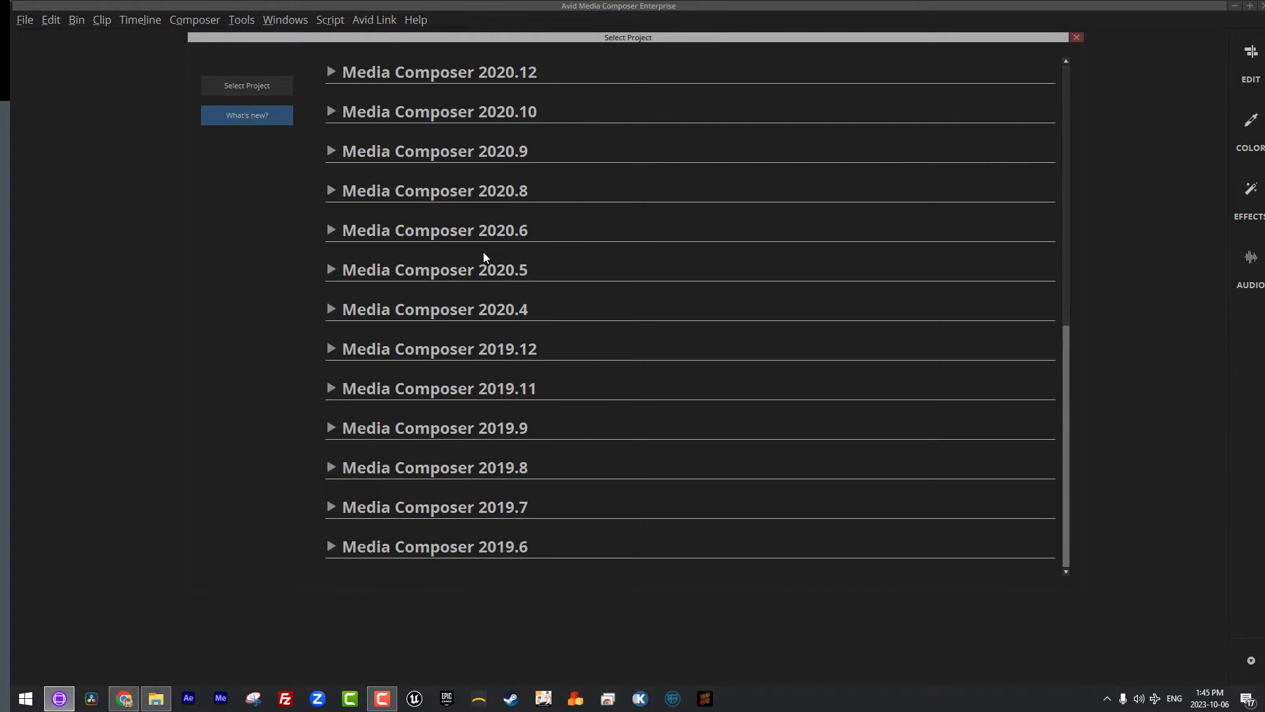
{"action": "scroll", "scroll_direction": "up", "scroll_amount": 3}
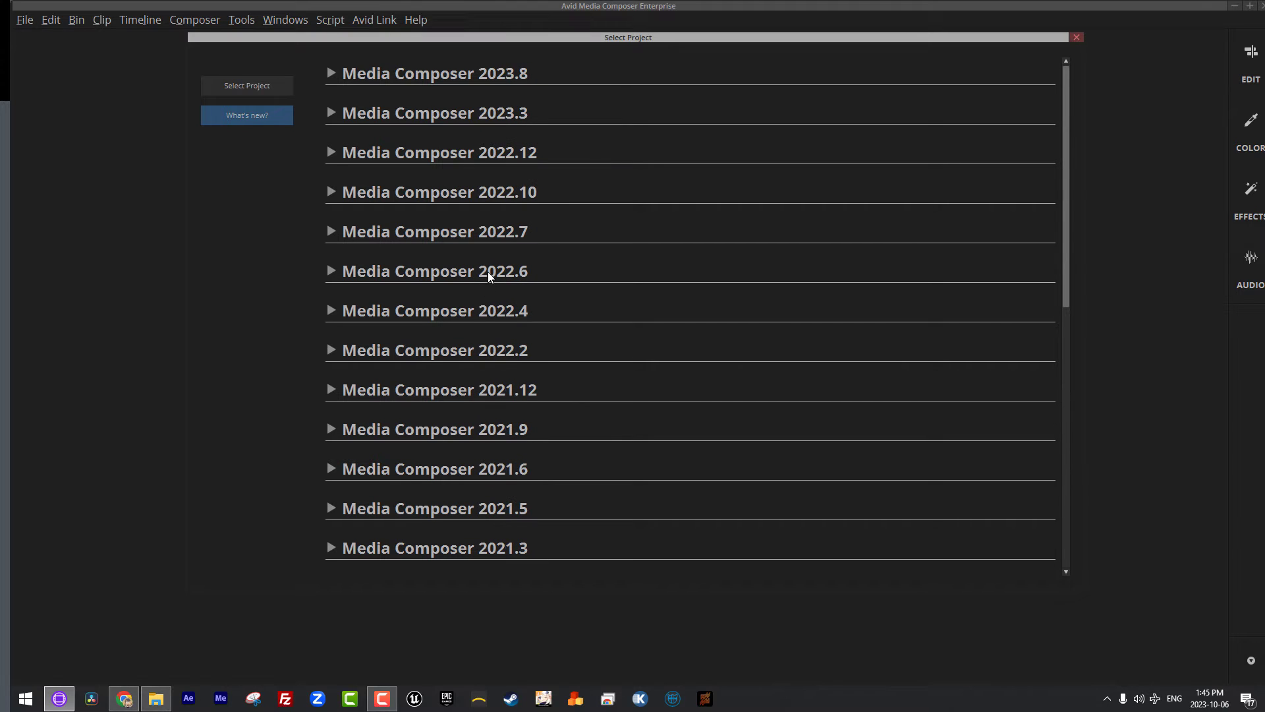
{"action": "scroll", "scroll_direction": "down", "scroll_amount": 3}
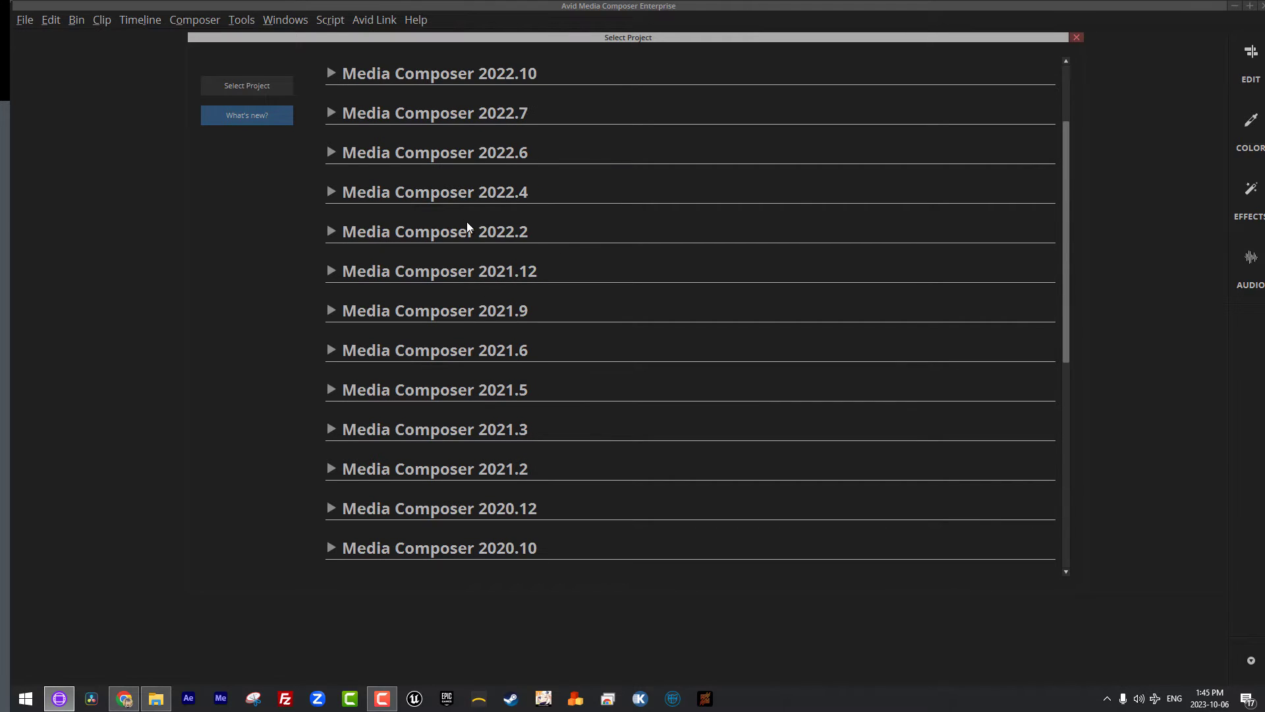
{"action": "mouse_move", "coordinate": [476, 420]}
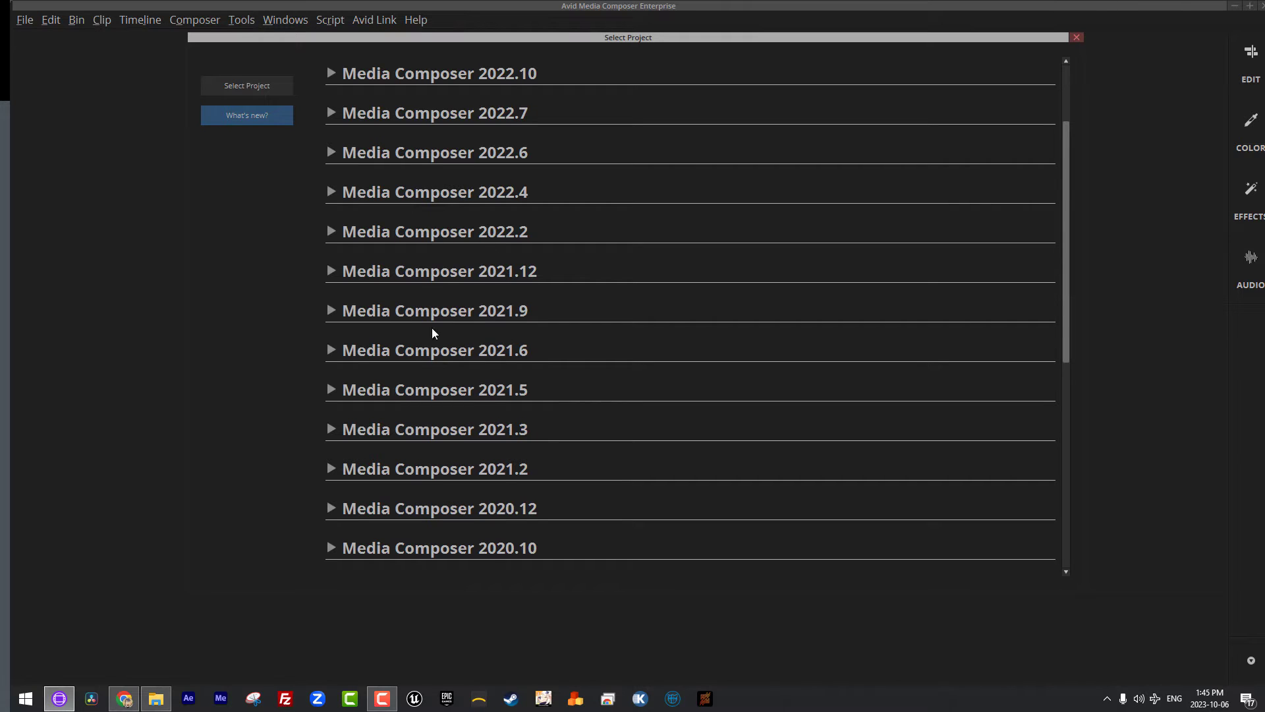
{"action": "scroll", "scroll_direction": "up", "scroll_amount": 3}
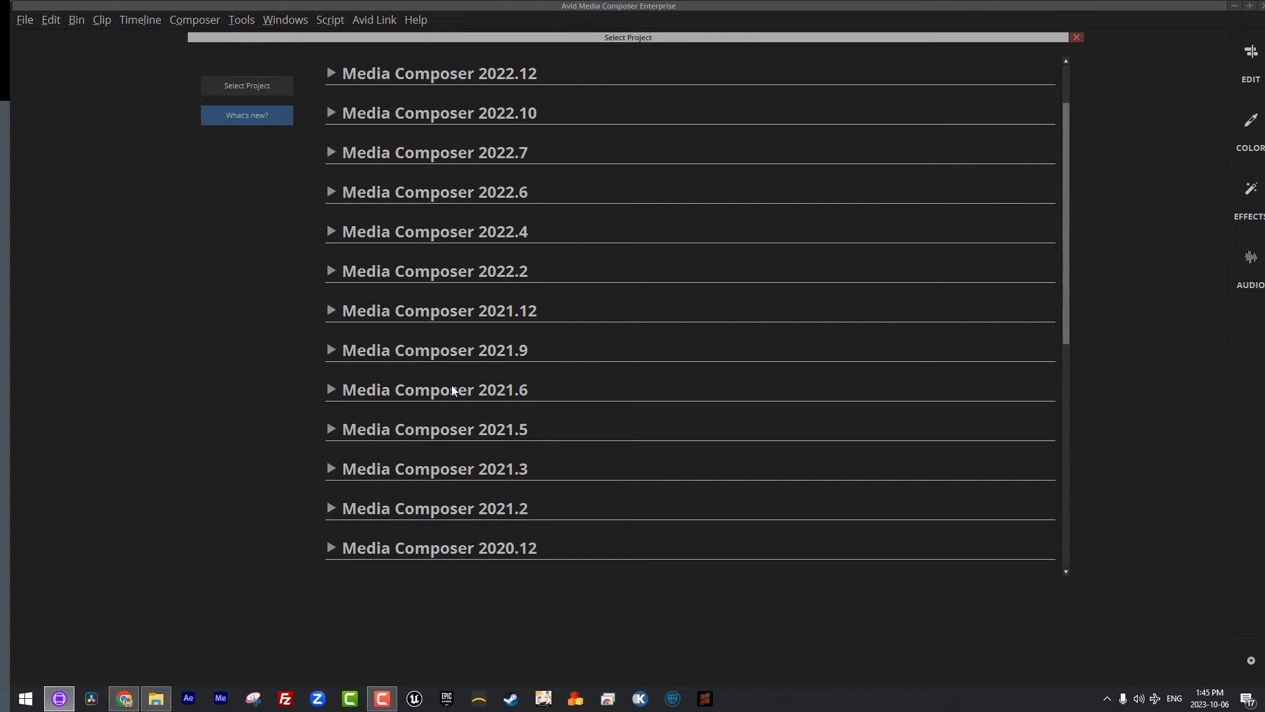
{"action": "scroll", "scroll_direction": "up", "scroll_amount": 3}
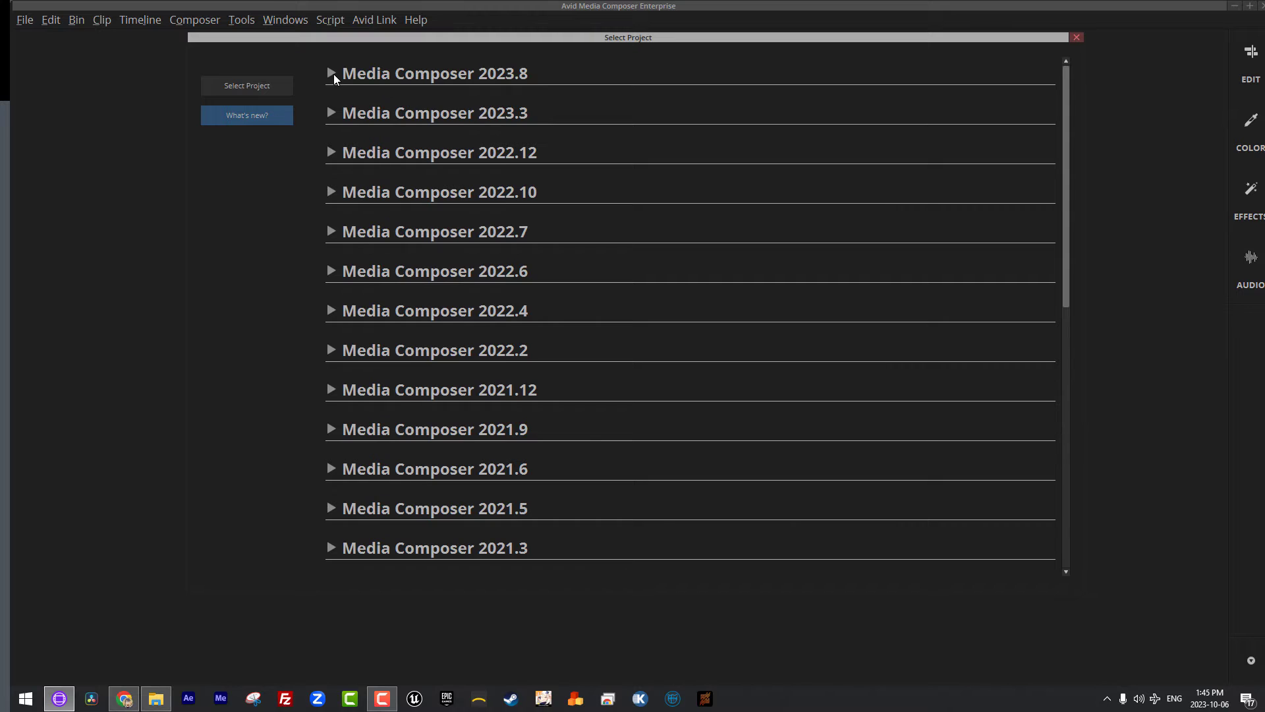
{"action": "left_click", "coordinate": [331, 73]}
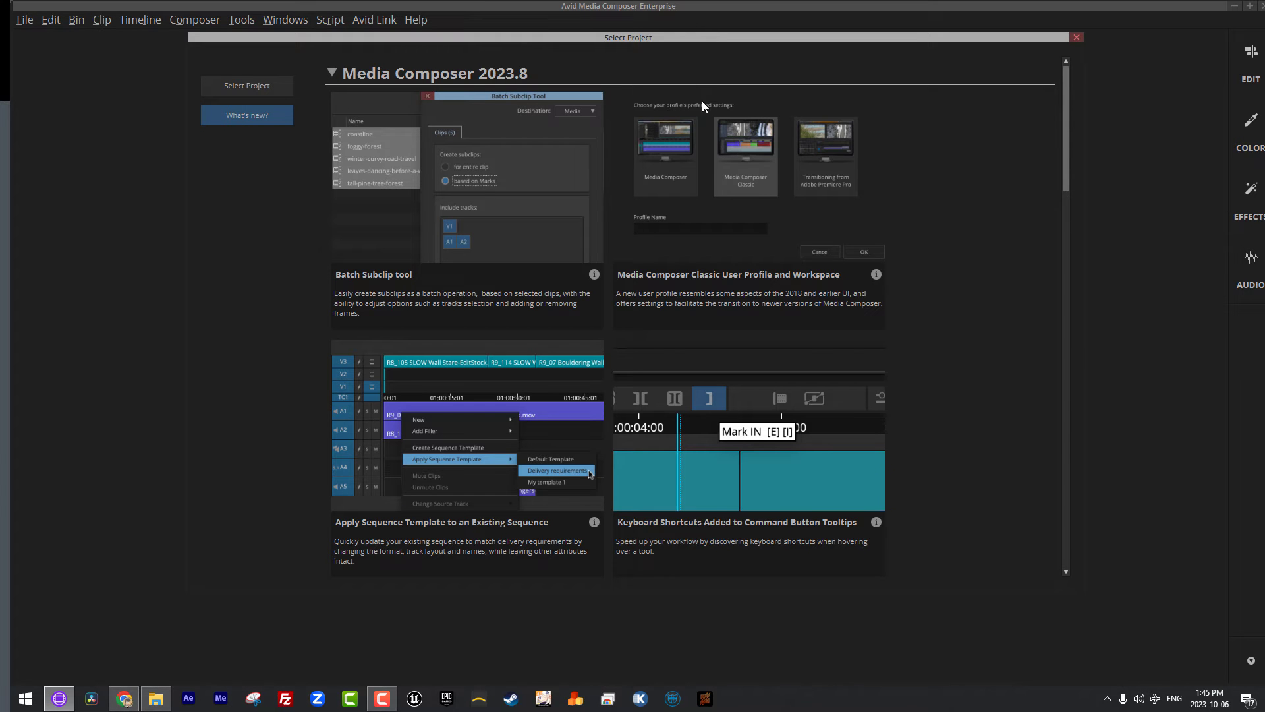
{"action": "scroll", "scroll_direction": "down", "scroll_amount": 3}
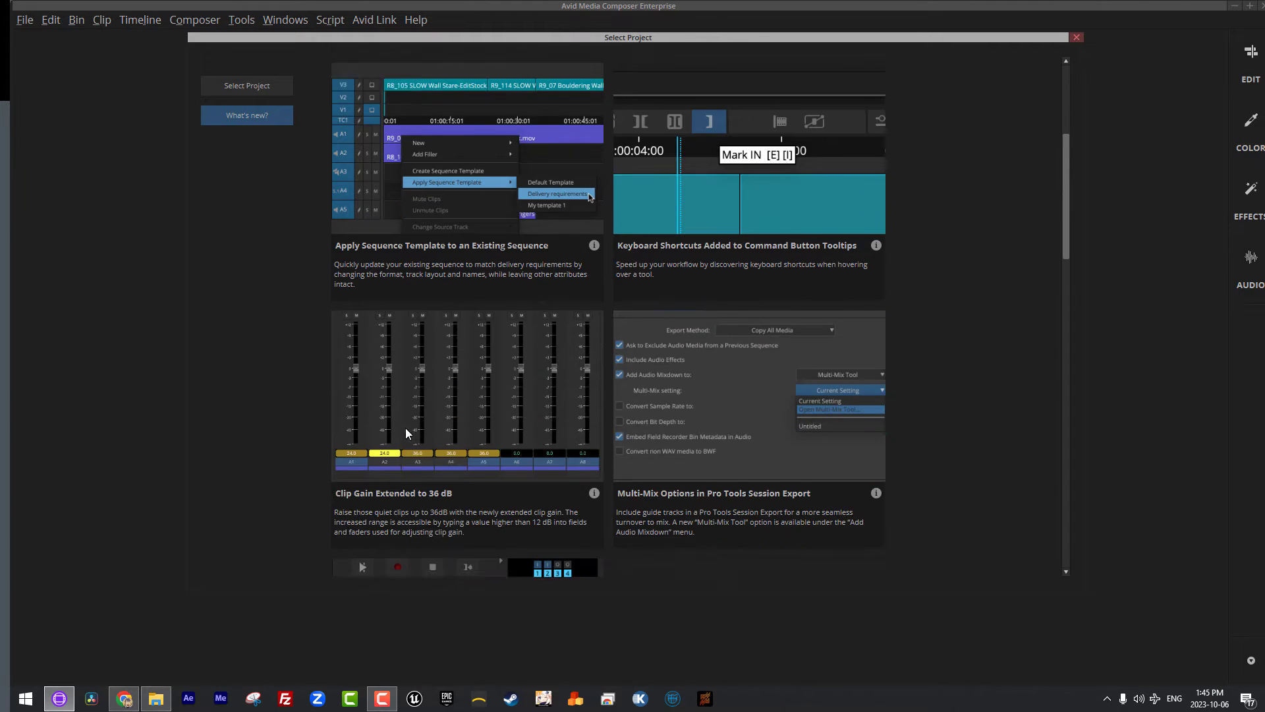
{"action": "scroll", "scroll_direction": "down", "scroll_amount": 3}
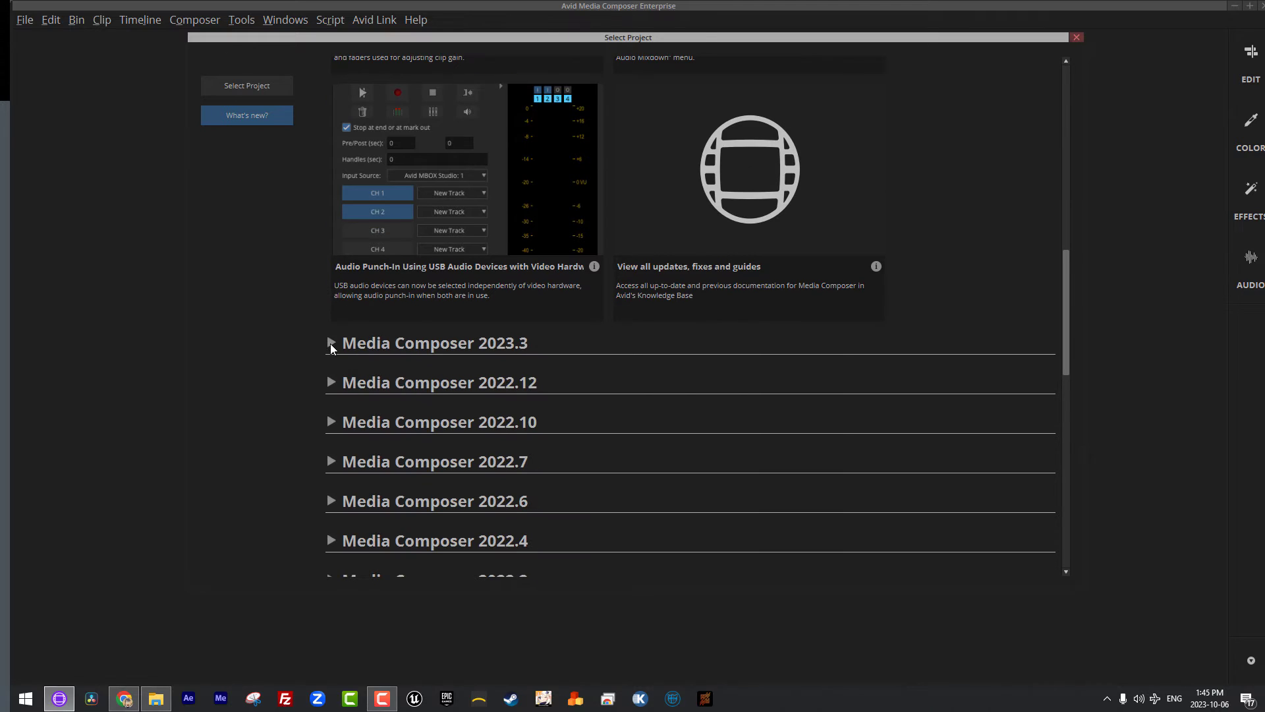
{"action": "right_click", "coordinate": [411, 144]}
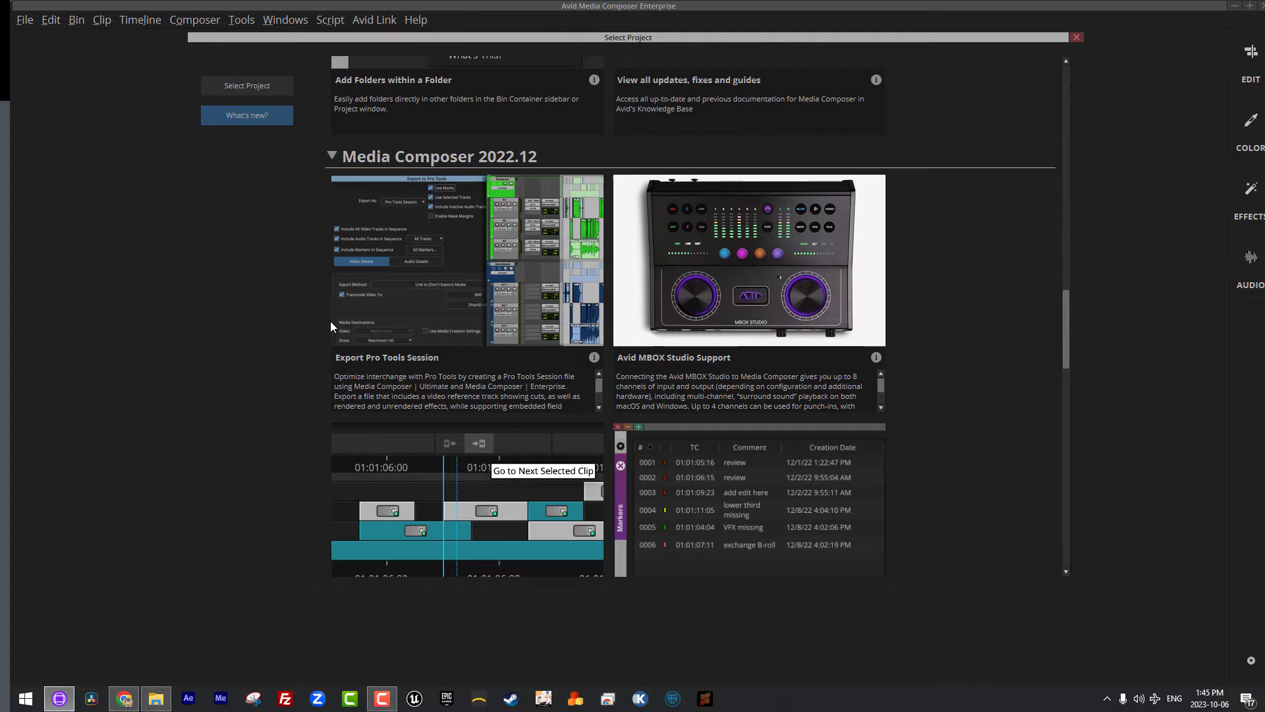
{"action": "scroll", "scroll_direction": "down", "scroll_amount": 3}
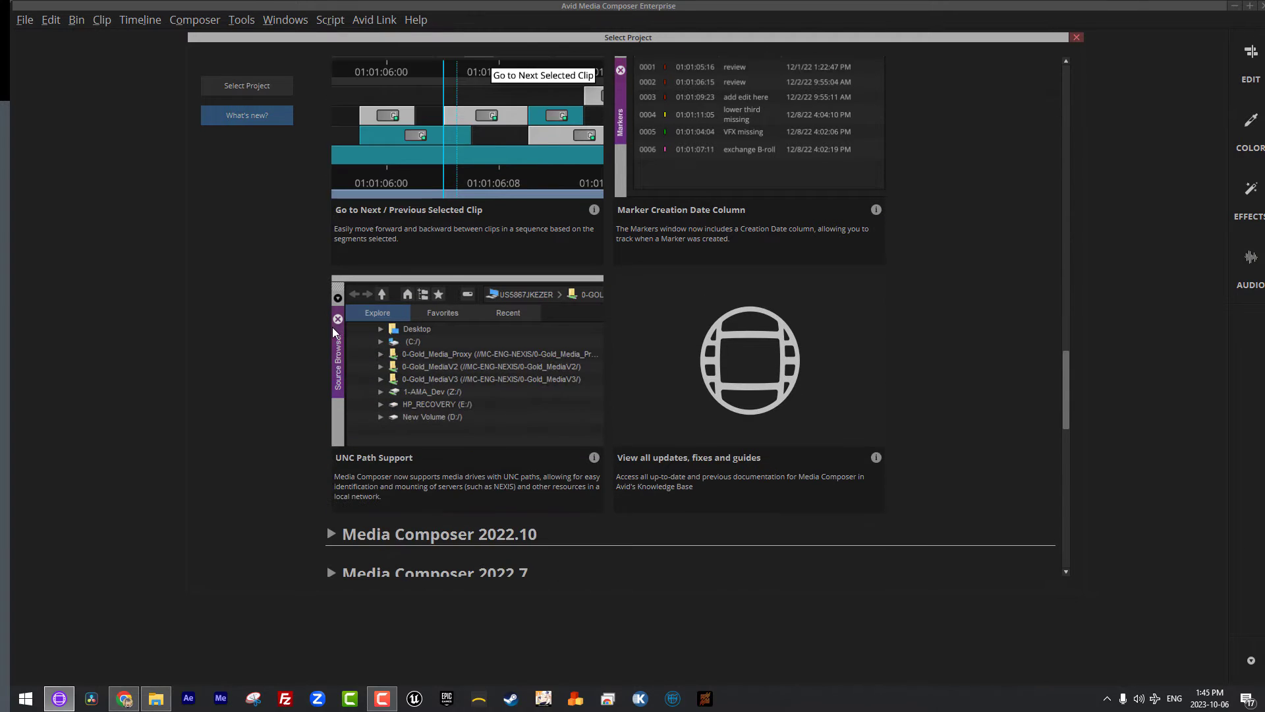
{"action": "scroll", "scroll_direction": "down", "scroll_amount": 3}
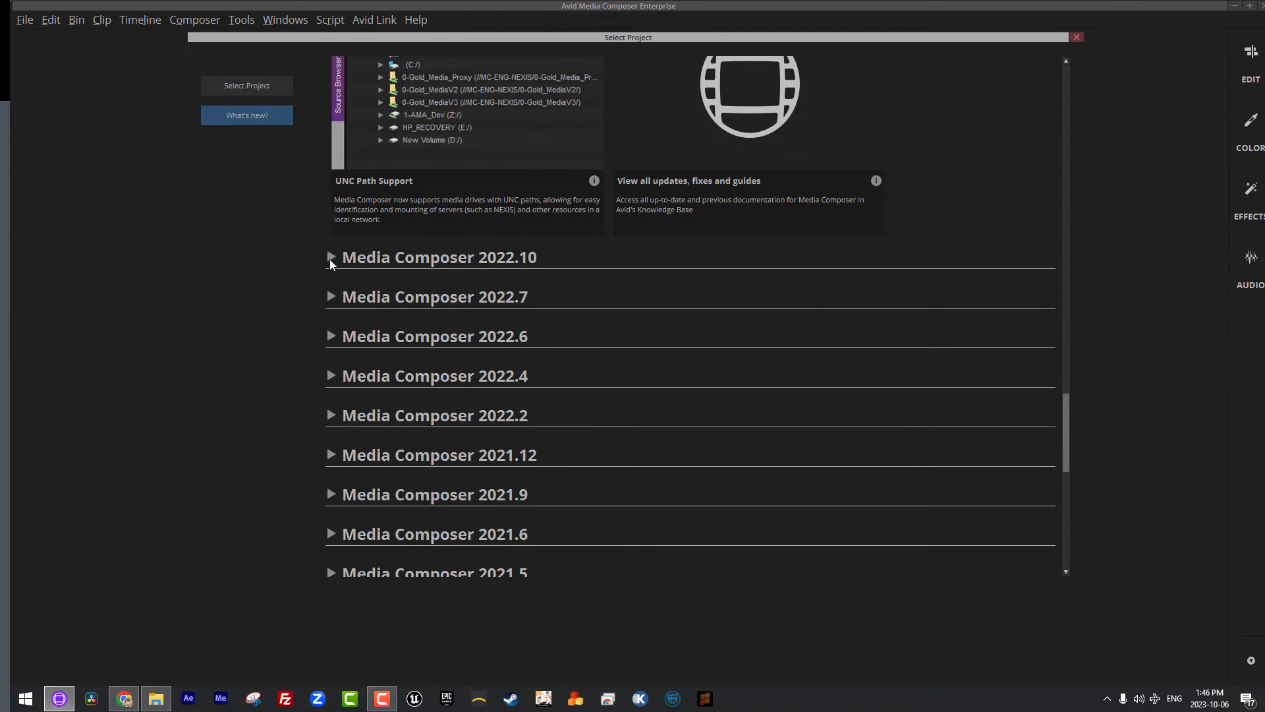
{"action": "left_click", "coordinate": [331, 256]}
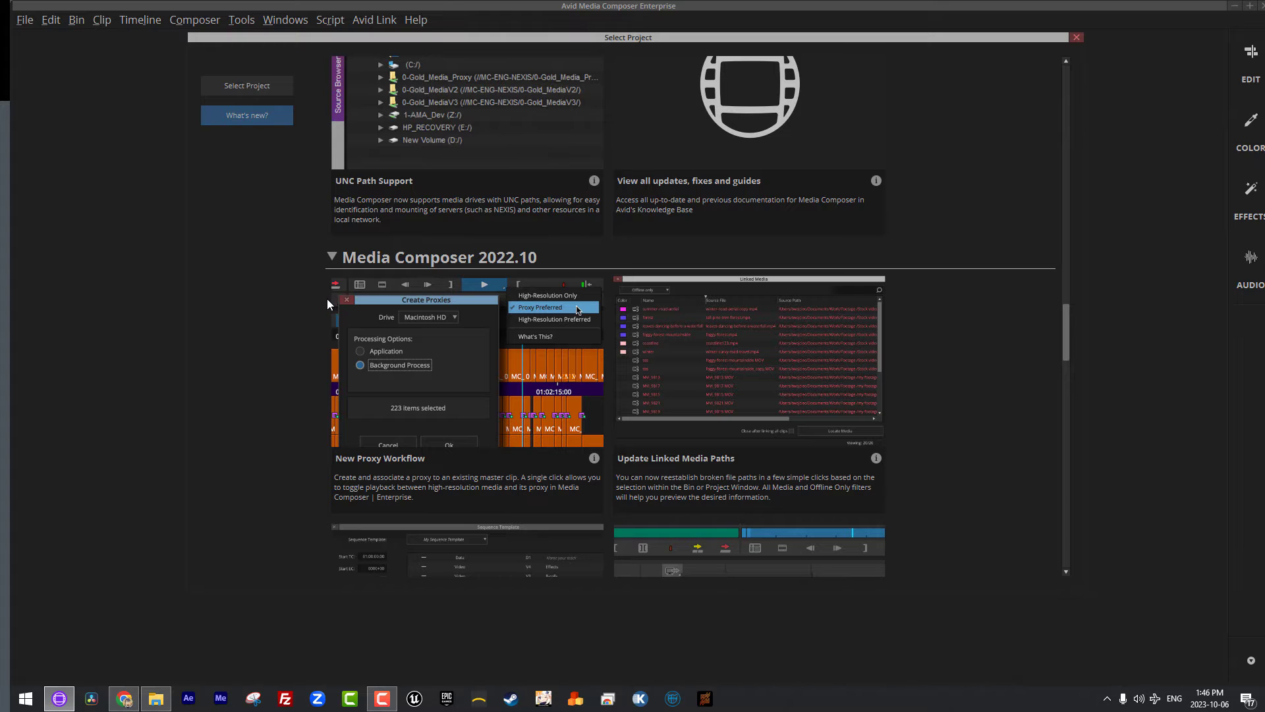
{"action": "scroll", "scroll_direction": "down", "scroll_amount": 3}
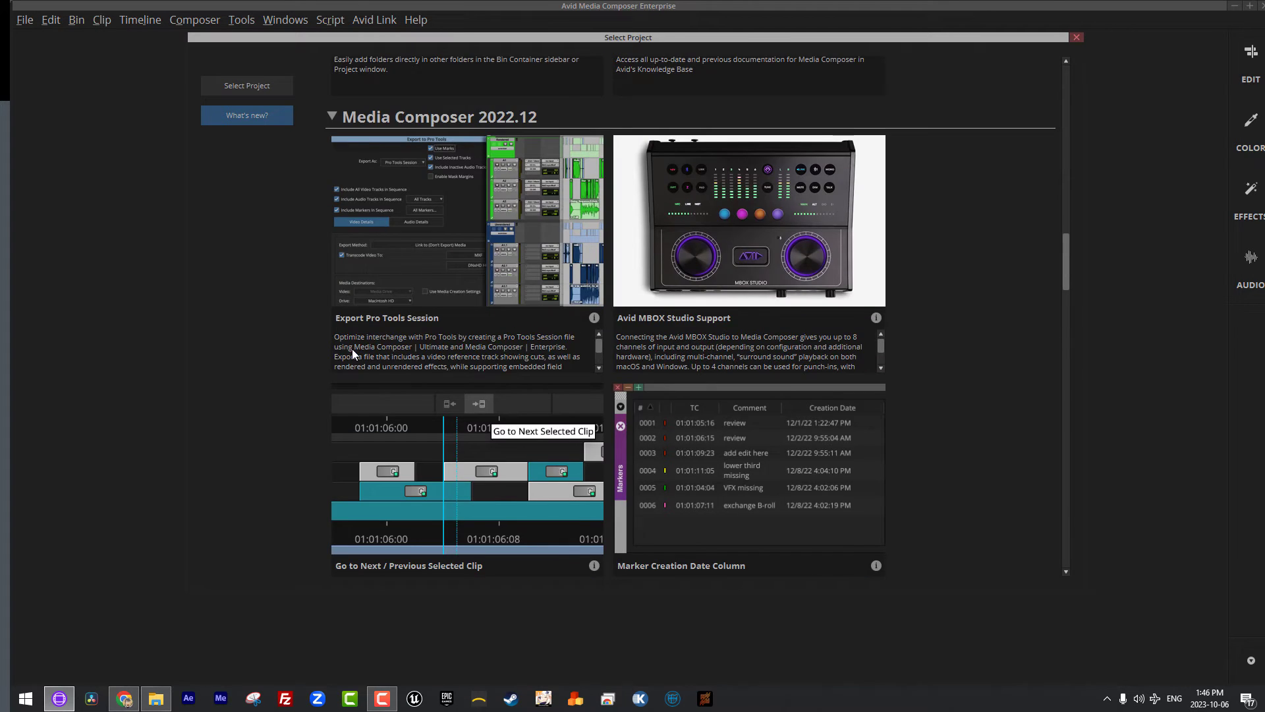
{"action": "scroll", "scroll_direction": "down", "scroll_amount": 3}
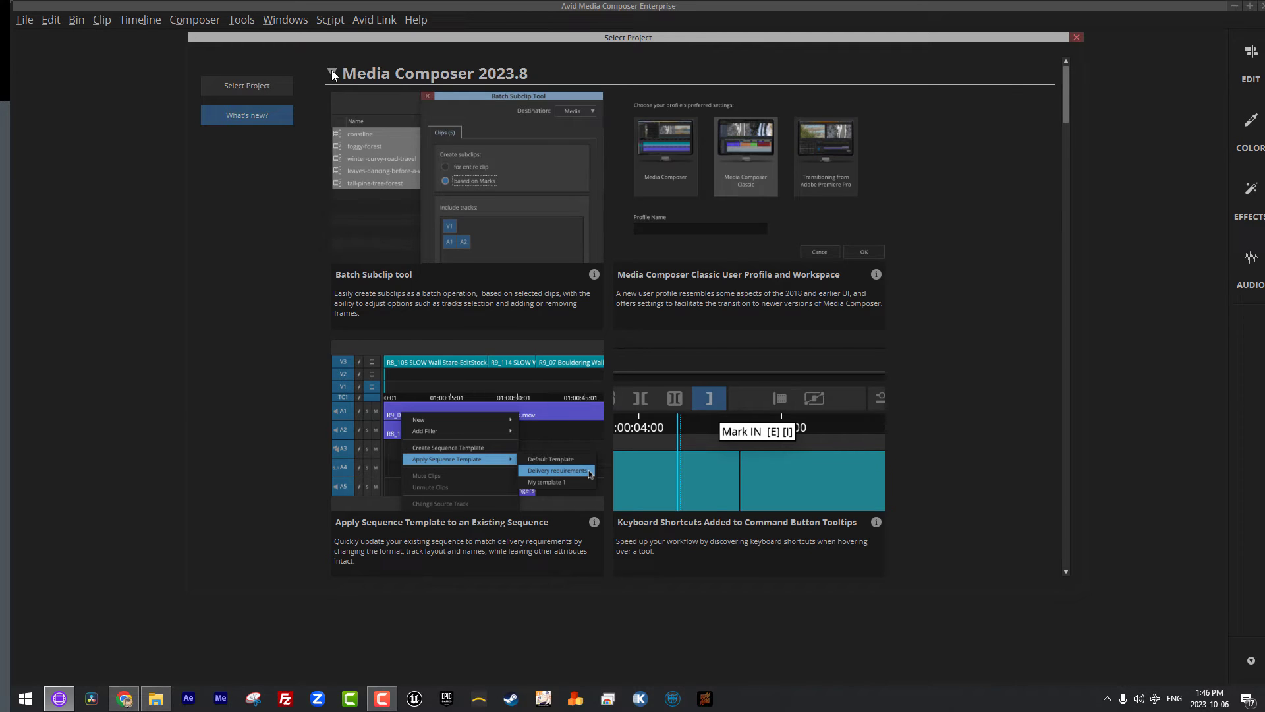
{"action": "left_click", "coordinate": [331, 72]}
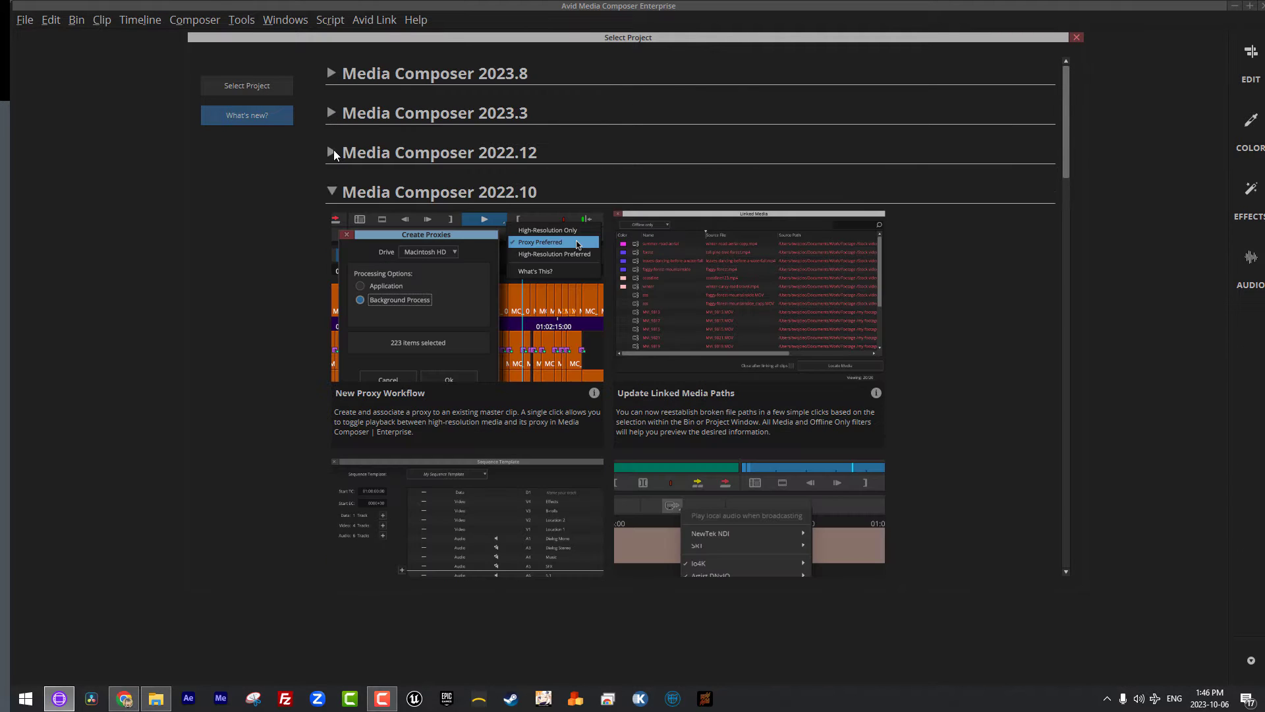
{"action": "left_click", "coordinate": [246, 85]}
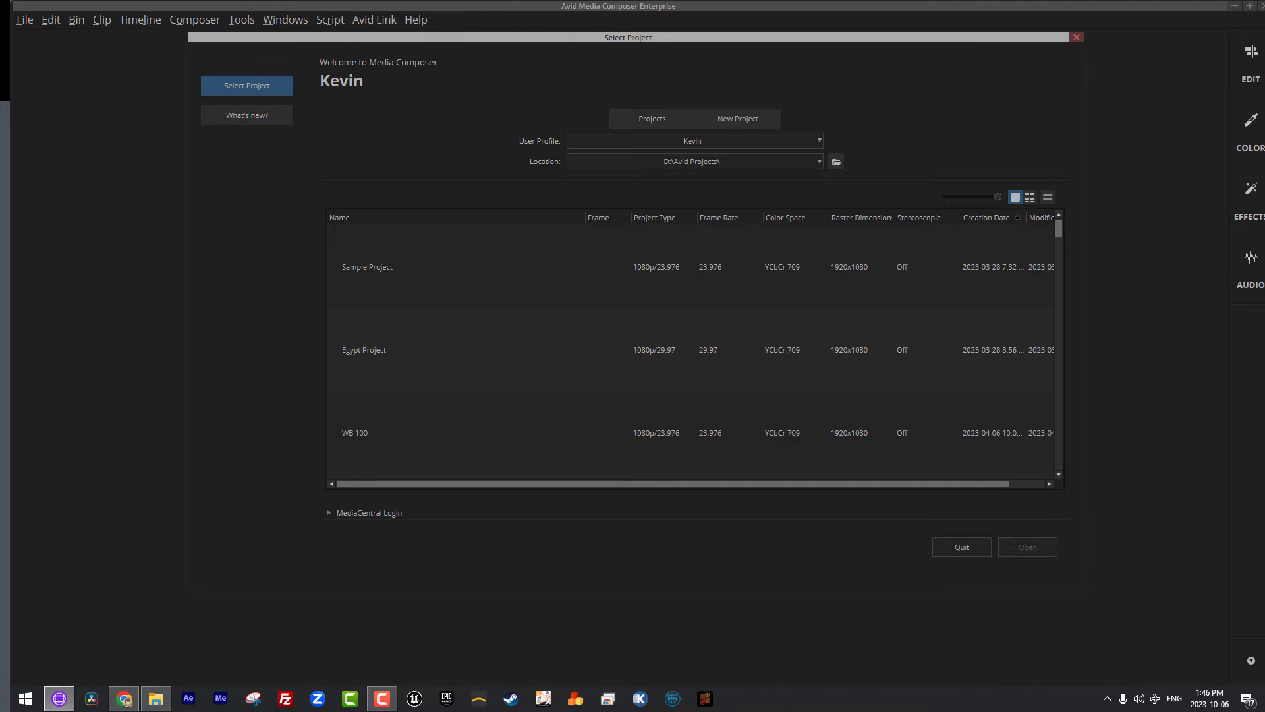
{"action": "mouse_move", "coordinate": [826, 306]}
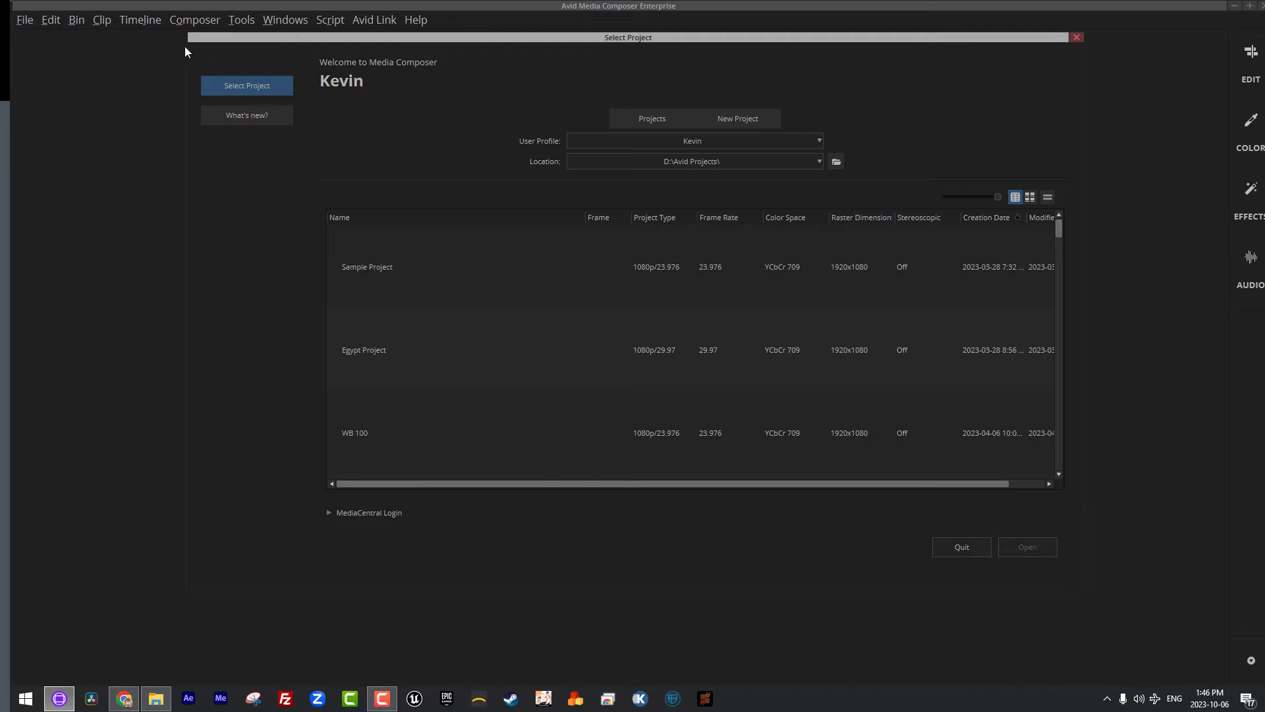
{"action": "mouse_move", "coordinate": [222, 47]}
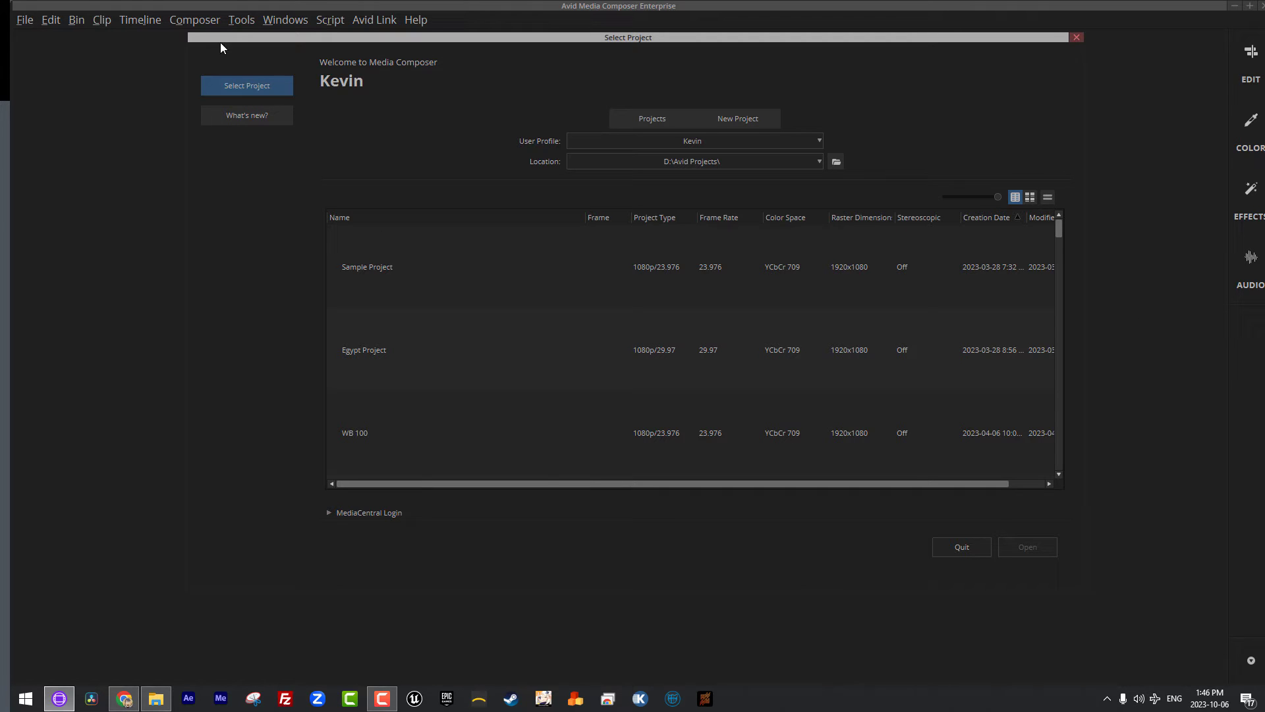
- Open the Location dropdown to show the saved project paths
{"action": "left_click", "coordinate": [693, 141]}
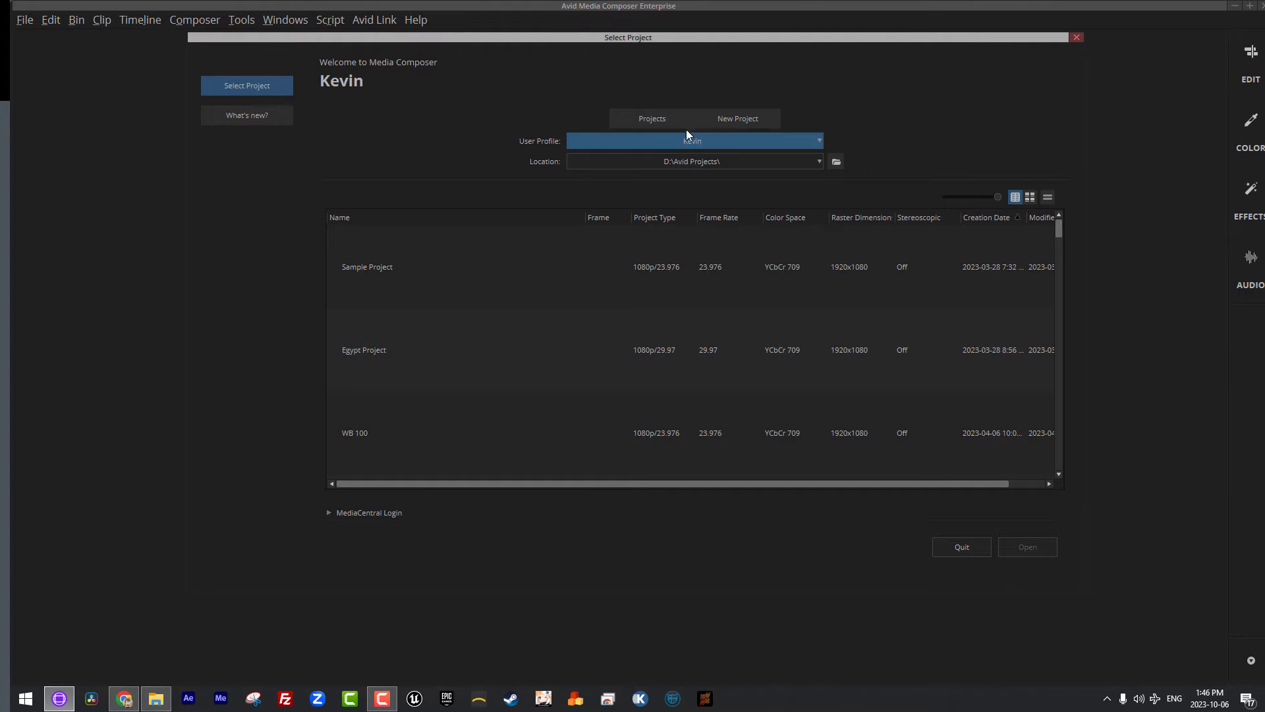
{"action": "left_click", "coordinate": [651, 118]}
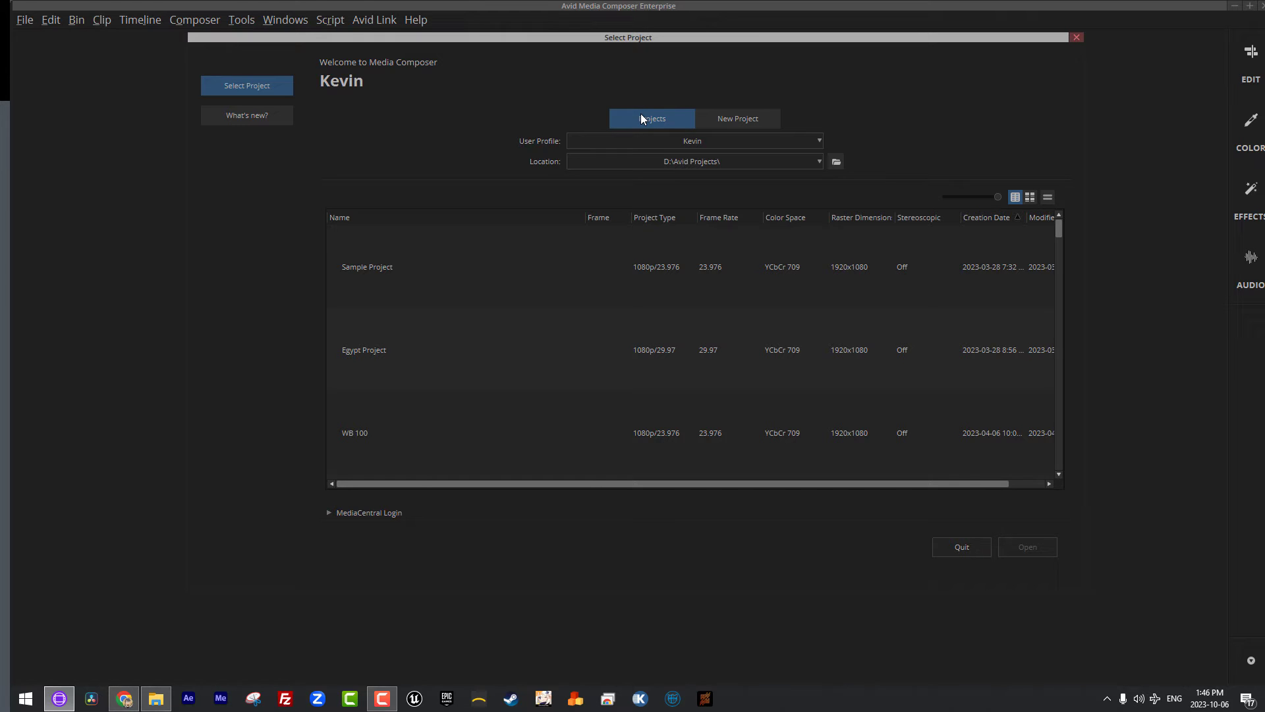
{"action": "mouse_move", "coordinate": [652, 118]}
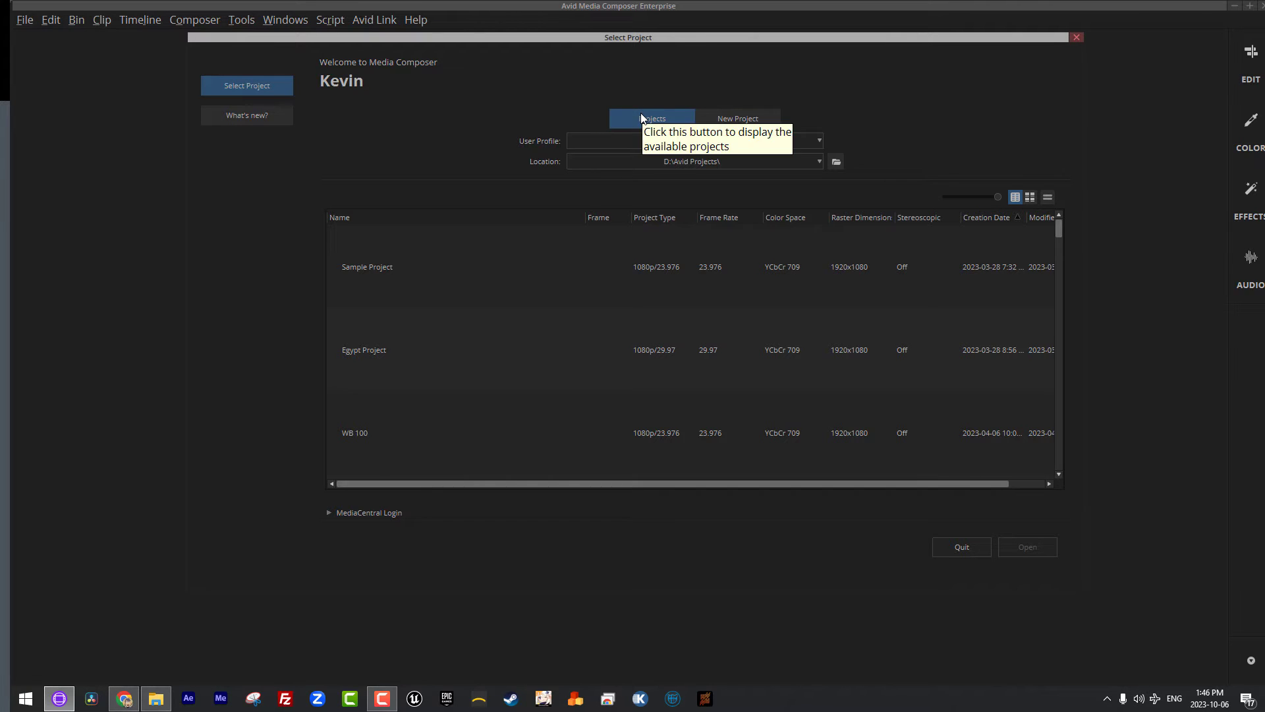
{"action": "mouse_move", "coordinate": [854, 608]}
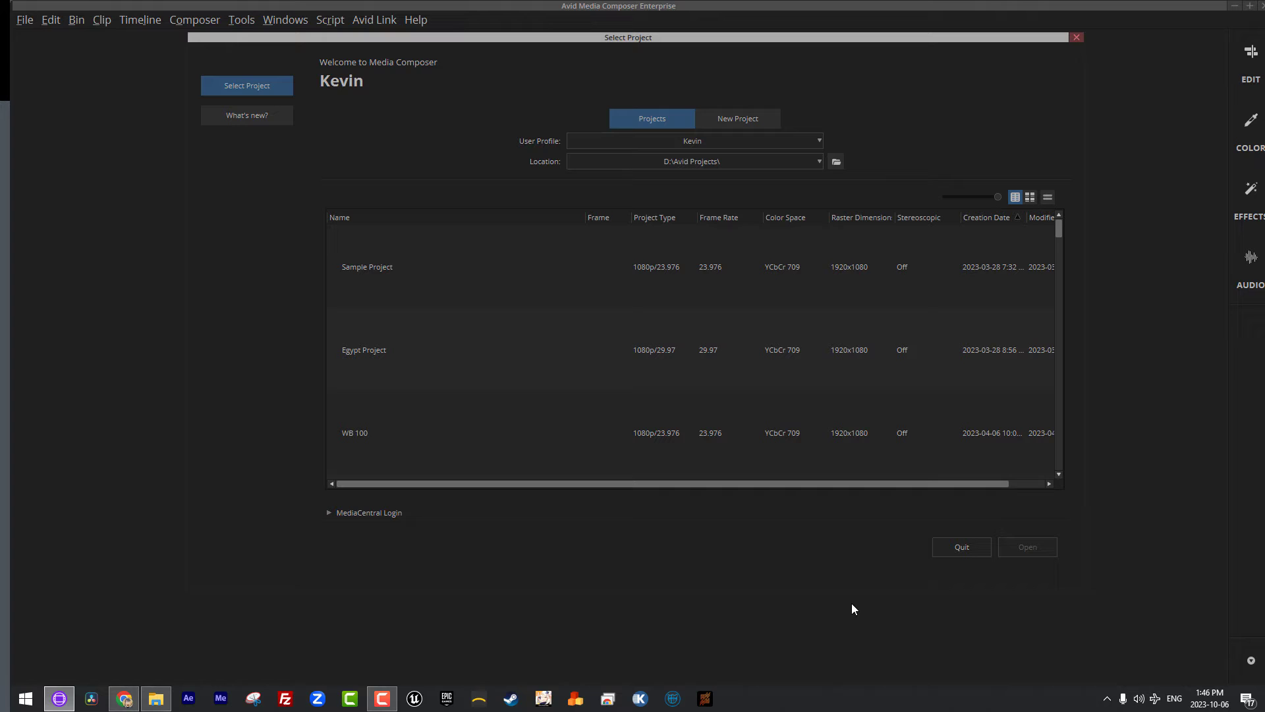
{"action": "mouse_move", "coordinate": [863, 608]}
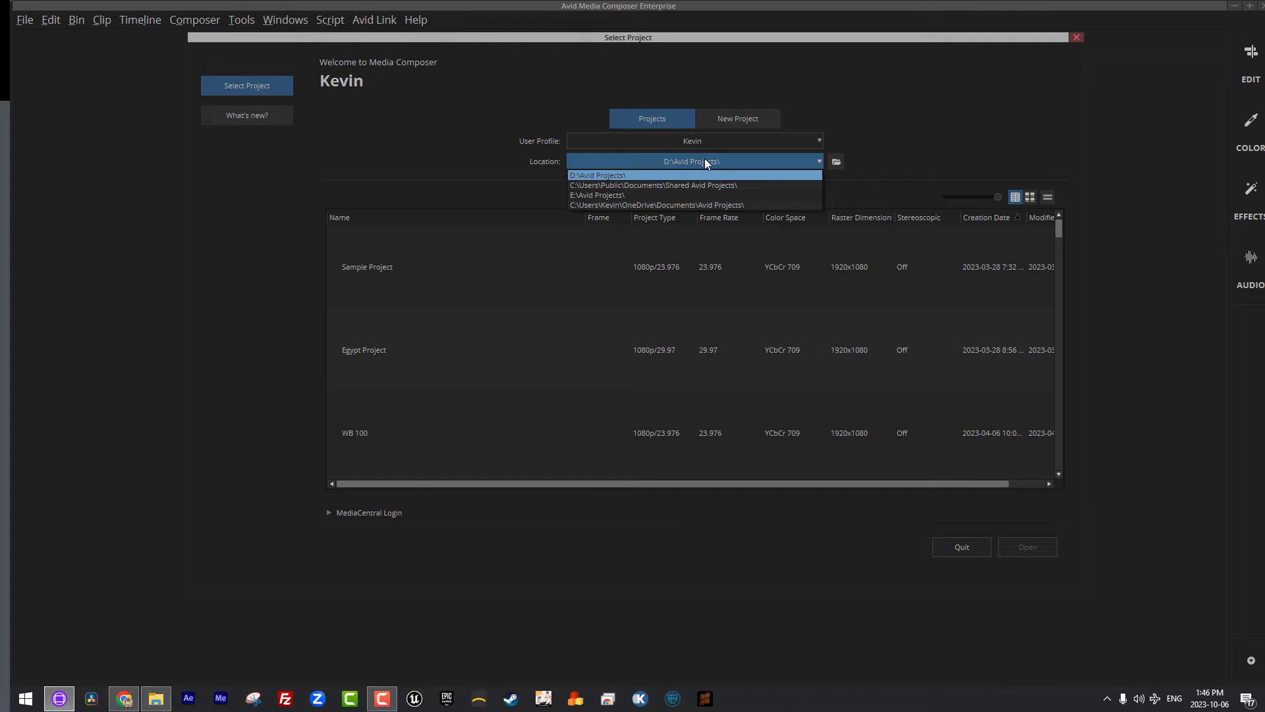
- Choose C:\Users\...\OneDrive\Documents\Avid Projects\ as the project location
{"action": "left_click", "coordinate": [656, 204]}
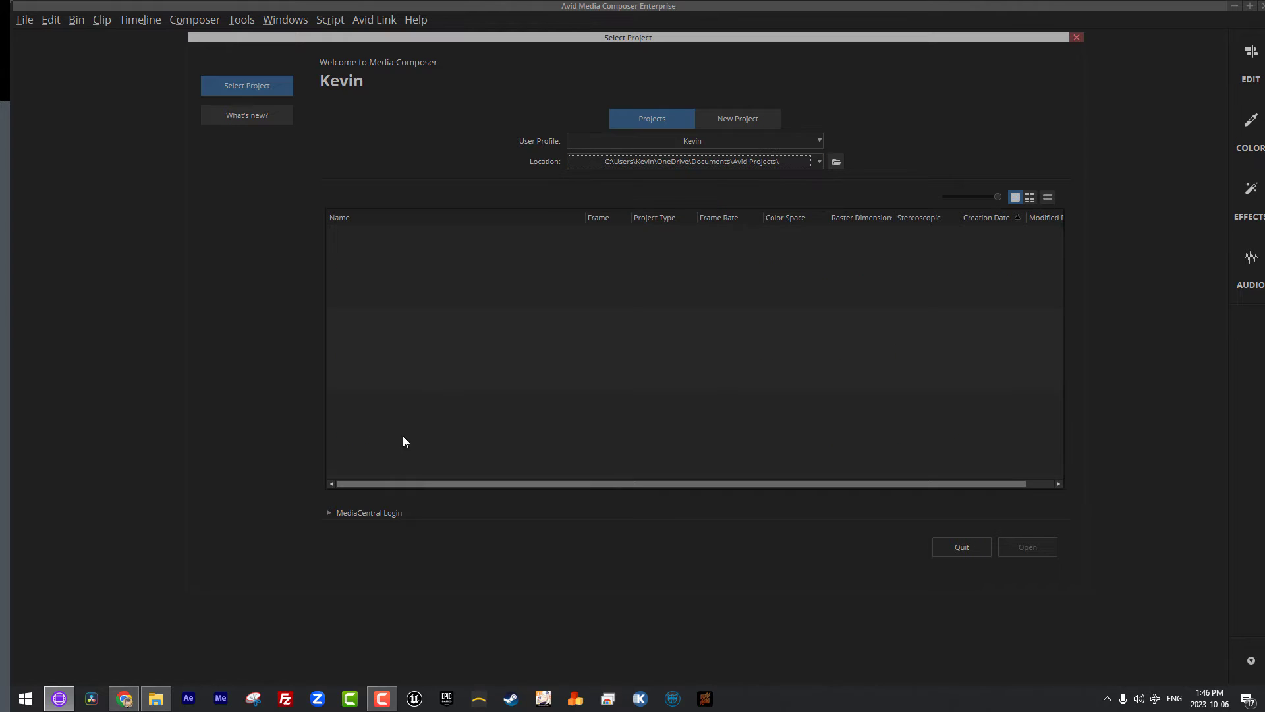
{"action": "mouse_move", "coordinate": [244, 385]}
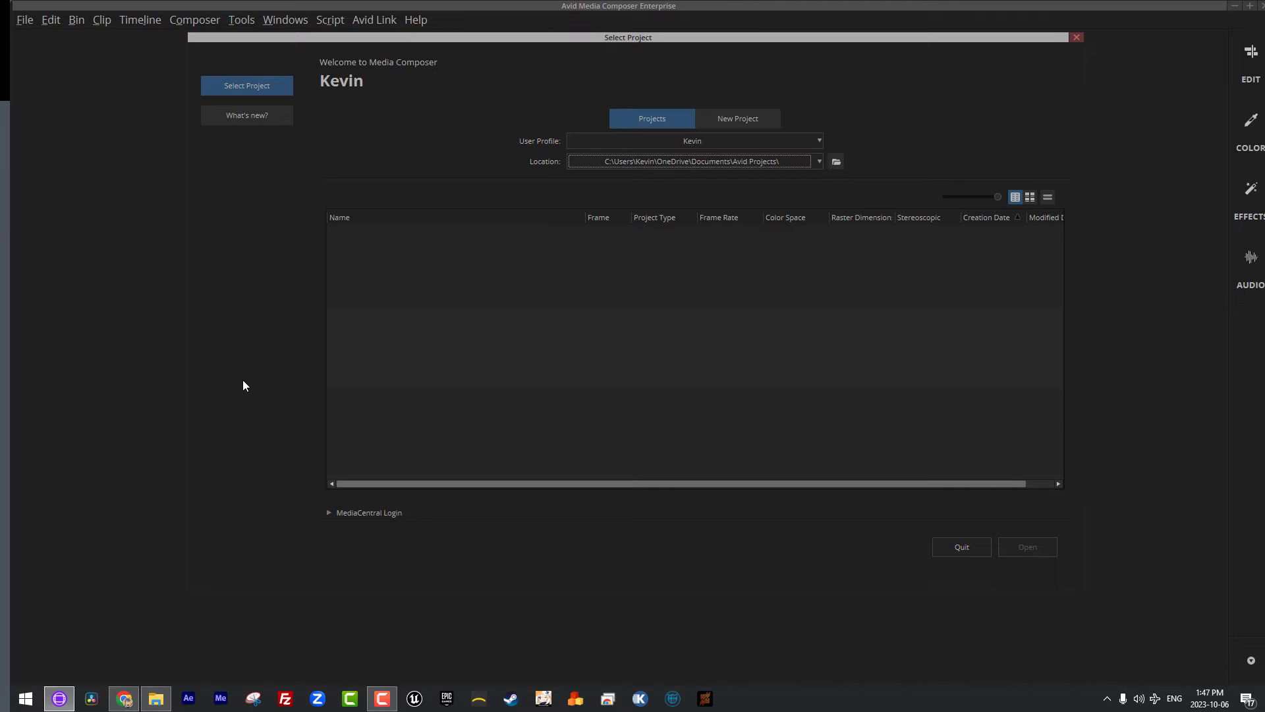
{"action": "mouse_move", "coordinate": [350, 312]}
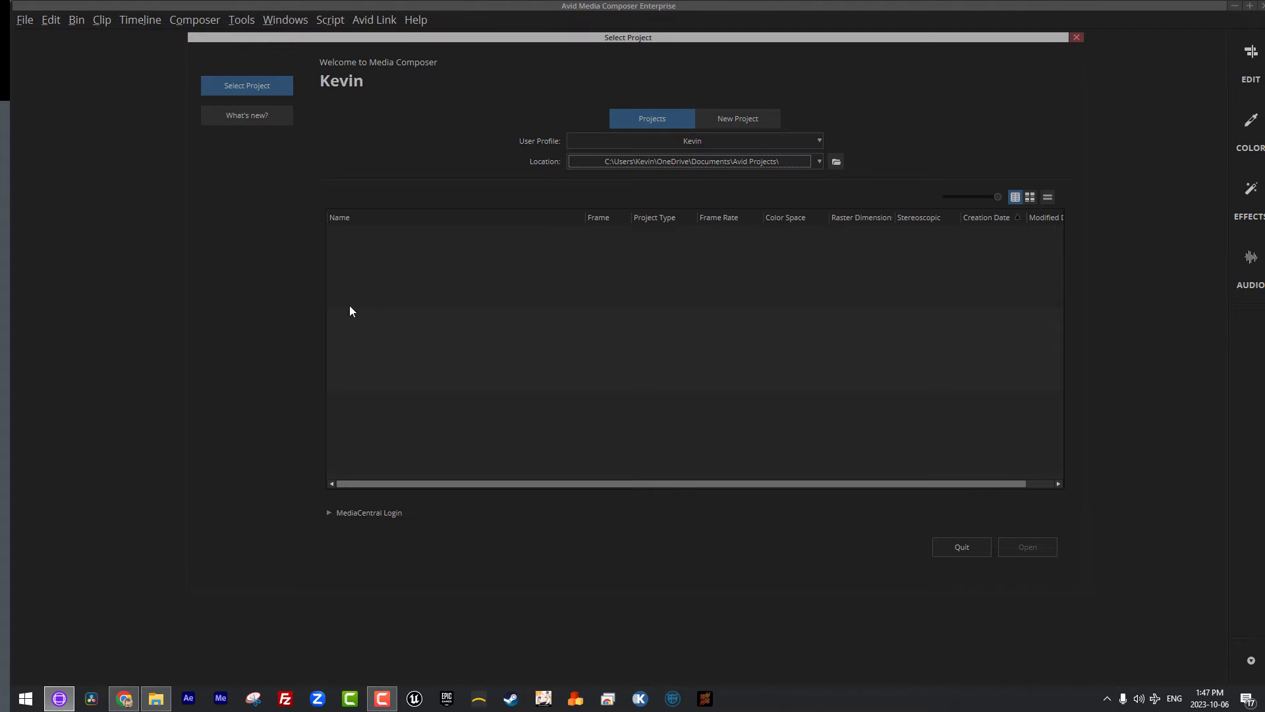
{"action": "mouse_move", "coordinate": [631, 182]}
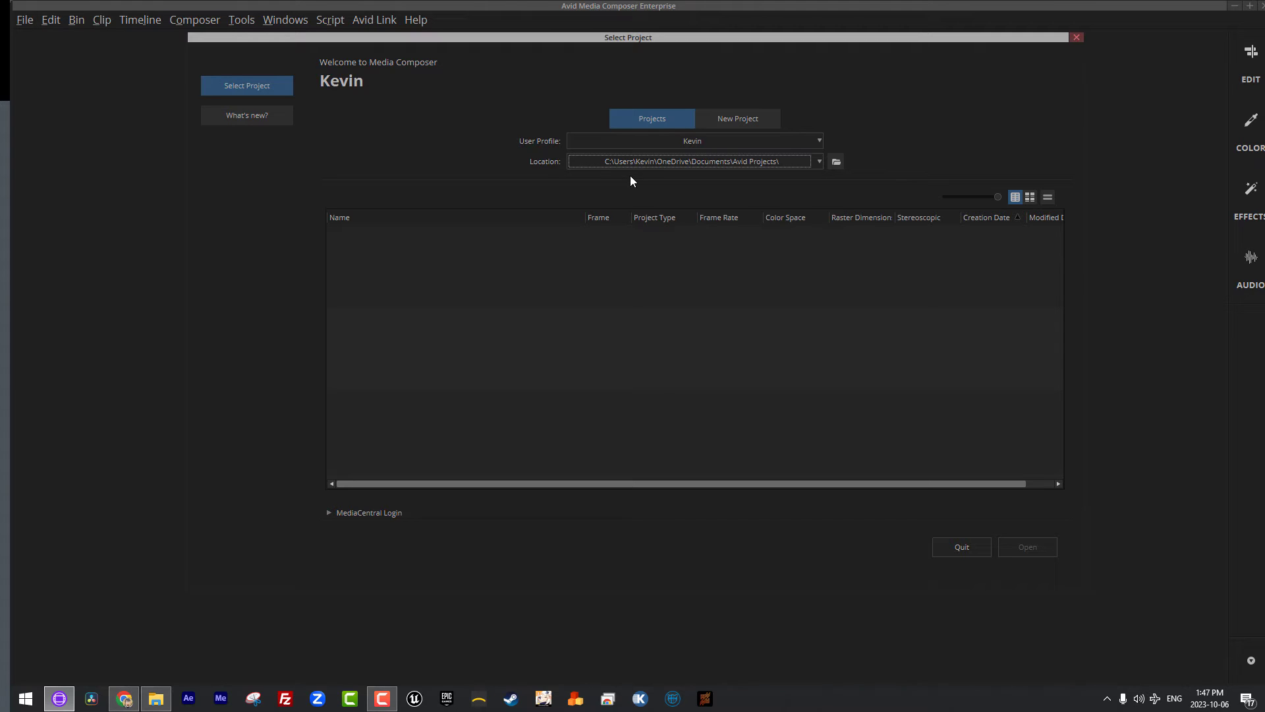
{"action": "mouse_move", "coordinate": [713, 193]}
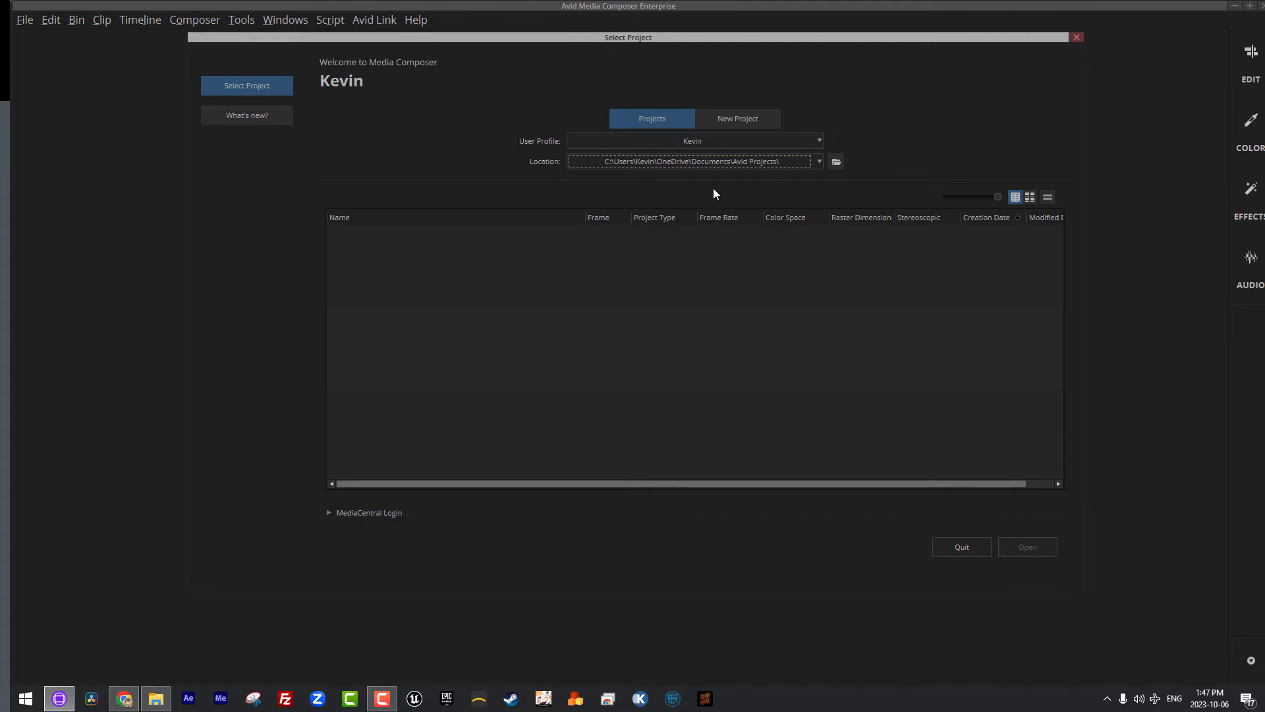
{"action": "mouse_move", "coordinate": [743, 190]}
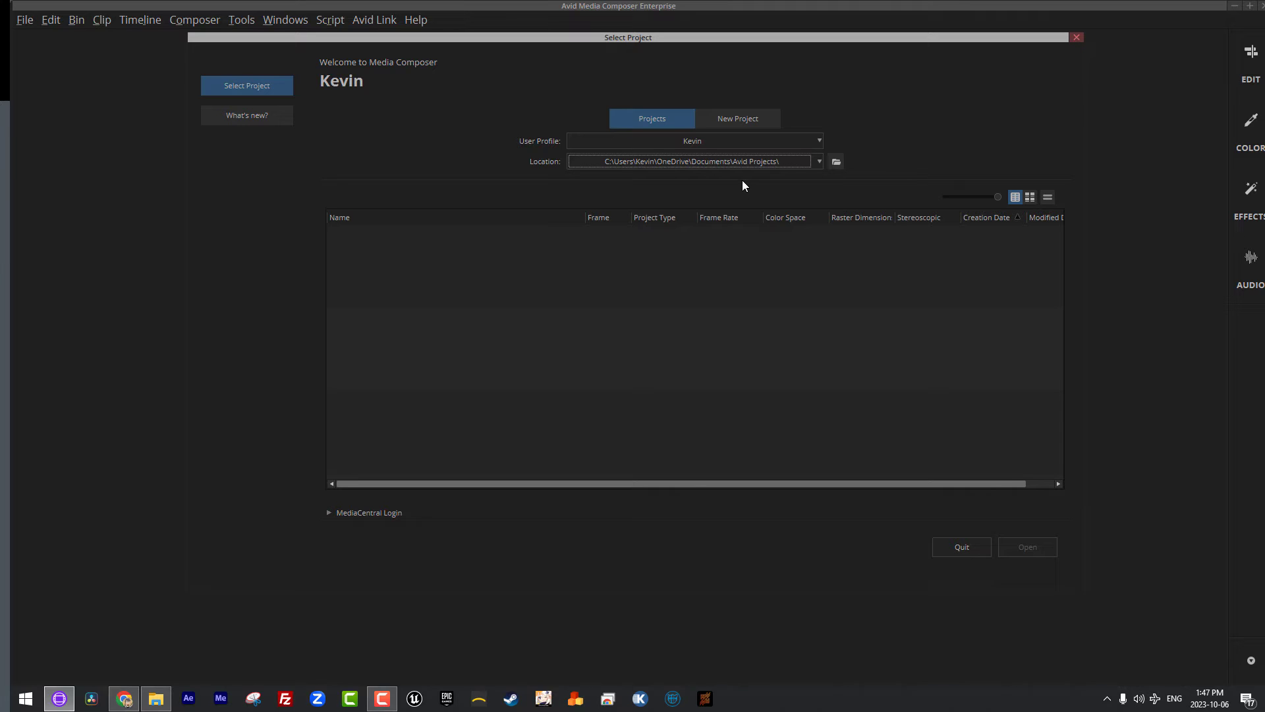
{"action": "mouse_move", "coordinate": [668, 168]}
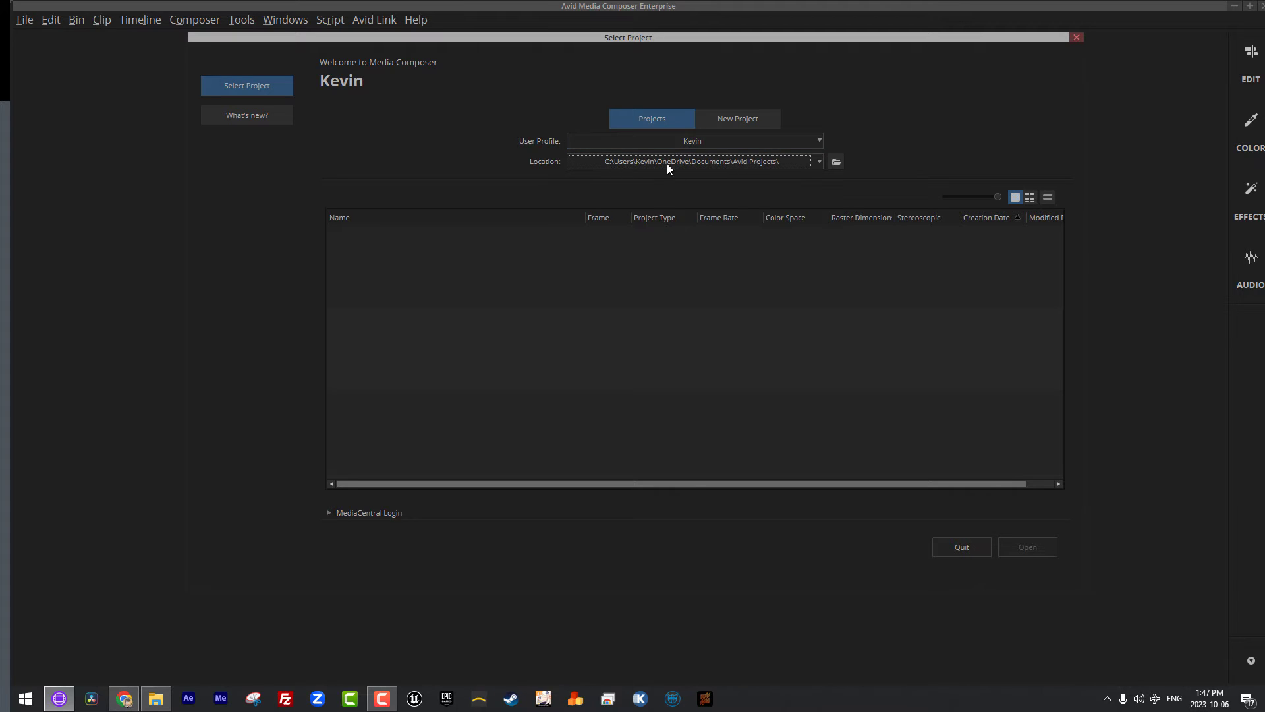
{"action": "mouse_move", "coordinate": [754, 179]}
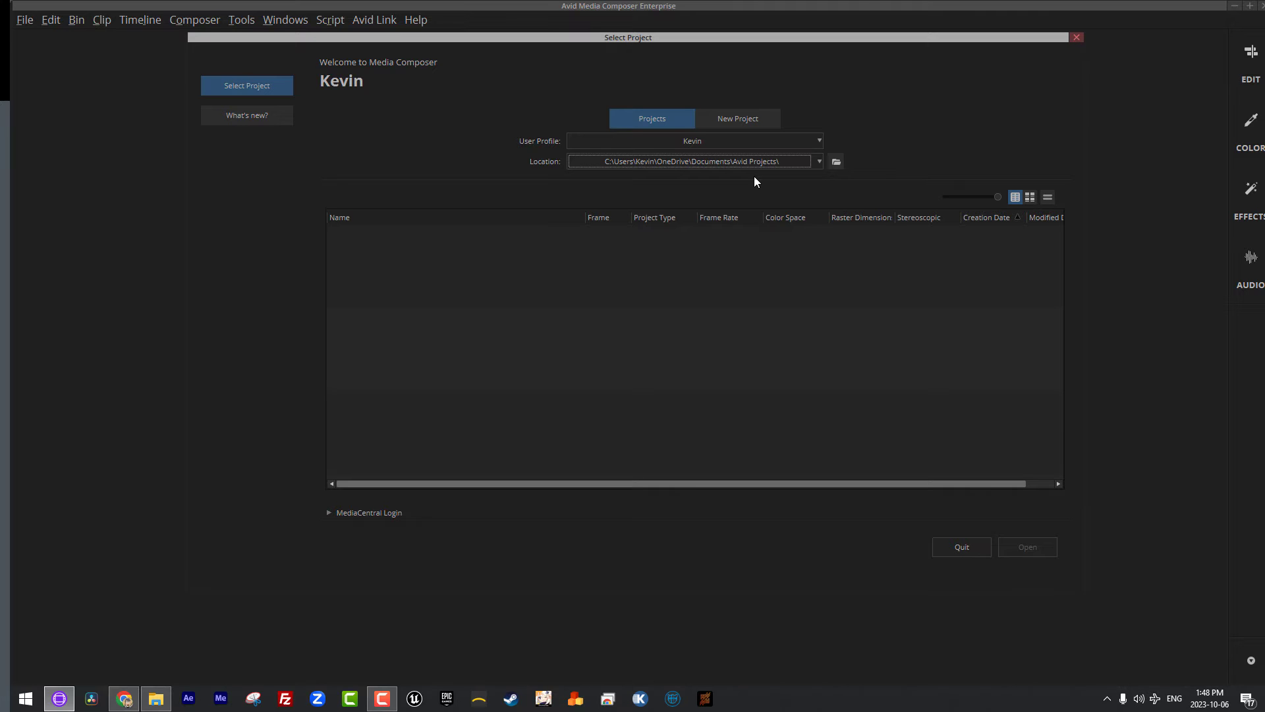
- Open the Location list showing the OneDrive, D, Public Shared and E Avid Projects folders
{"action": "left_click", "coordinate": [817, 161]}
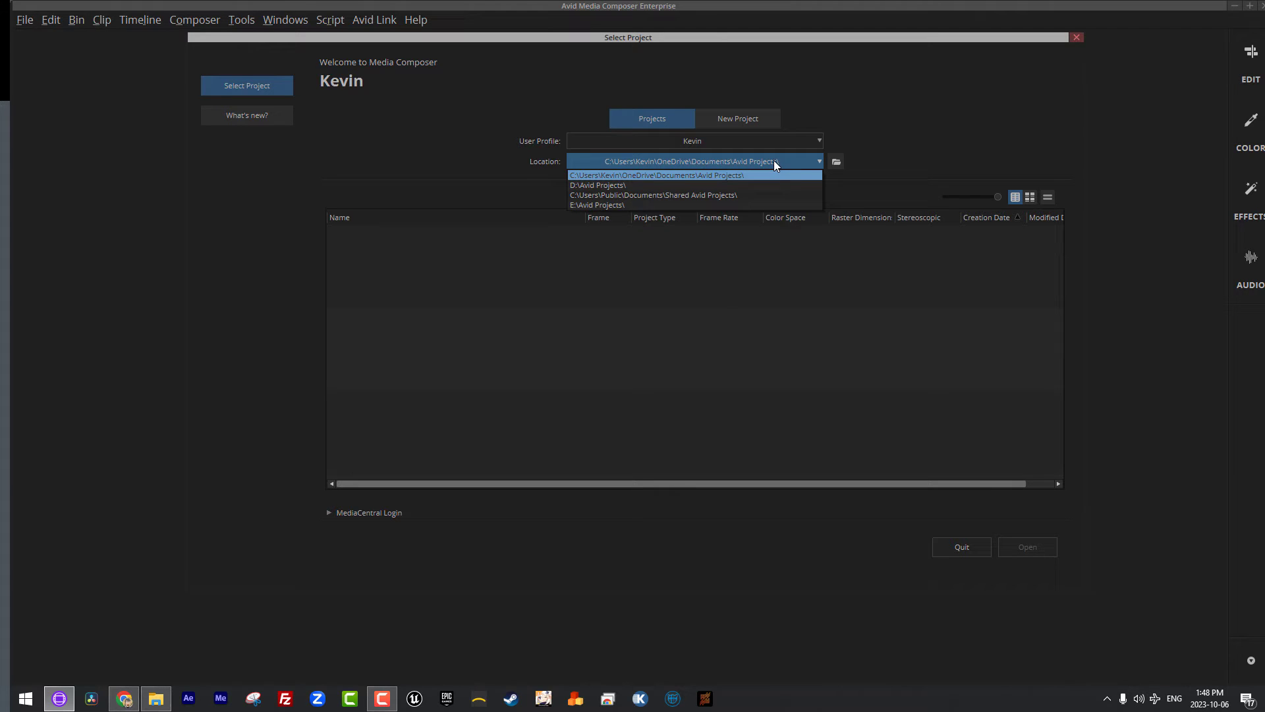
{"action": "mouse_move", "coordinate": [680, 195]}
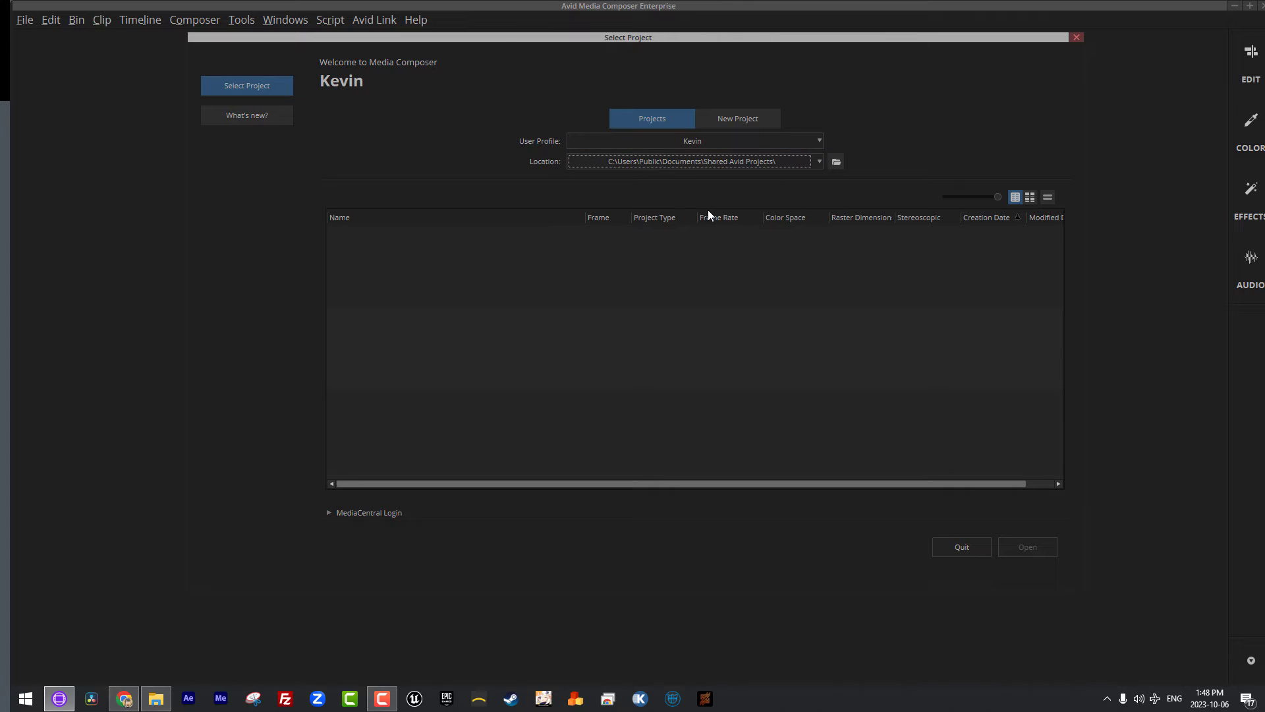
{"action": "mouse_move", "coordinate": [581, 186]}
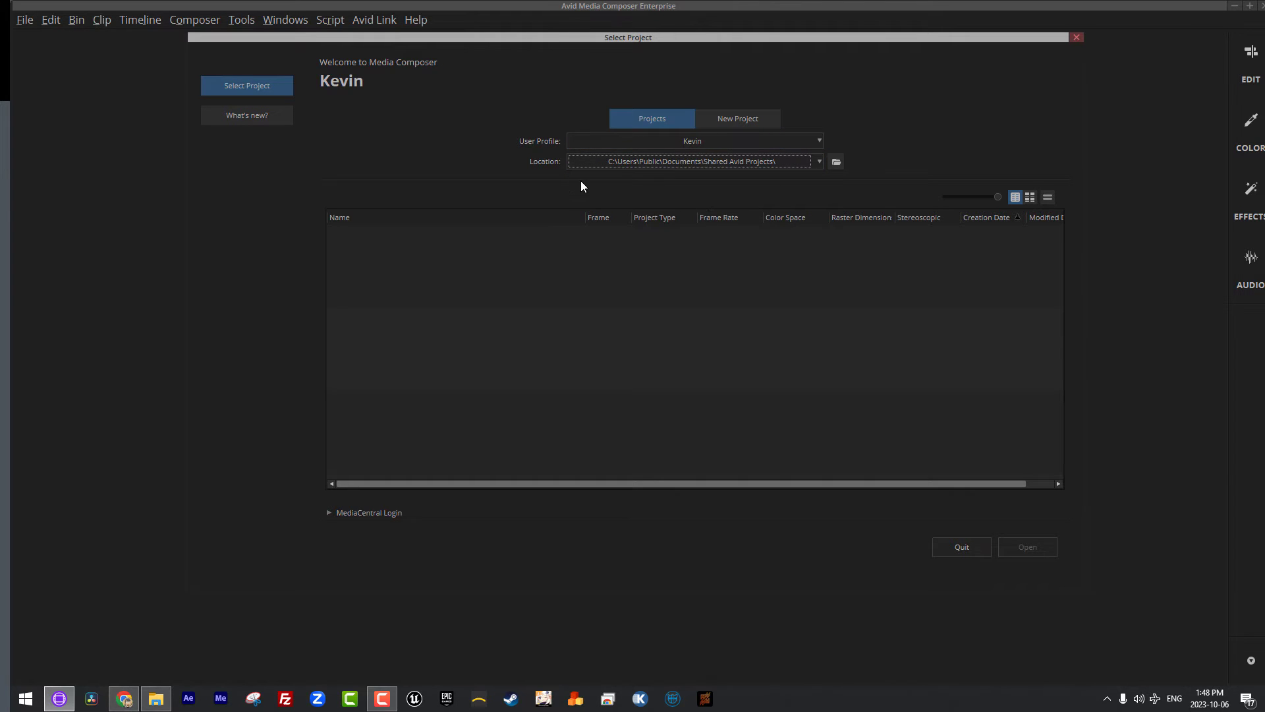
{"action": "mouse_move", "coordinate": [675, 184]}
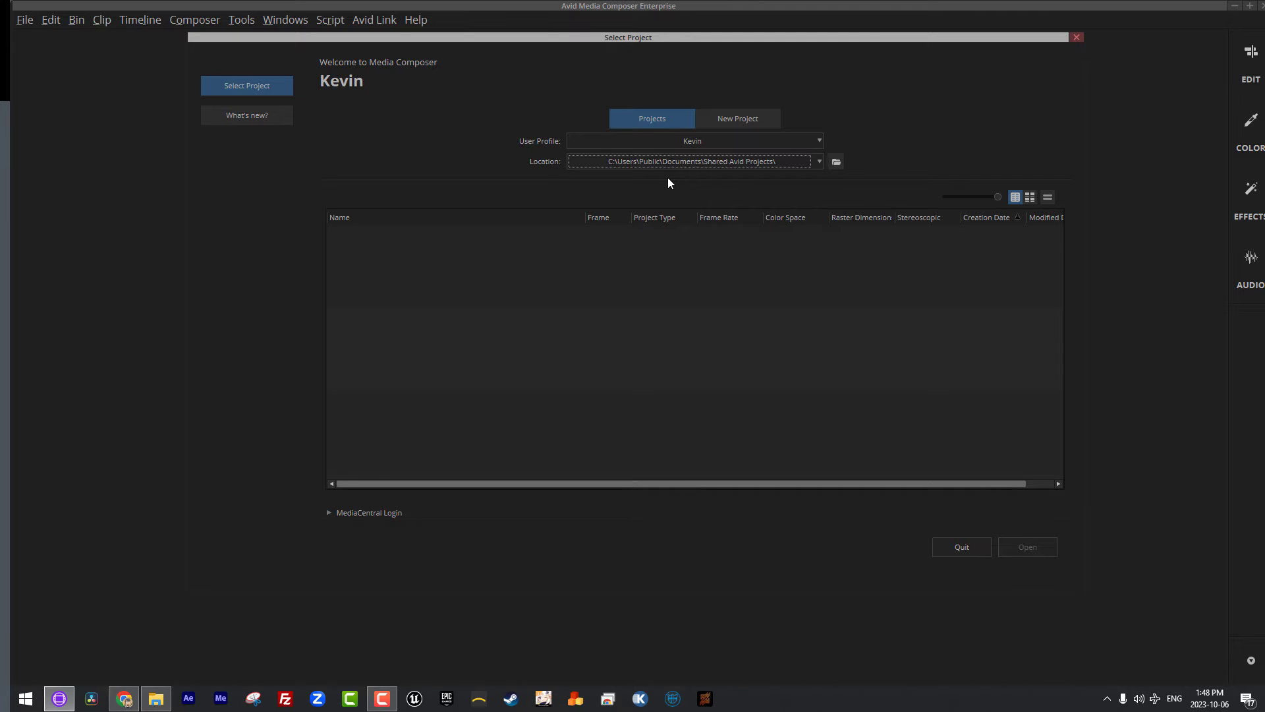
{"action": "mouse_move", "coordinate": [651, 194]}
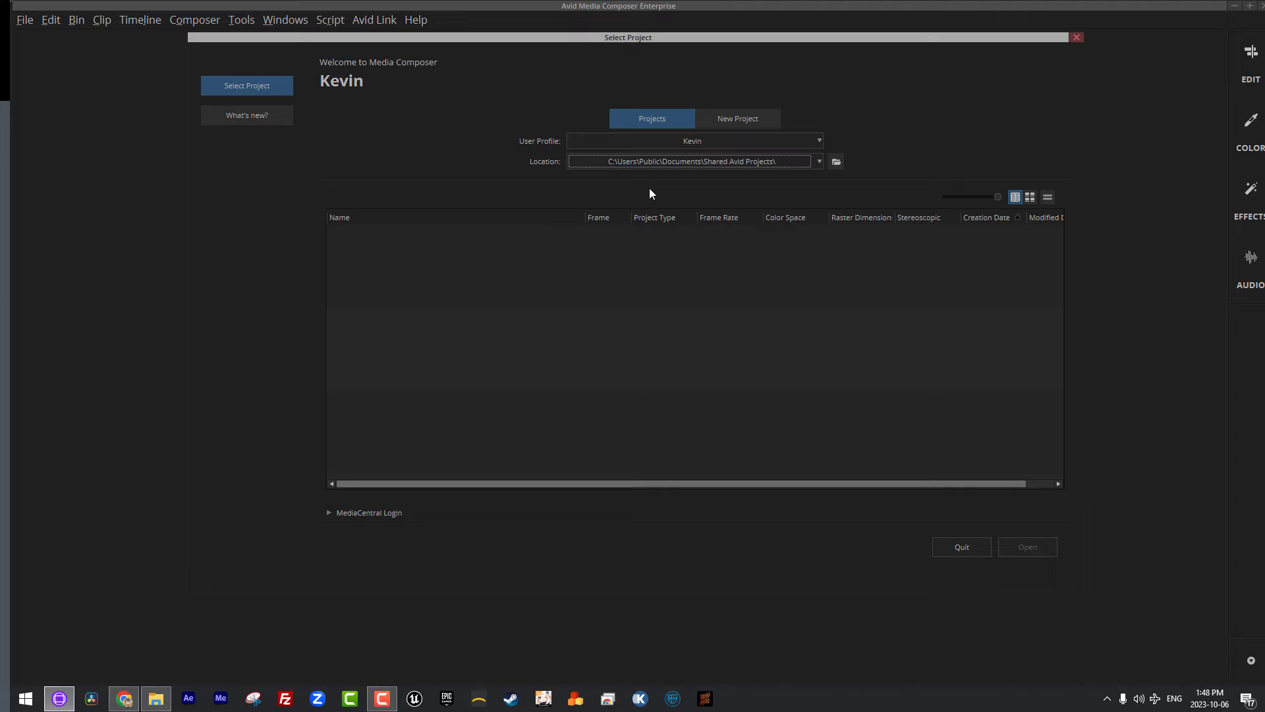
{"action": "mouse_move", "coordinate": [753, 197]}
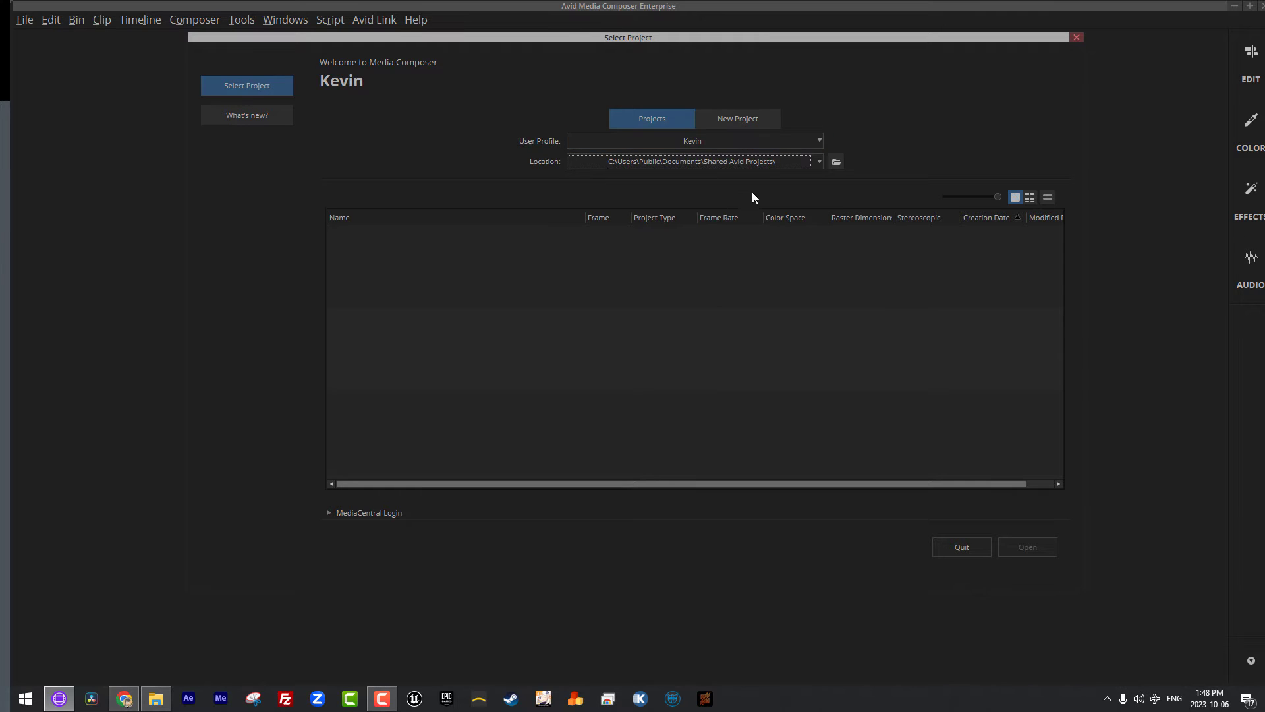
{"action": "mouse_move", "coordinate": [670, 189]}
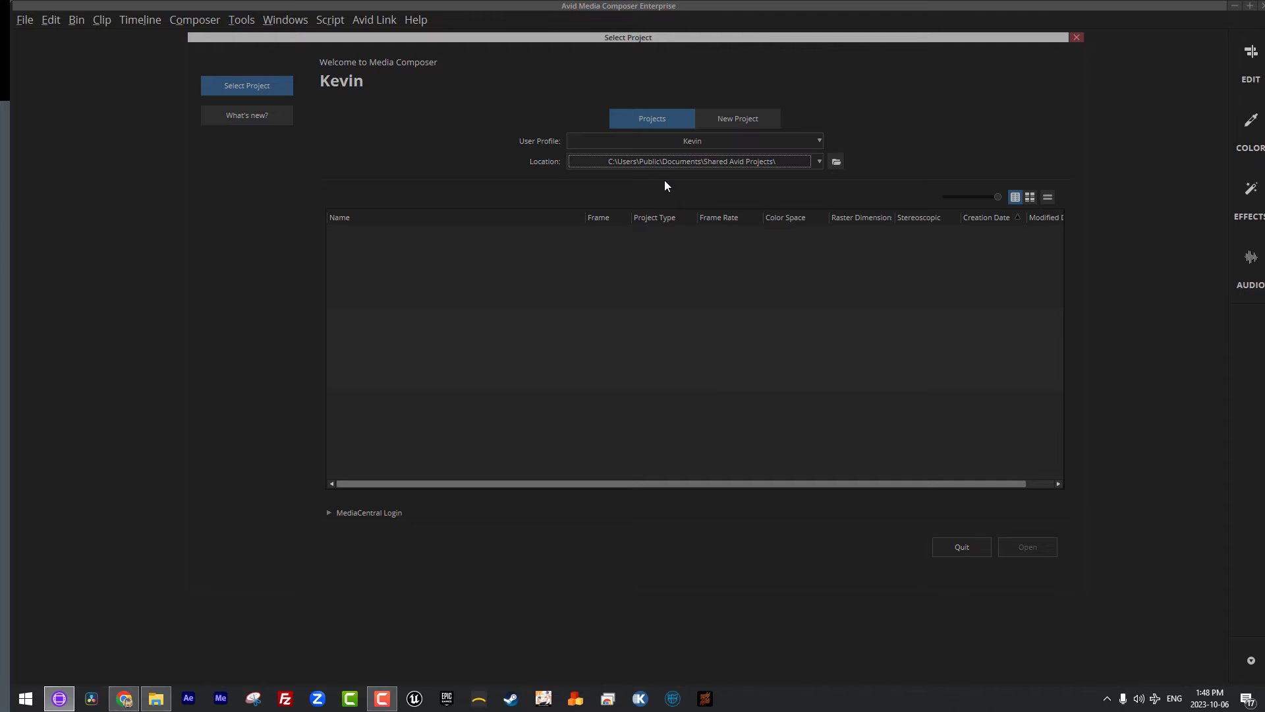
{"action": "mouse_move", "coordinate": [697, 172]}
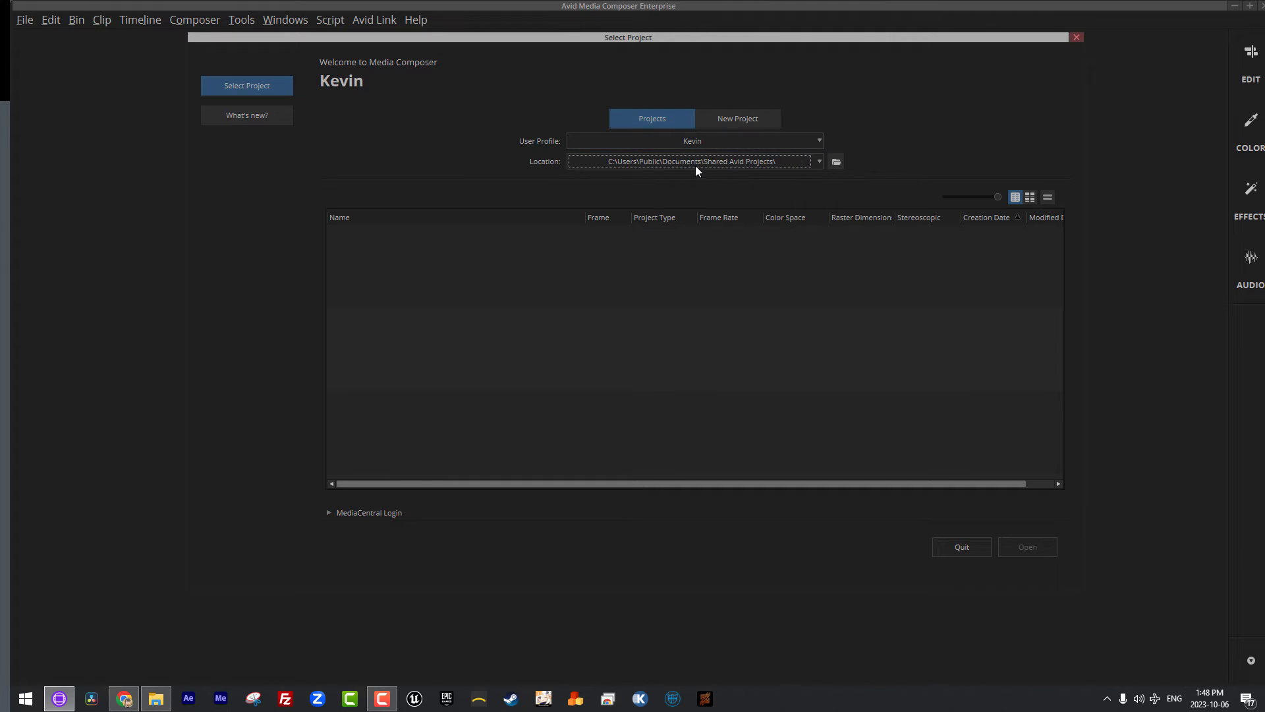
{"action": "mouse_move", "coordinate": [694, 161]}
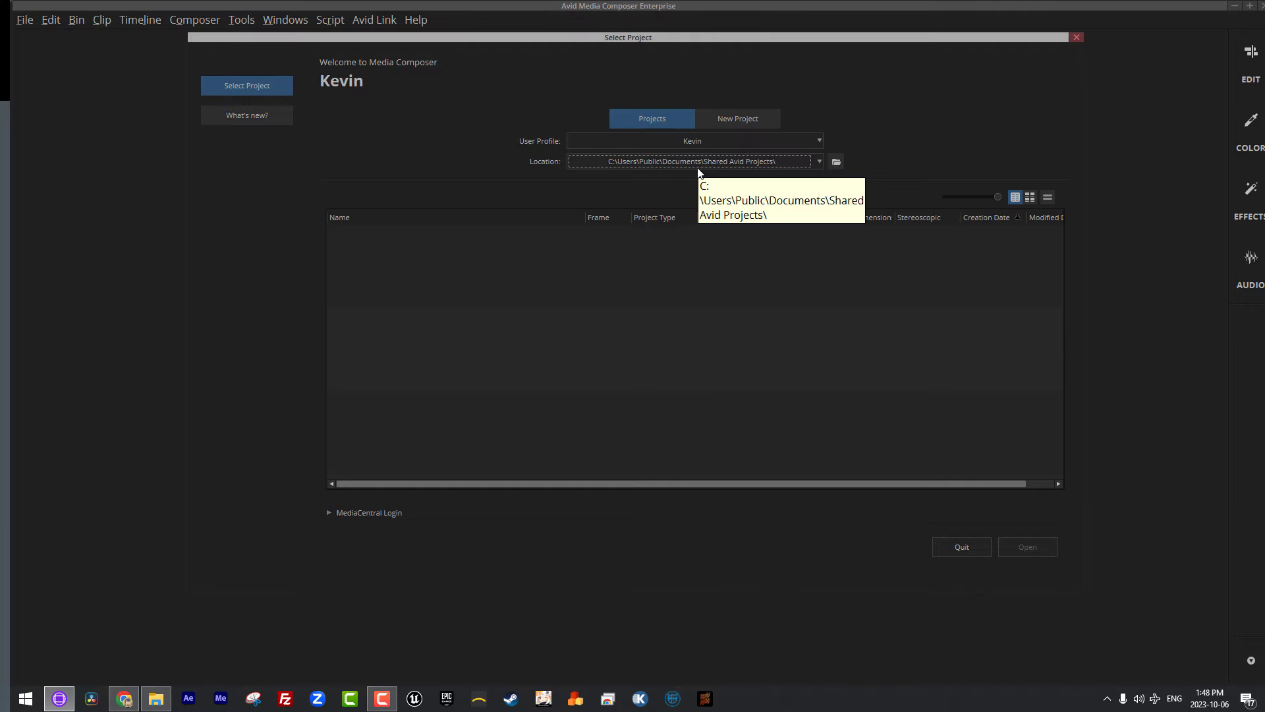
- Create a folder named 'New Avid Project' on Media 1 (E:) in File Explorer
{"action": "left_click", "coordinate": [155, 698]}
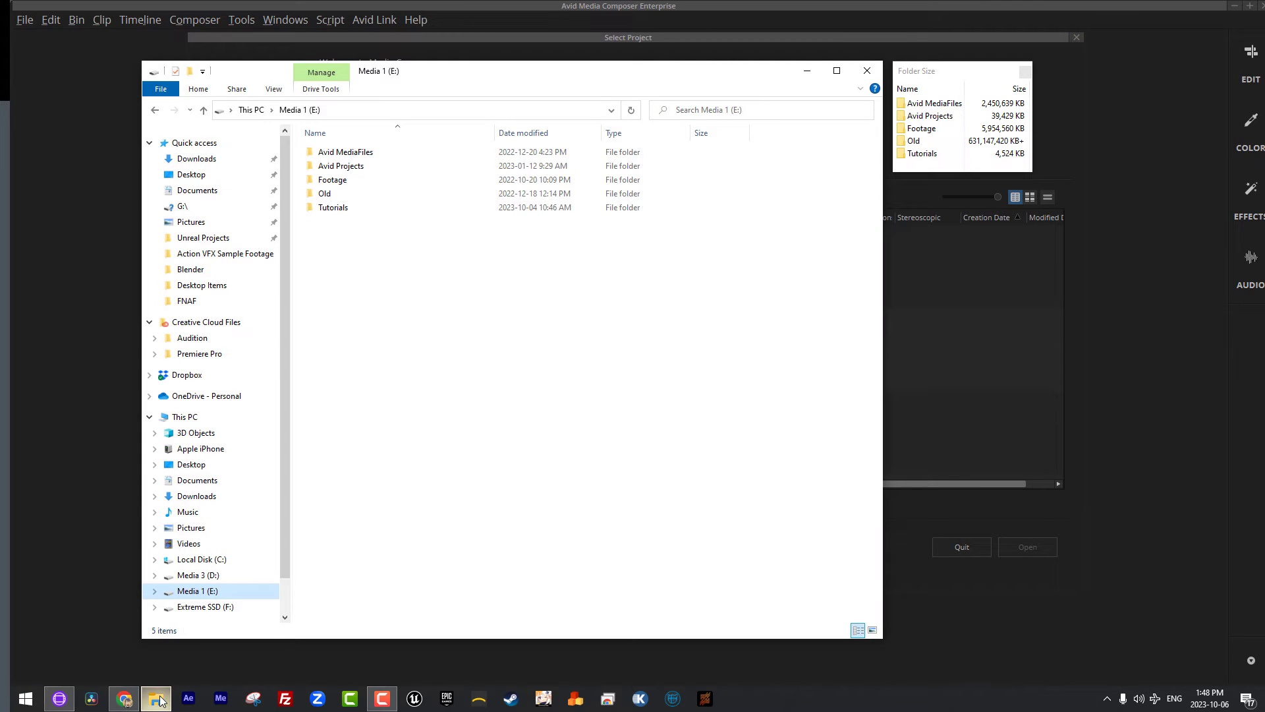
{"action": "mouse_move", "coordinate": [364, 401]}
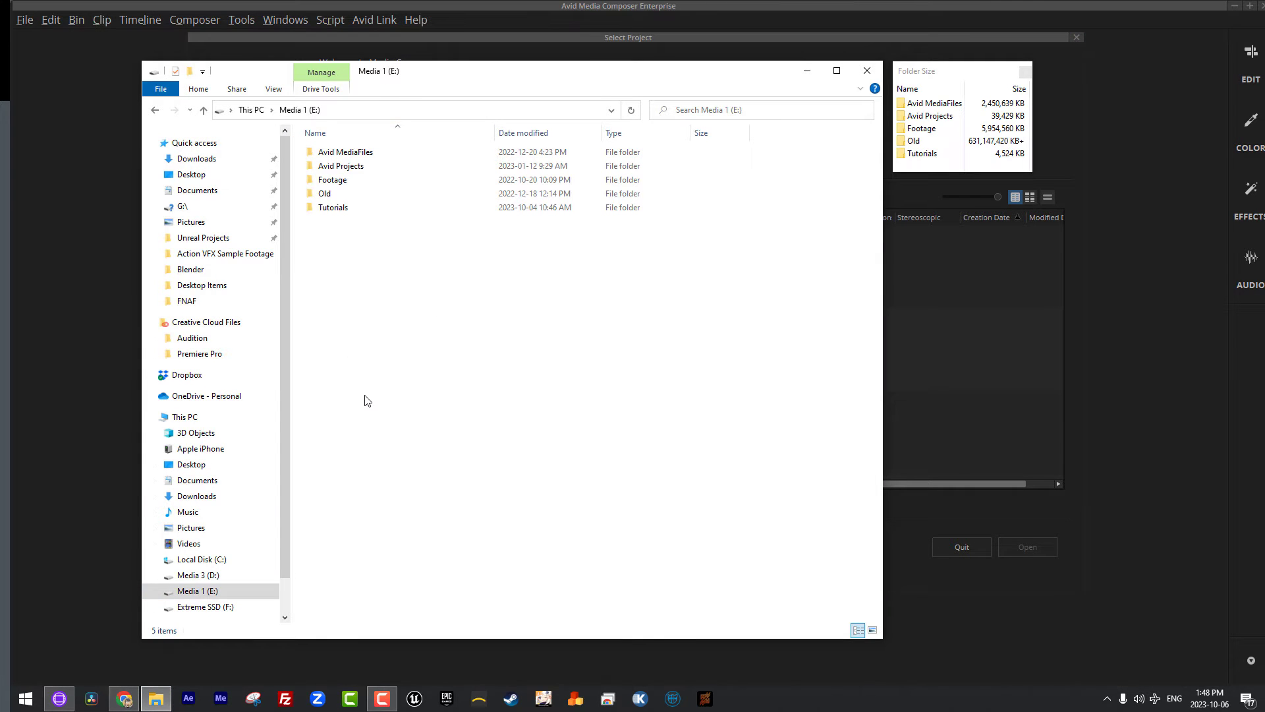
{"action": "mouse_move", "coordinate": [341, 166]}
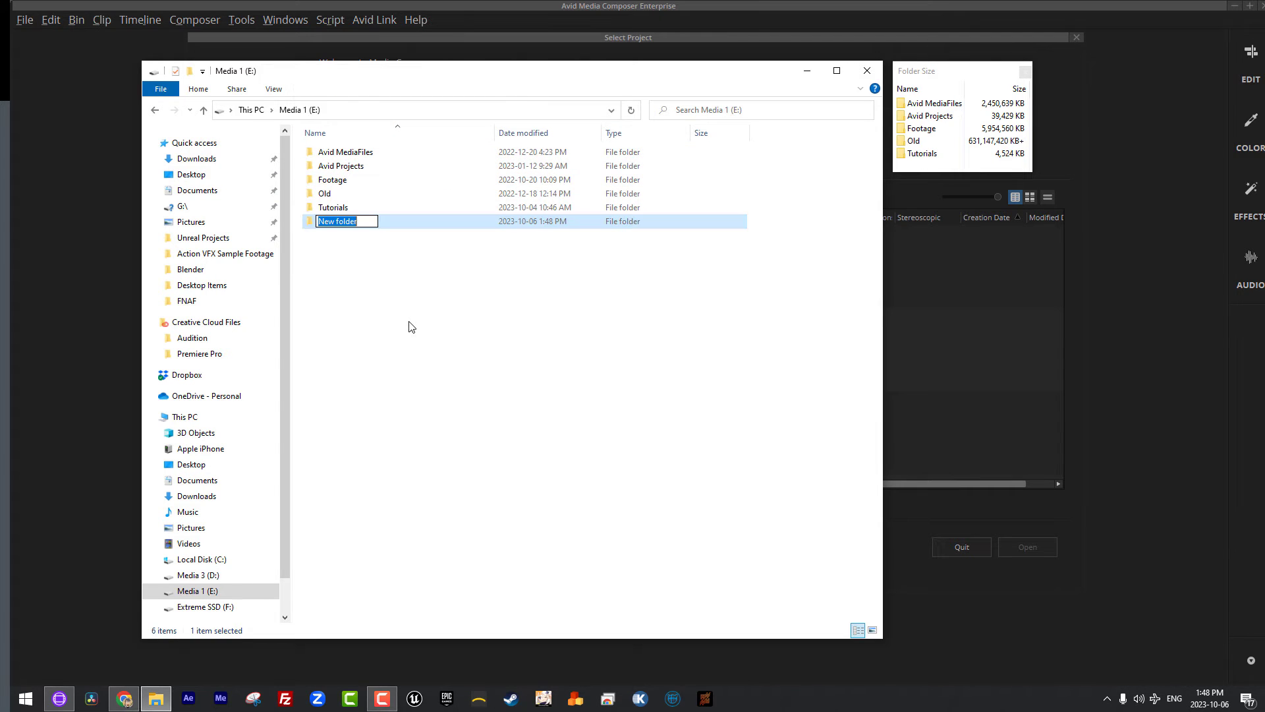
{"action": "type", "text": "New"}
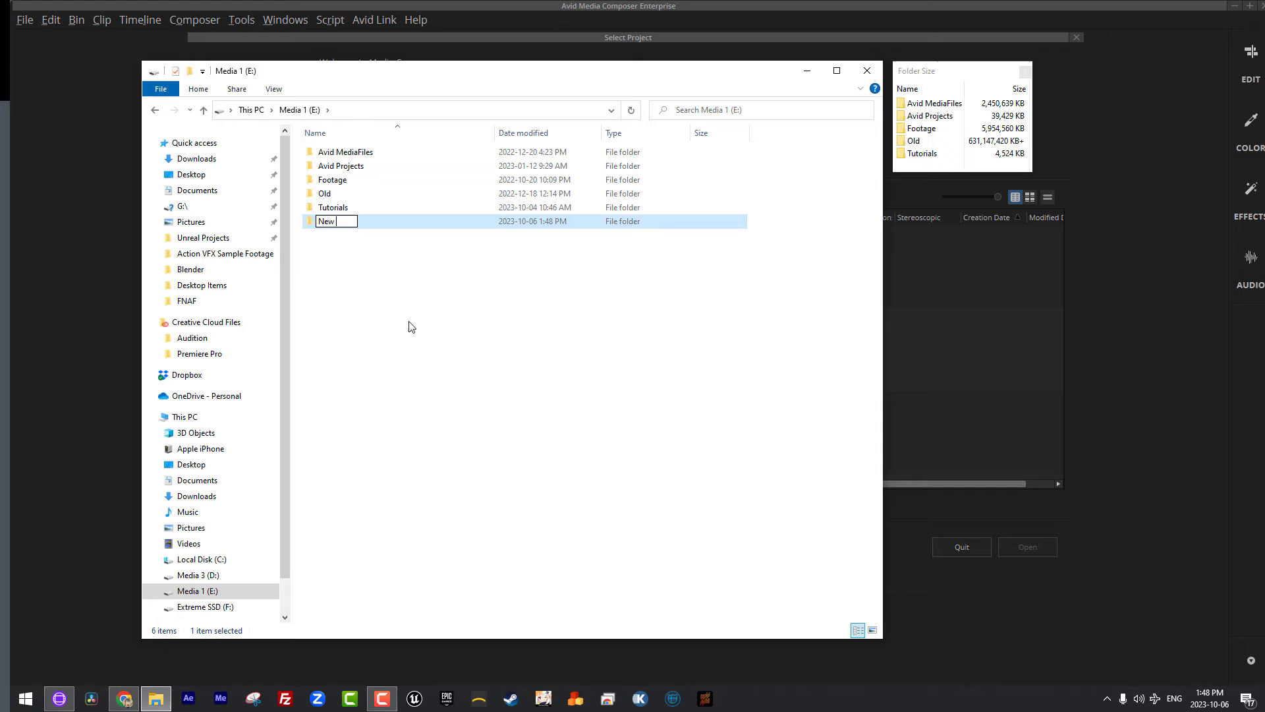
{"action": "type", "text": "New Avid Project"}
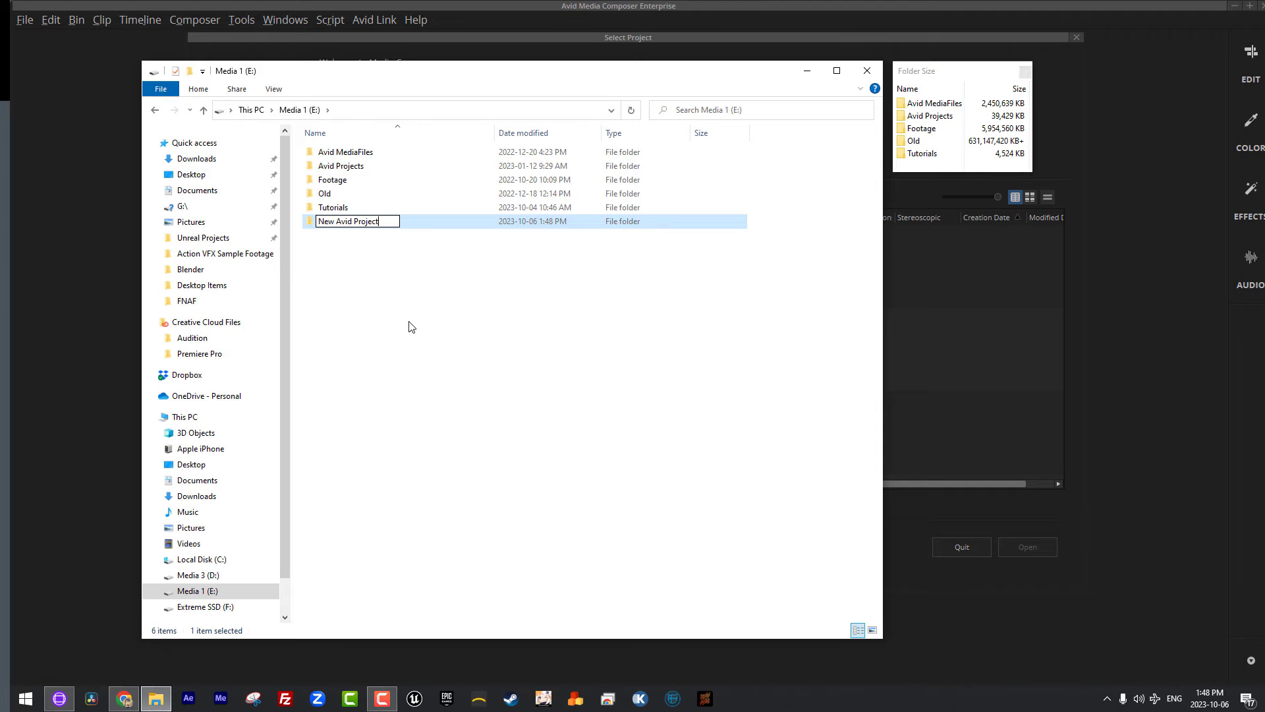
{"action": "left_click", "coordinate": [866, 71]}
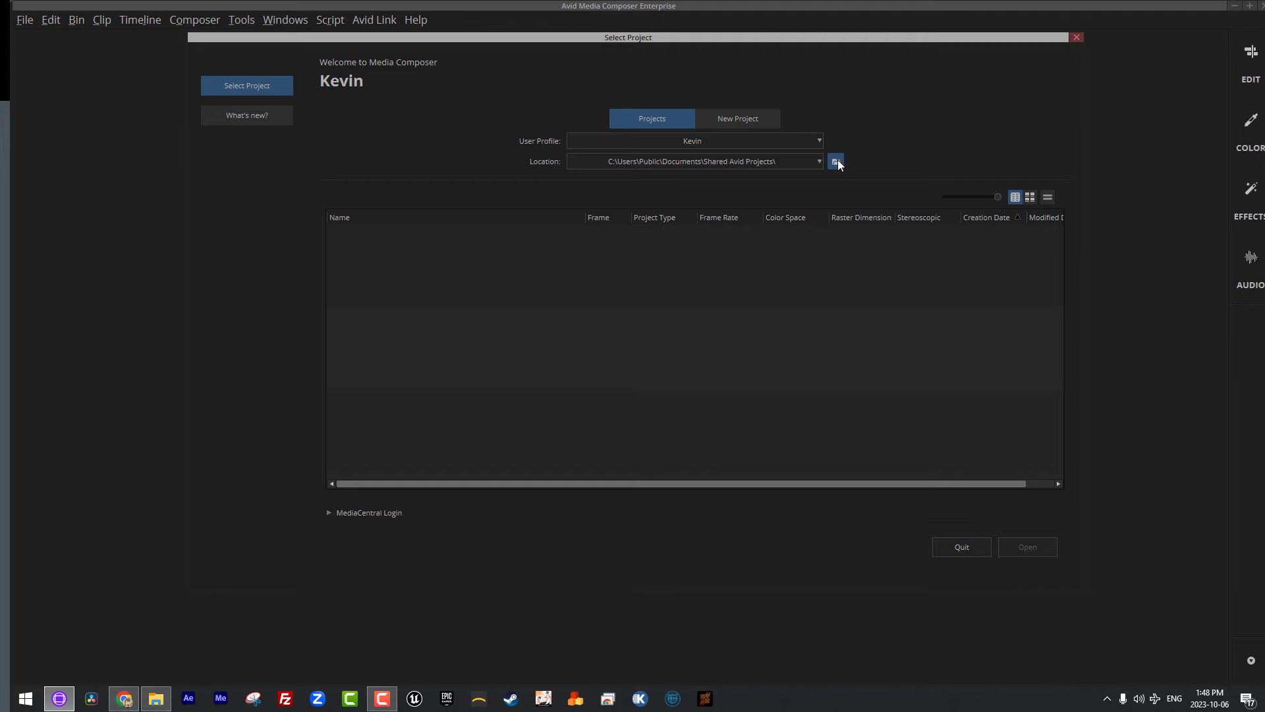
- Browse to Media 1 (E:) and select New Avid Projects as the project folder
{"action": "left_click", "coordinate": [836, 161]}
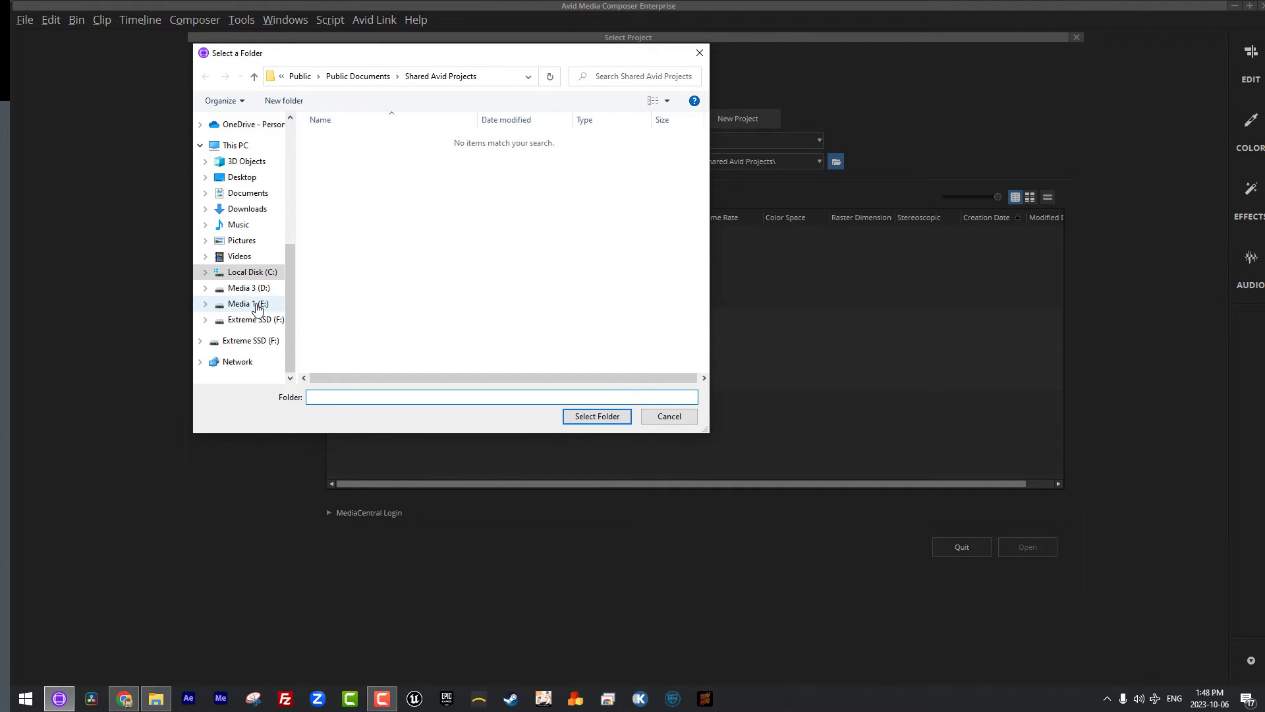
{"action": "left_click", "coordinate": [250, 303]}
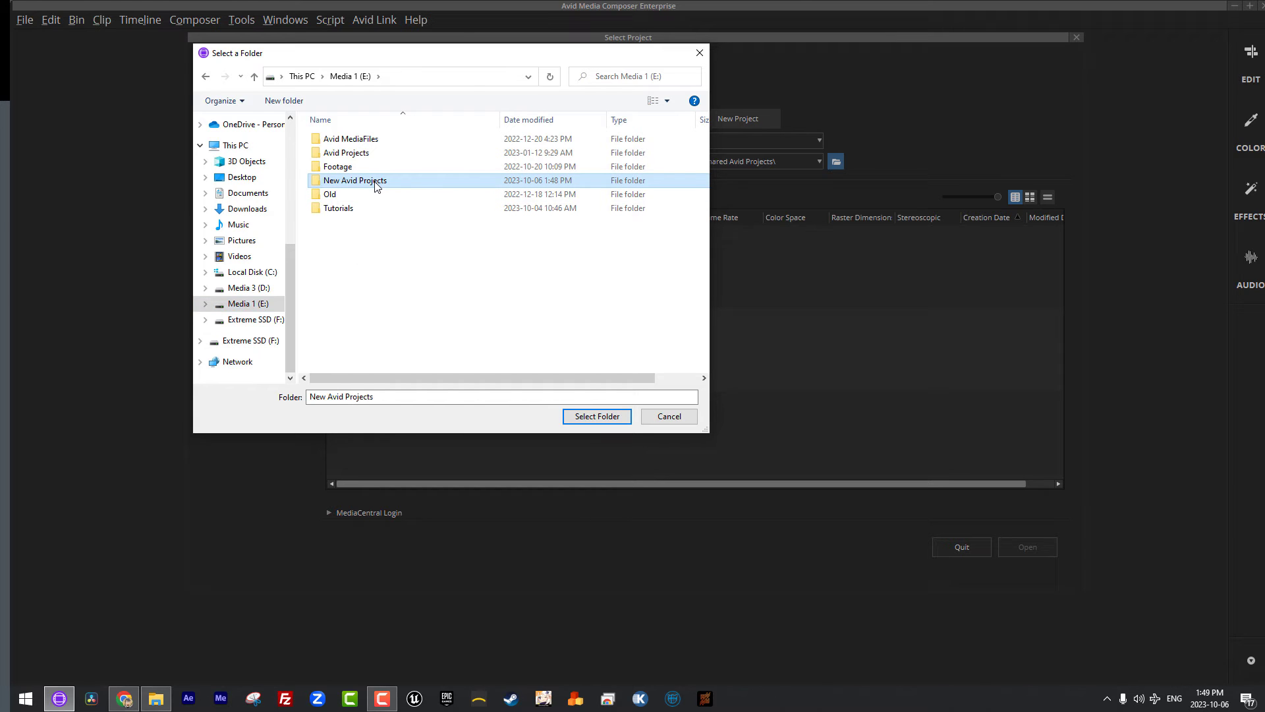
{"action": "left_click", "coordinate": [596, 416]}
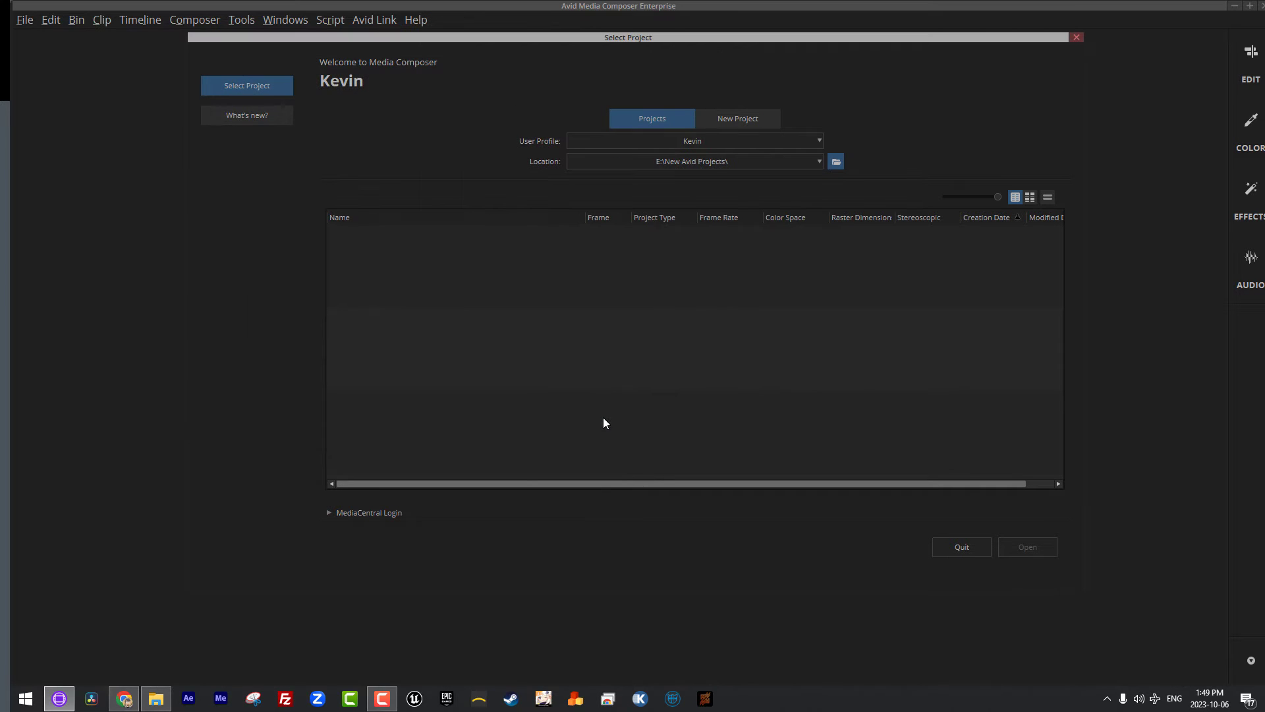
{"action": "mouse_move", "coordinate": [600, 414]}
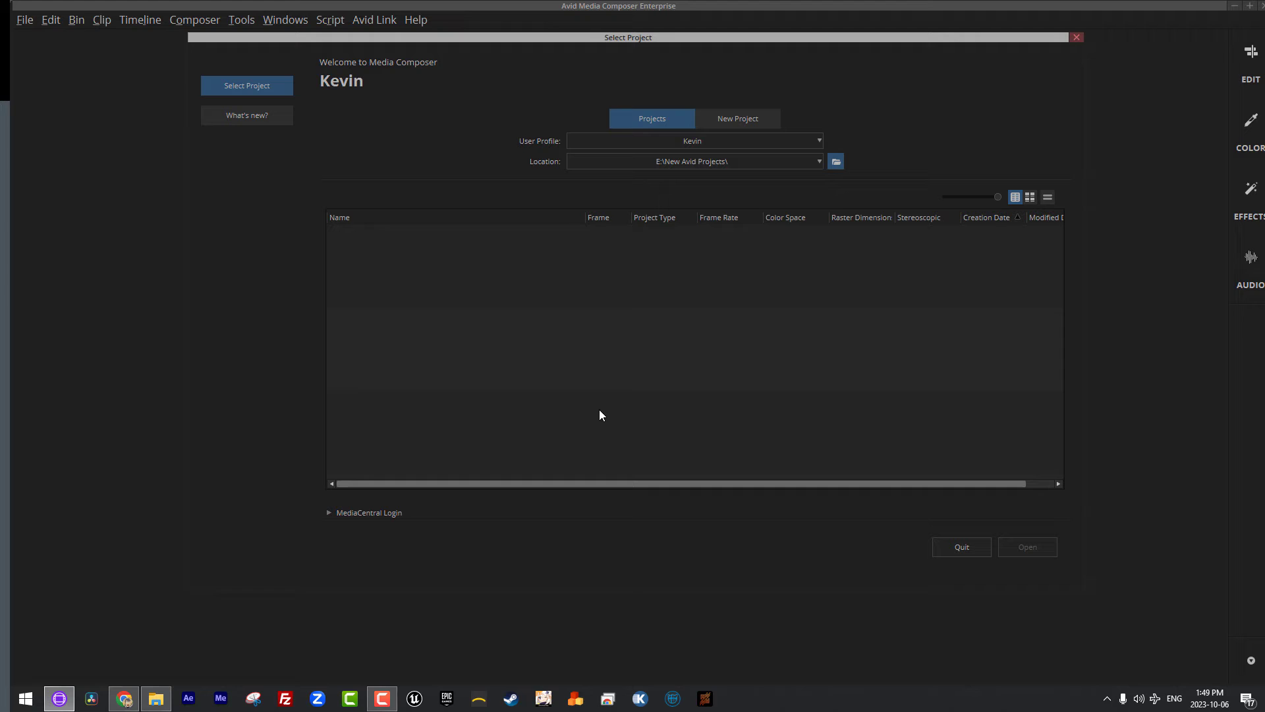
{"action": "mouse_move", "coordinate": [609, 407]}
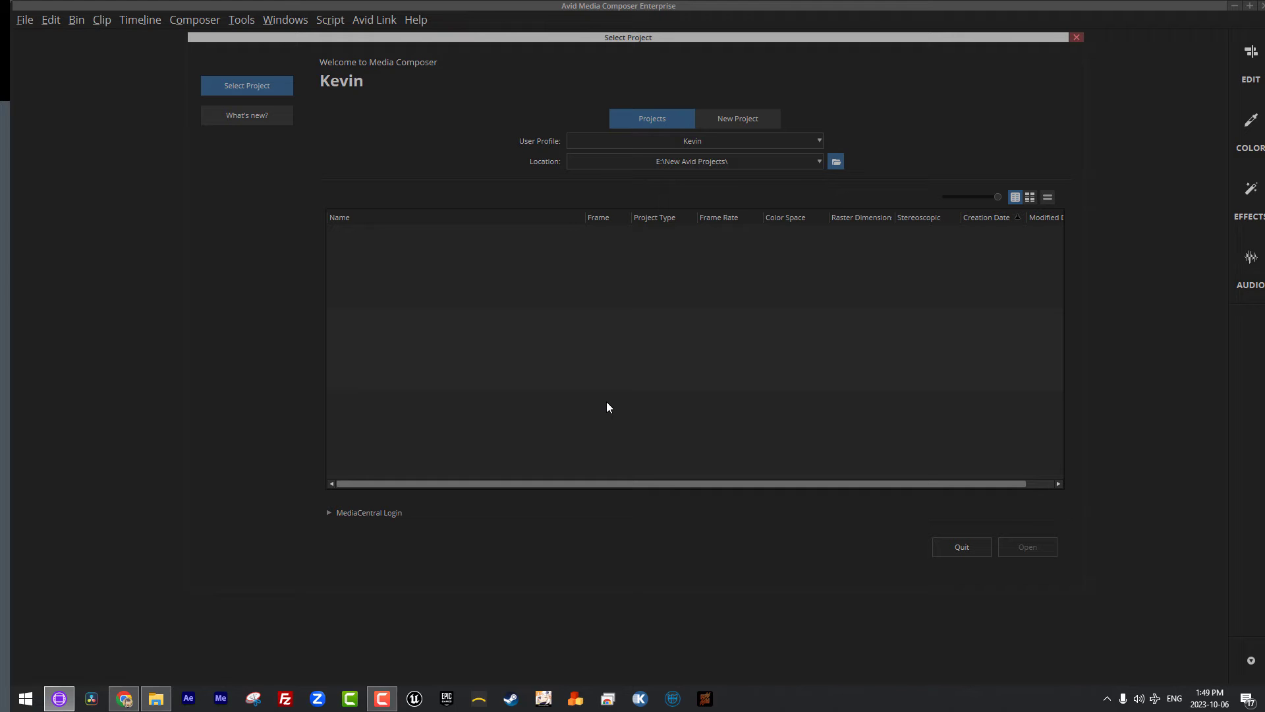
{"action": "mouse_move", "coordinate": [709, 291]}
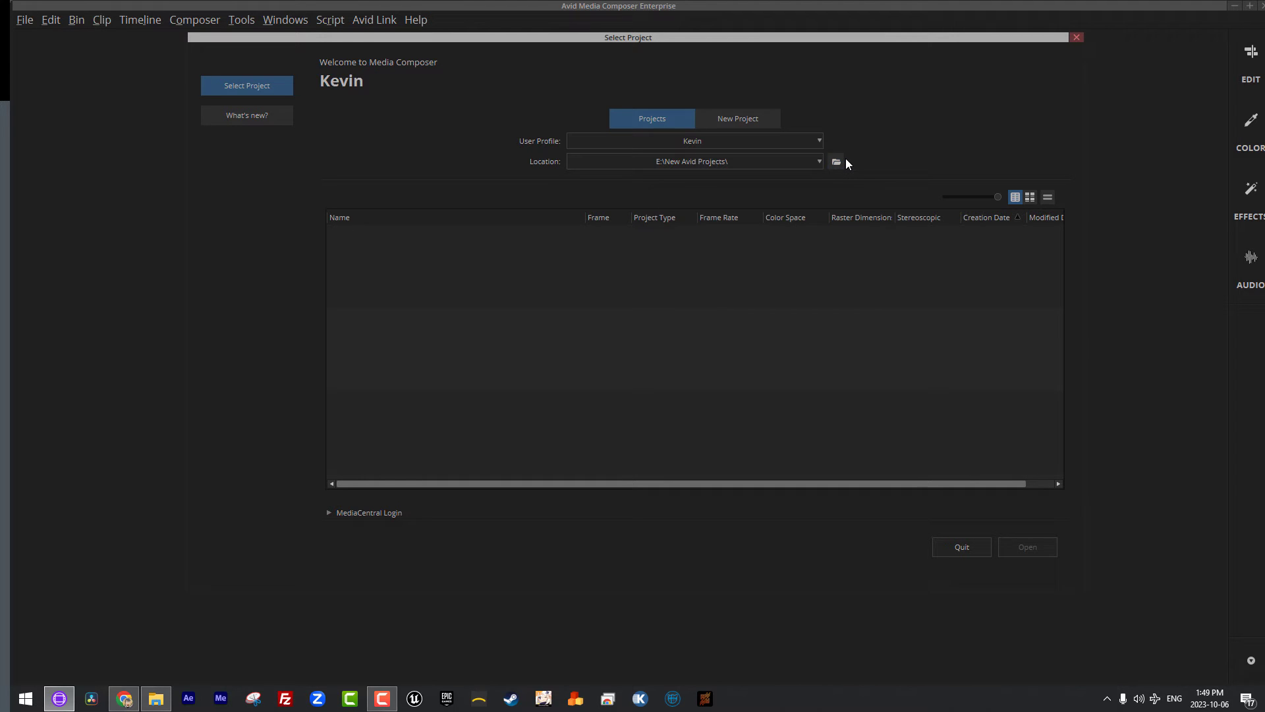
- Point the project location to E:\Avid Projects and scroll through its listed projects
{"action": "left_click", "coordinate": [836, 161]}
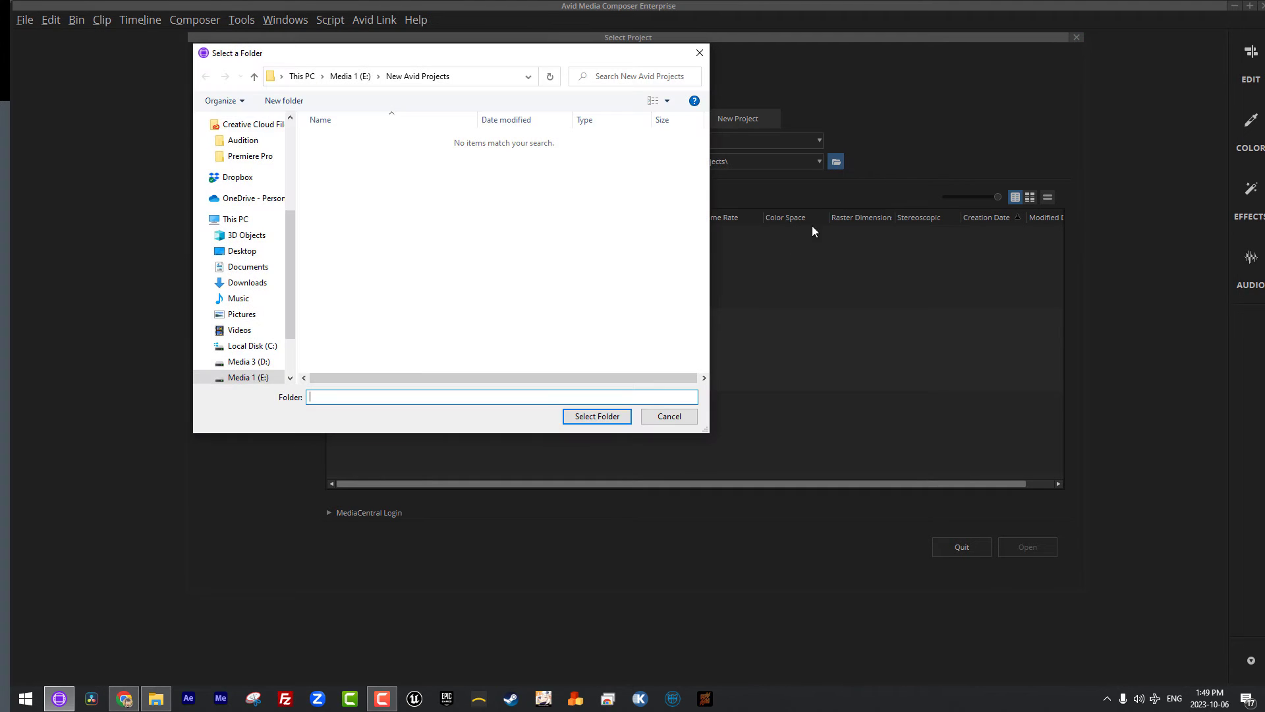
{"action": "left_click", "coordinate": [253, 76]}
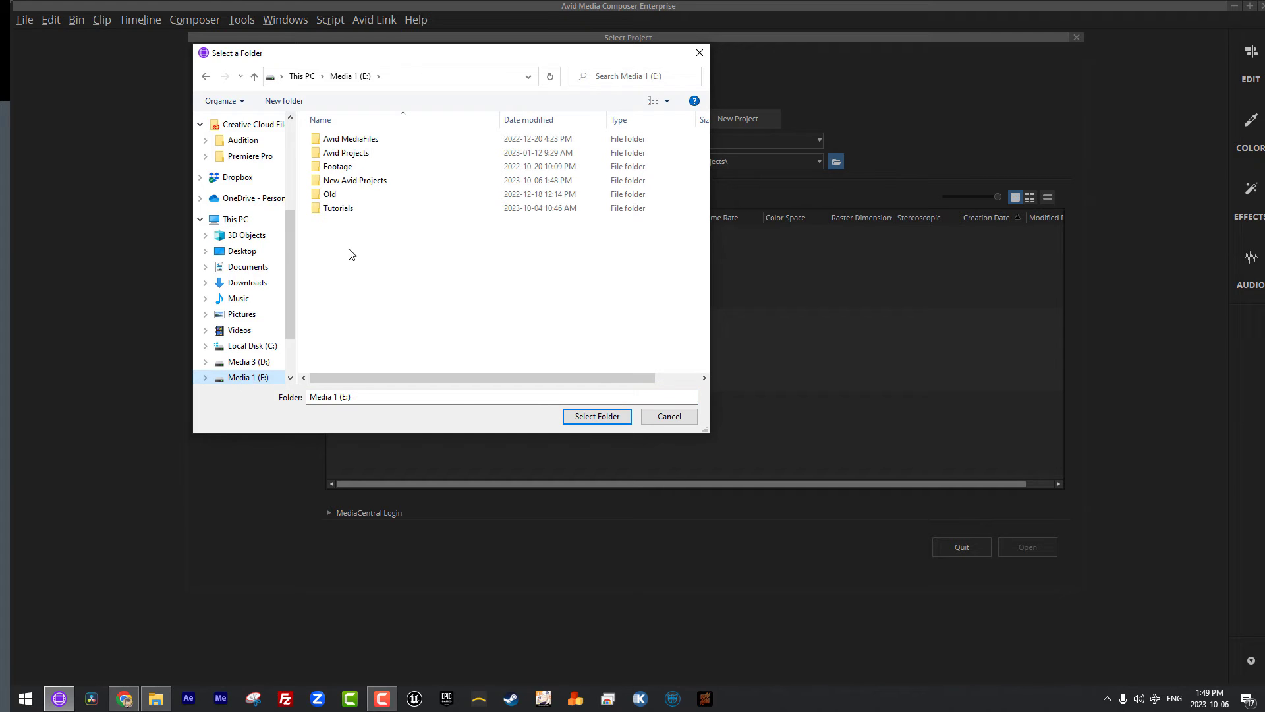
{"action": "left_click", "coordinate": [346, 153]}
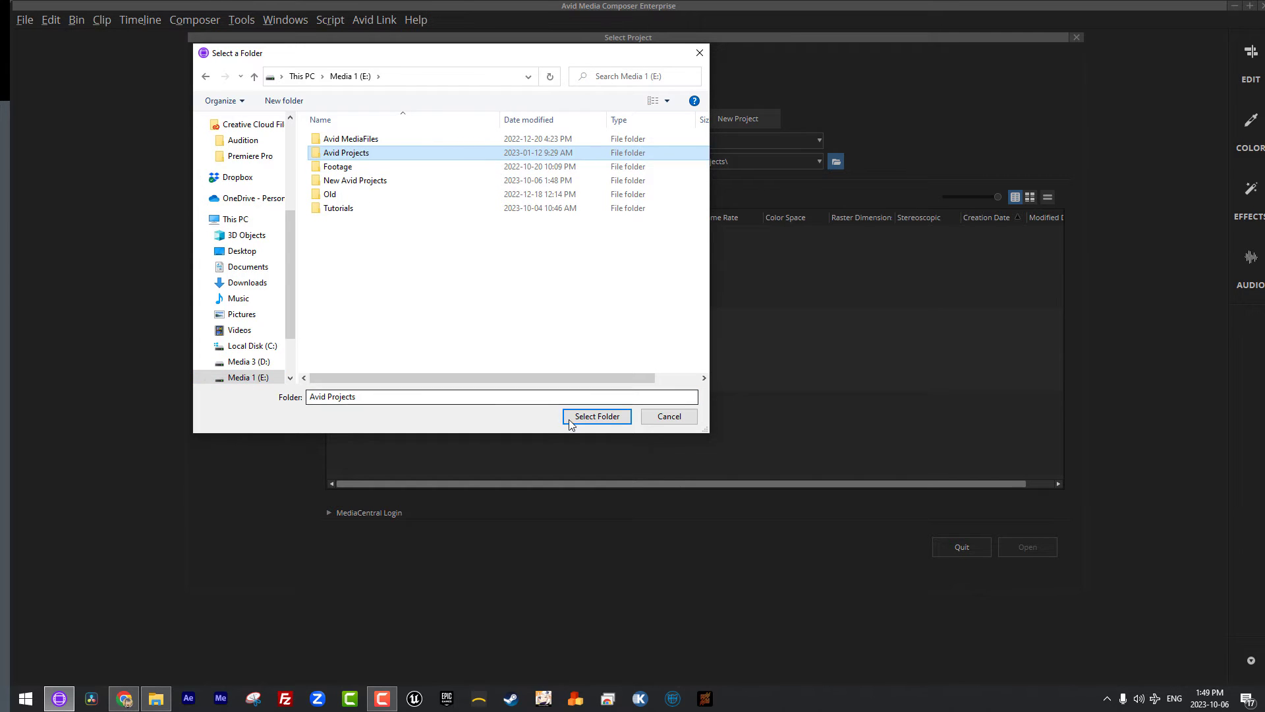
{"action": "left_click", "coordinate": [596, 415]}
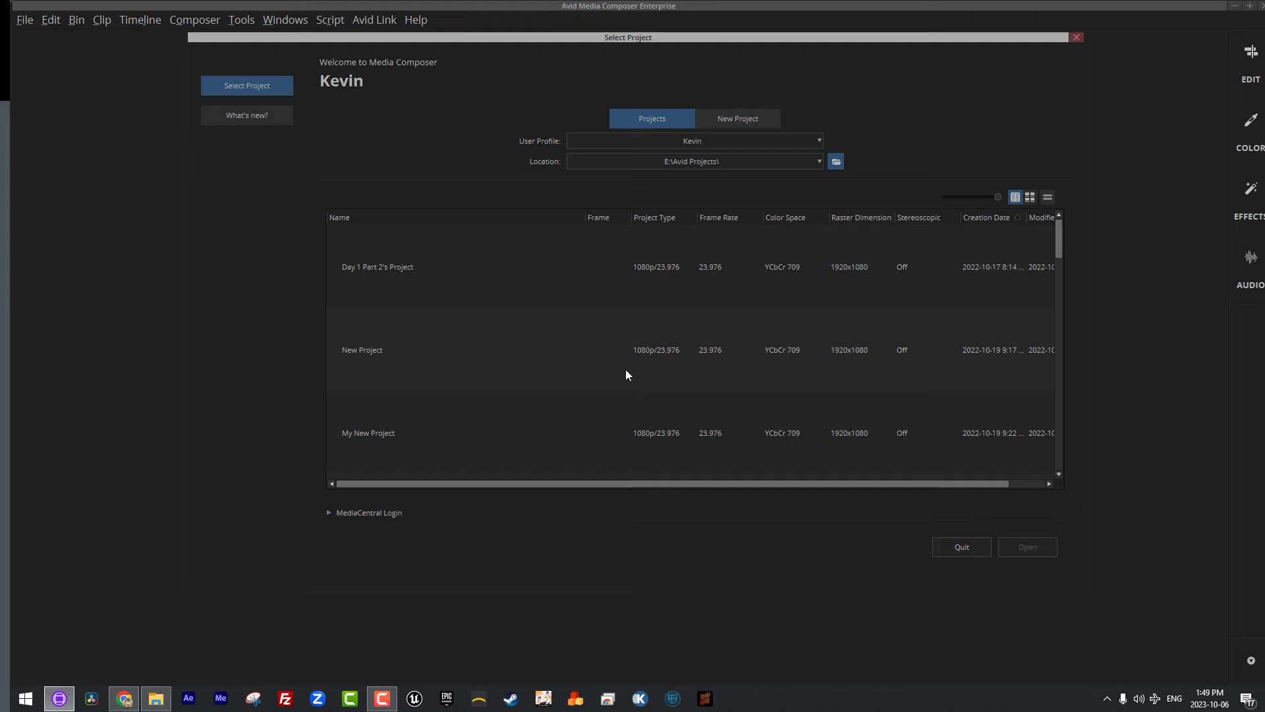
{"action": "scroll", "scroll_direction": "down", "scroll_amount": 3}
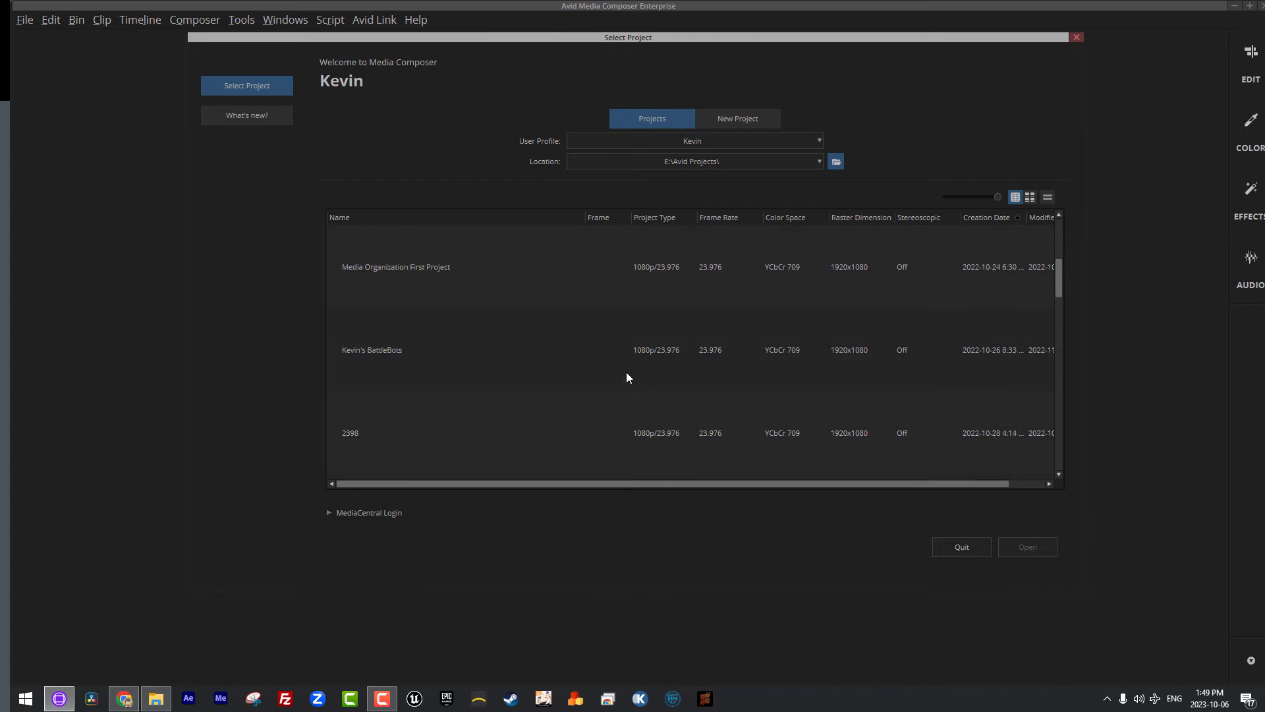
{"action": "scroll", "scroll_direction": "up", "scroll_amount": 3}
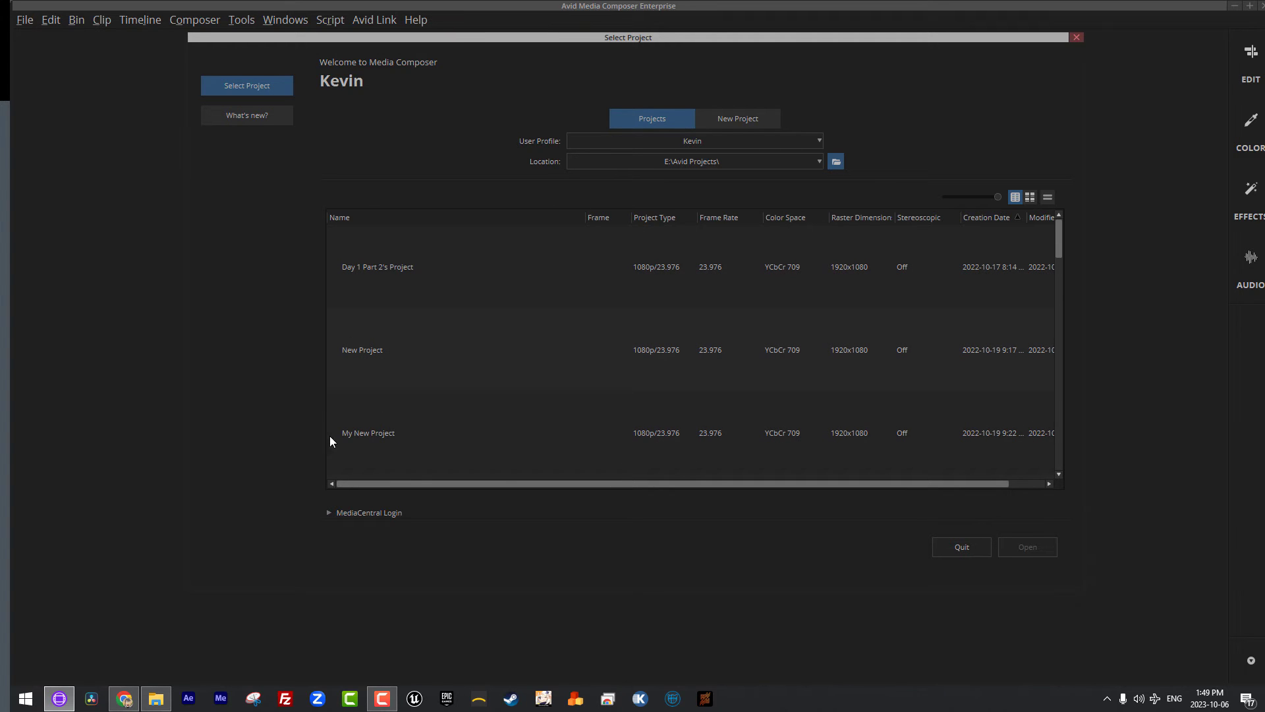
{"action": "mouse_move", "coordinate": [540, 306]}
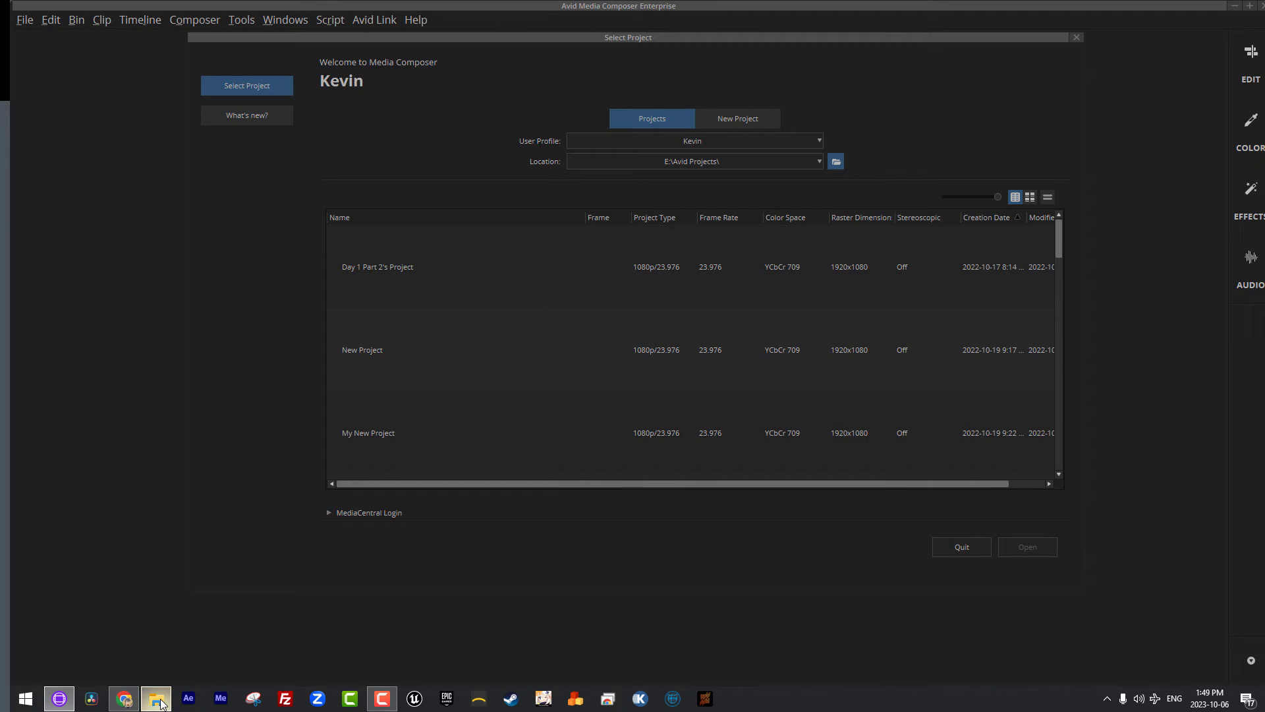
{"action": "left_click", "coordinate": [155, 698]}
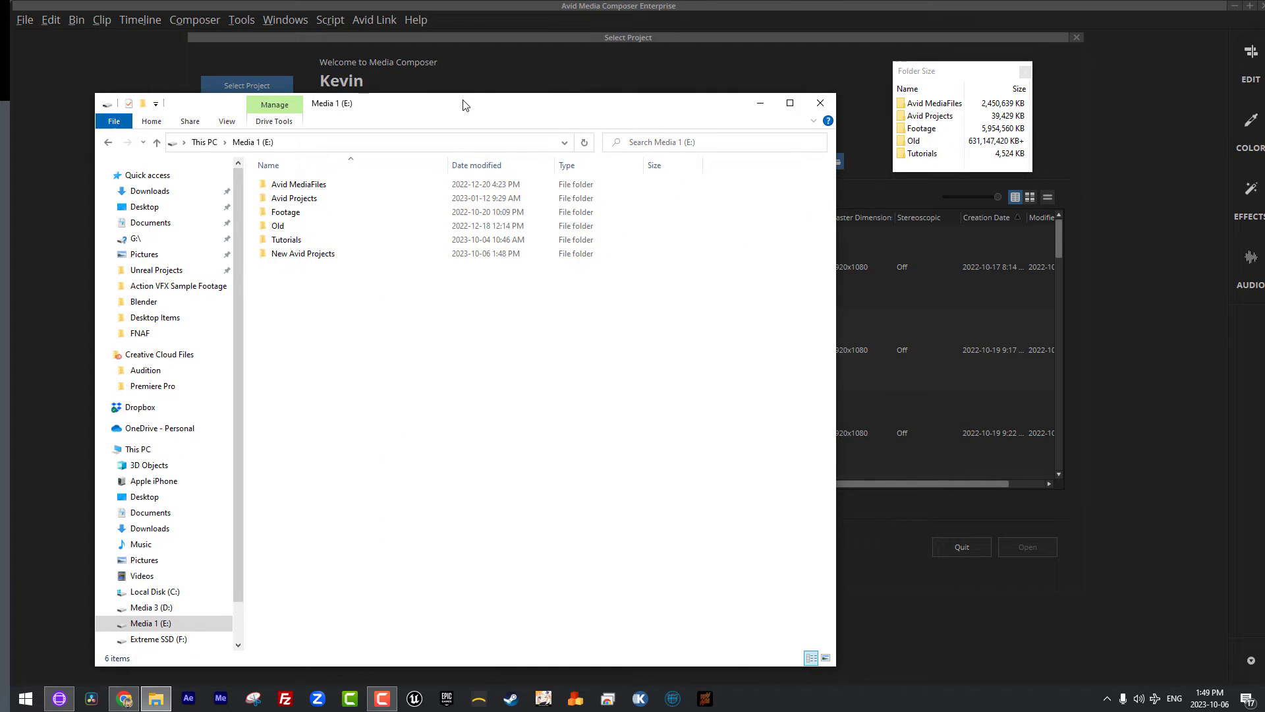
{"action": "double_click", "coordinate": [295, 197]}
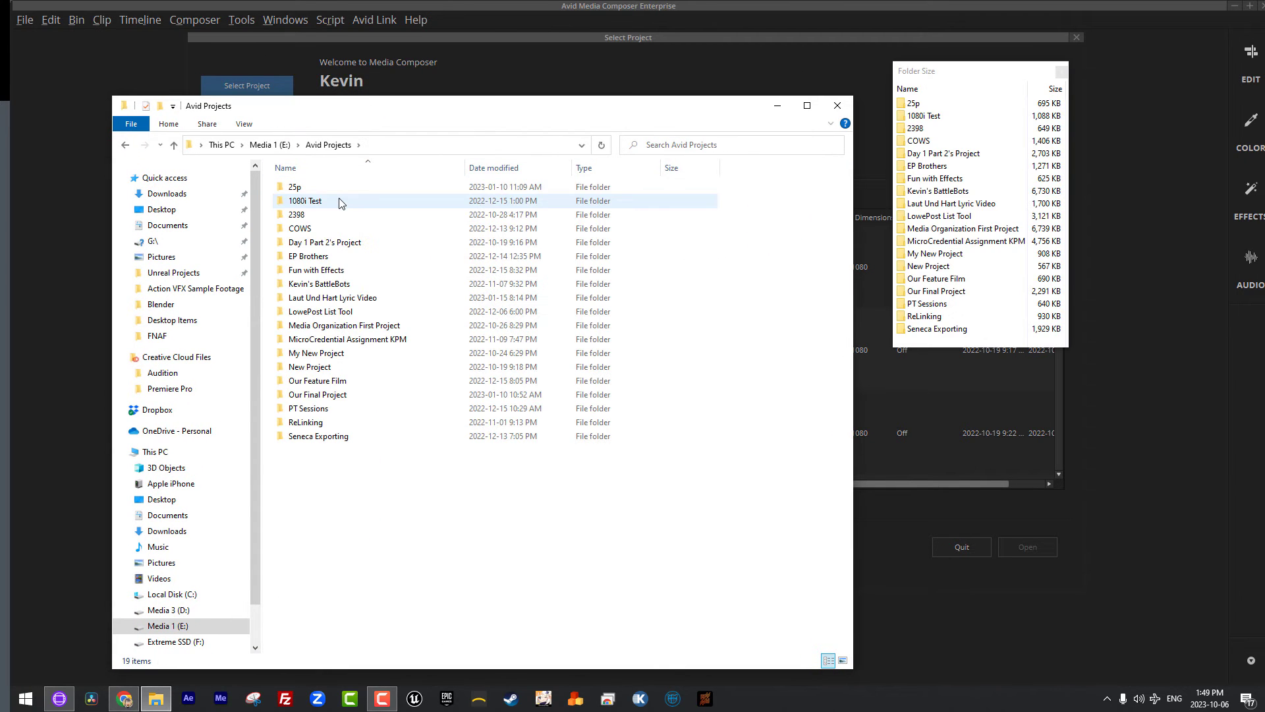
{"action": "left_click", "coordinate": [308, 256]}
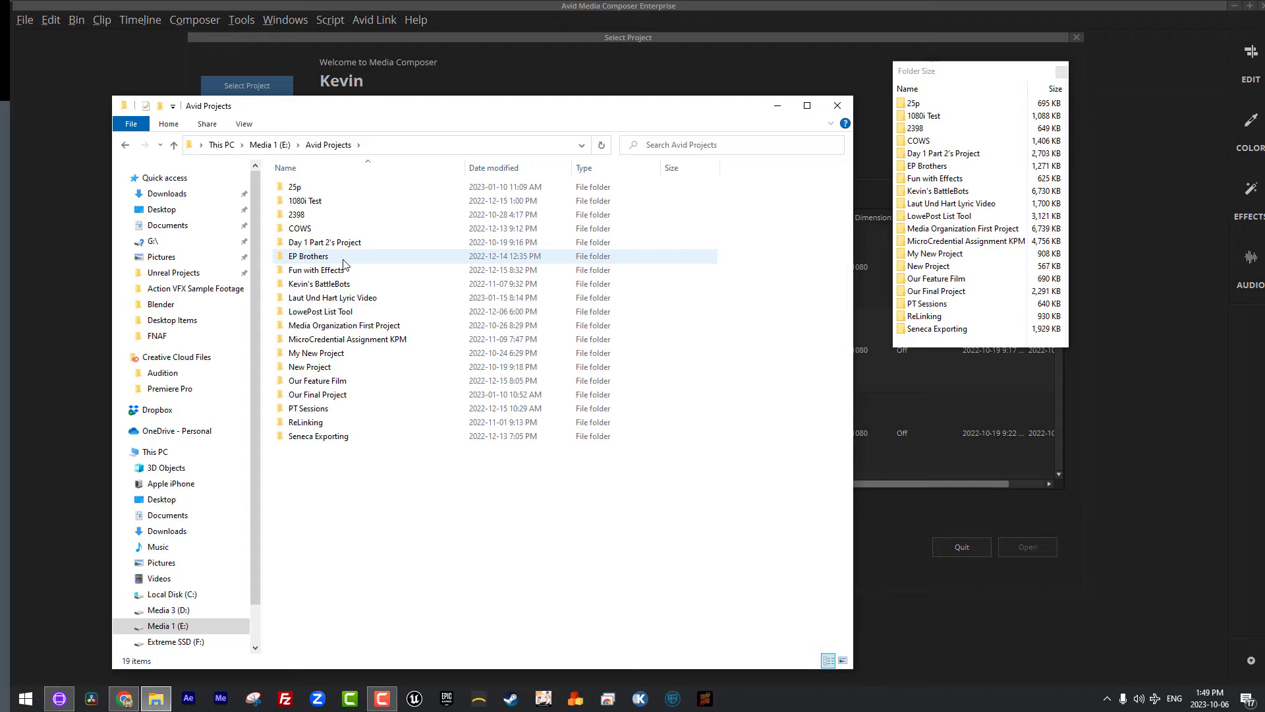
{"action": "left_click", "coordinate": [299, 229]}
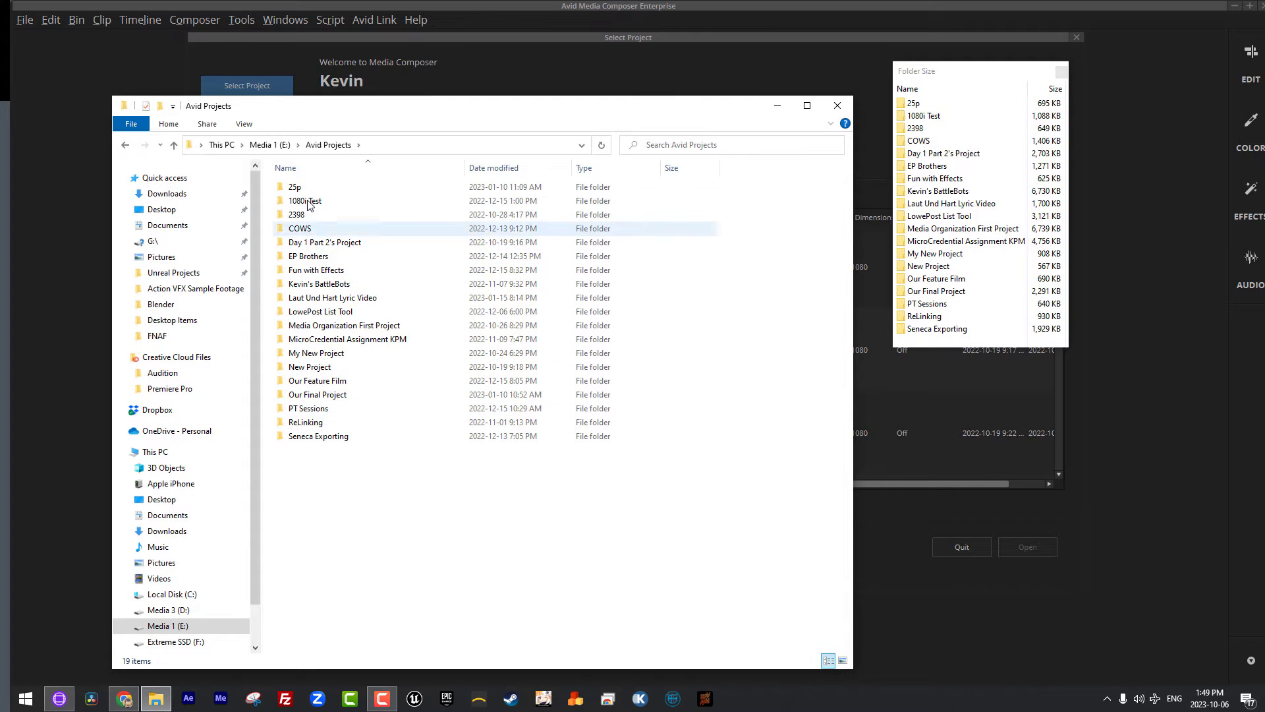
{"action": "double_click", "coordinate": [295, 187]}
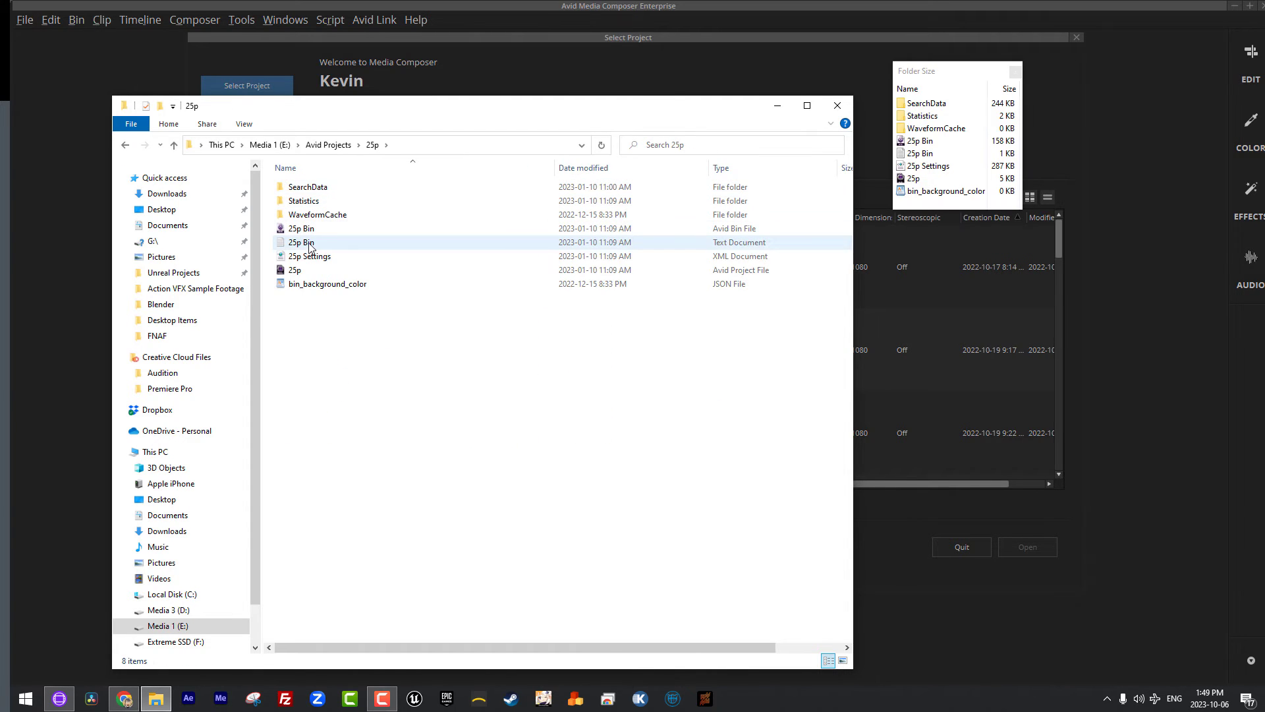
{"action": "left_click", "coordinate": [326, 283]}
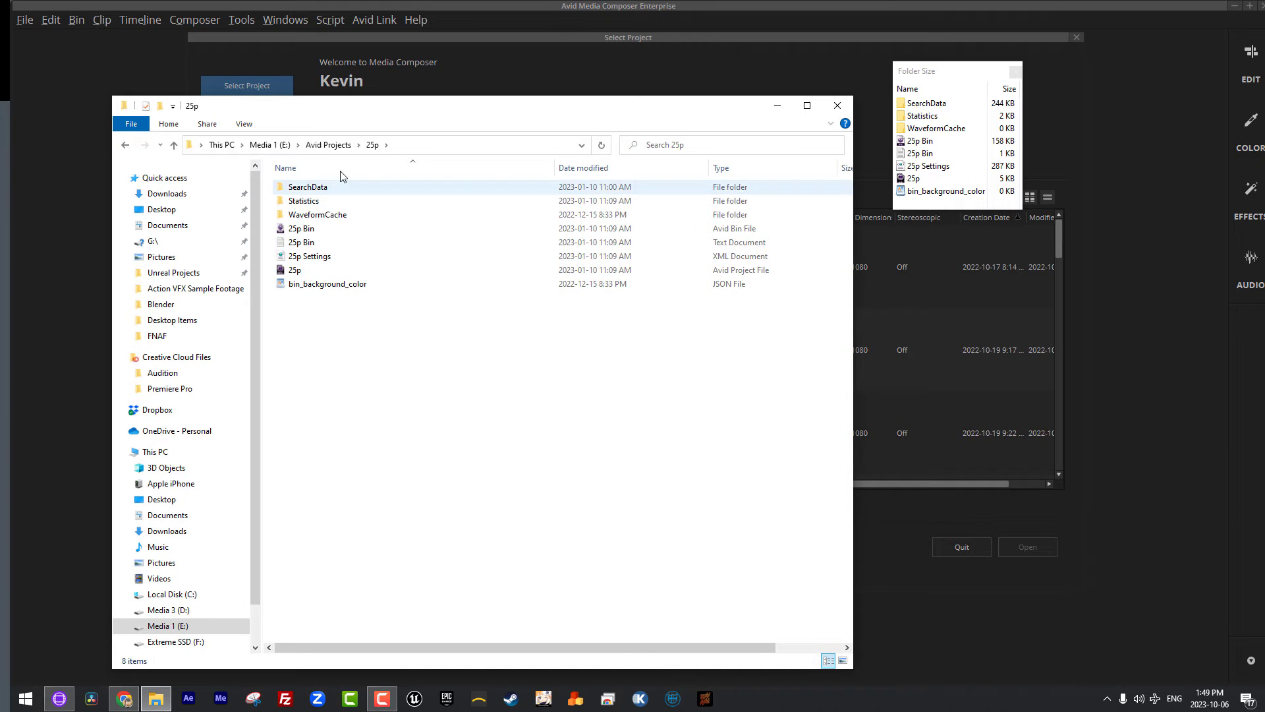
{"action": "left_click", "coordinate": [327, 144]}
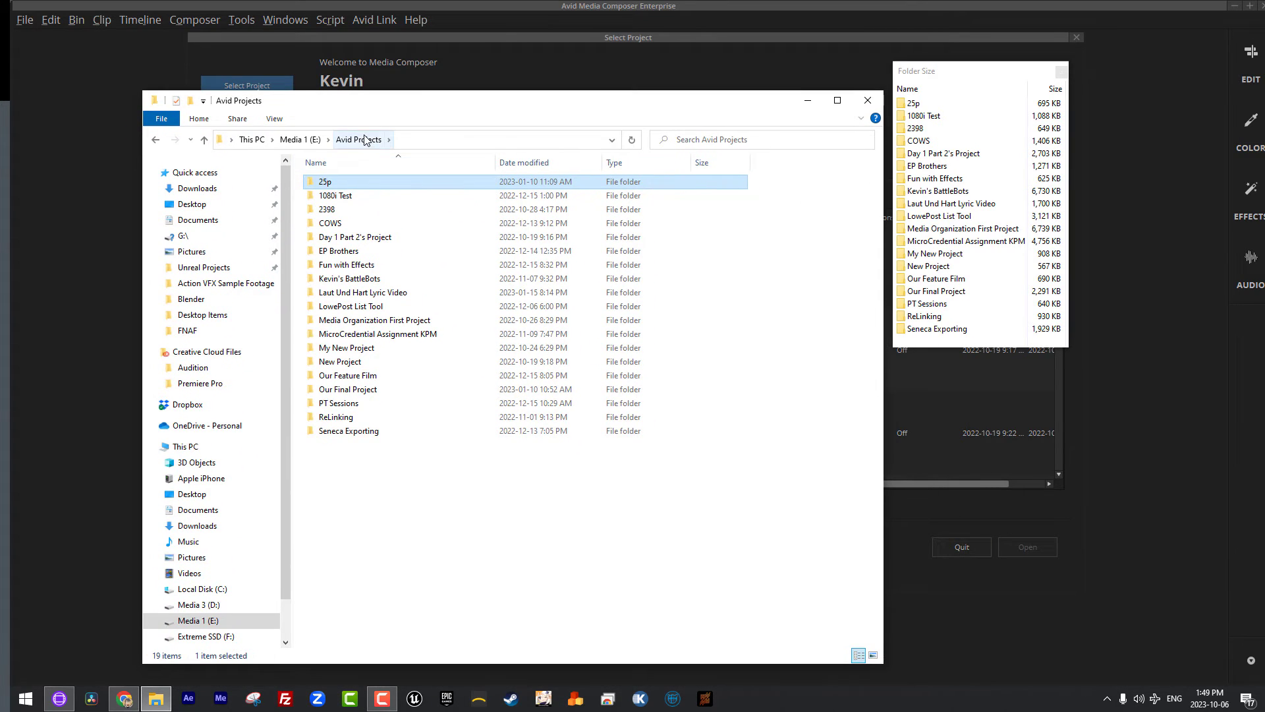
{"action": "left_click", "coordinate": [339, 251]}
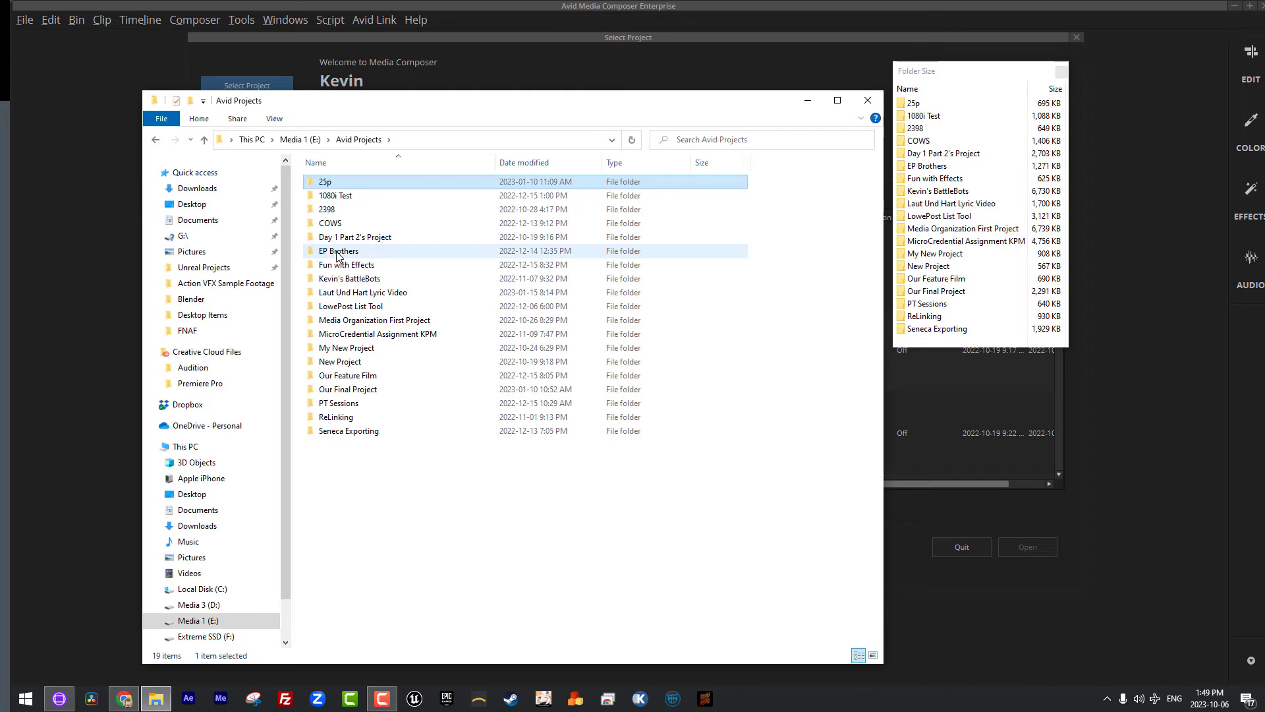
{"action": "left_click", "coordinate": [363, 180]}
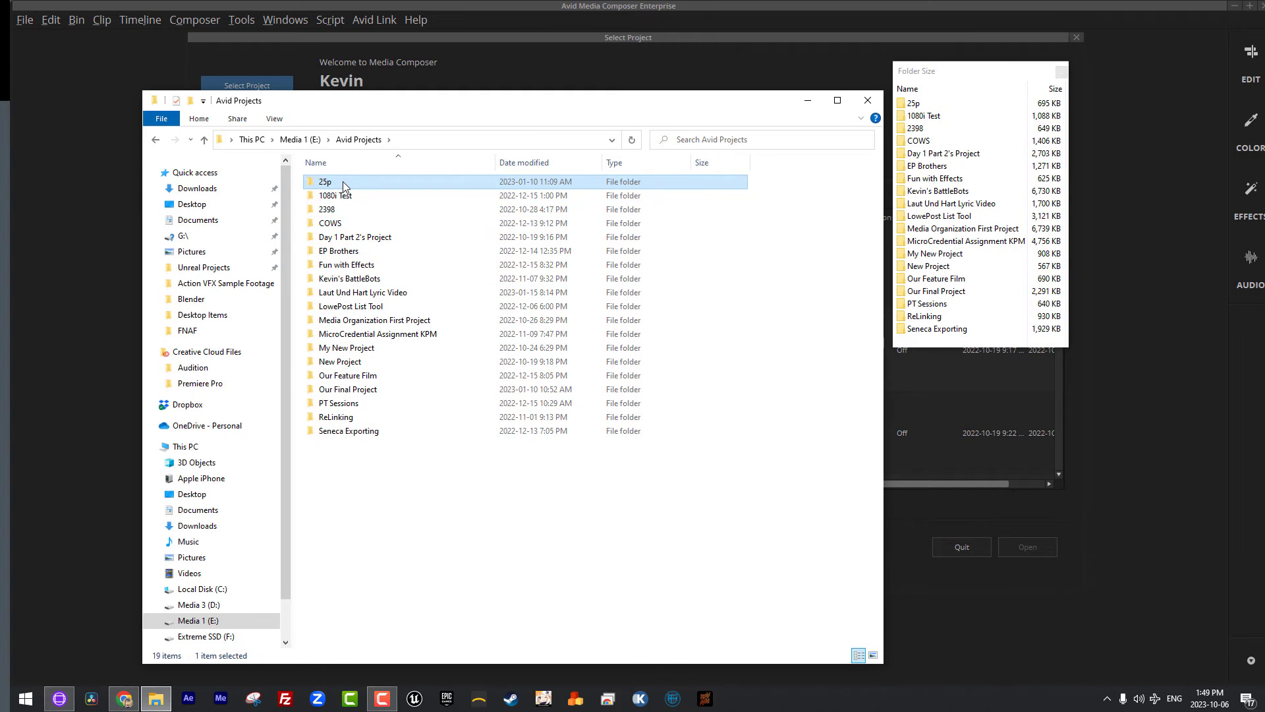
{"action": "double_click", "coordinate": [324, 182]}
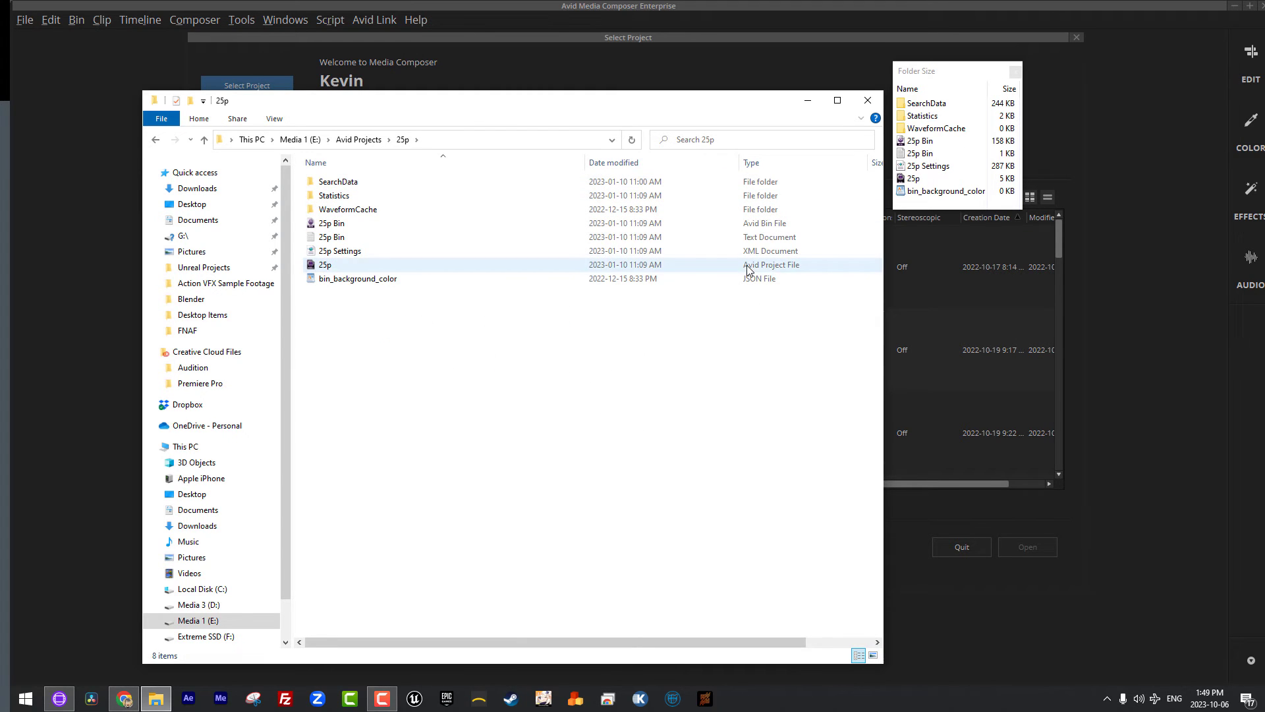
{"action": "left_click", "coordinate": [331, 237]}
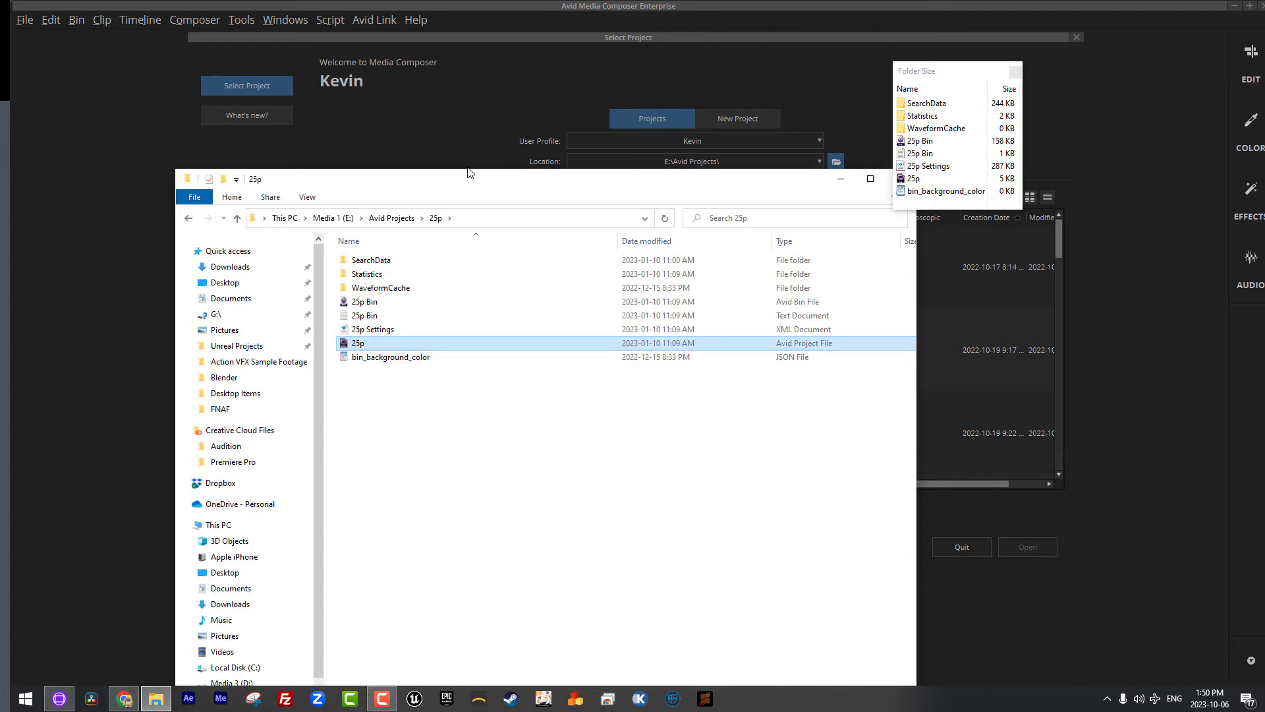
{"action": "left_click_drag", "start_coordinate": [468, 178], "coordinate": [467, 125]}
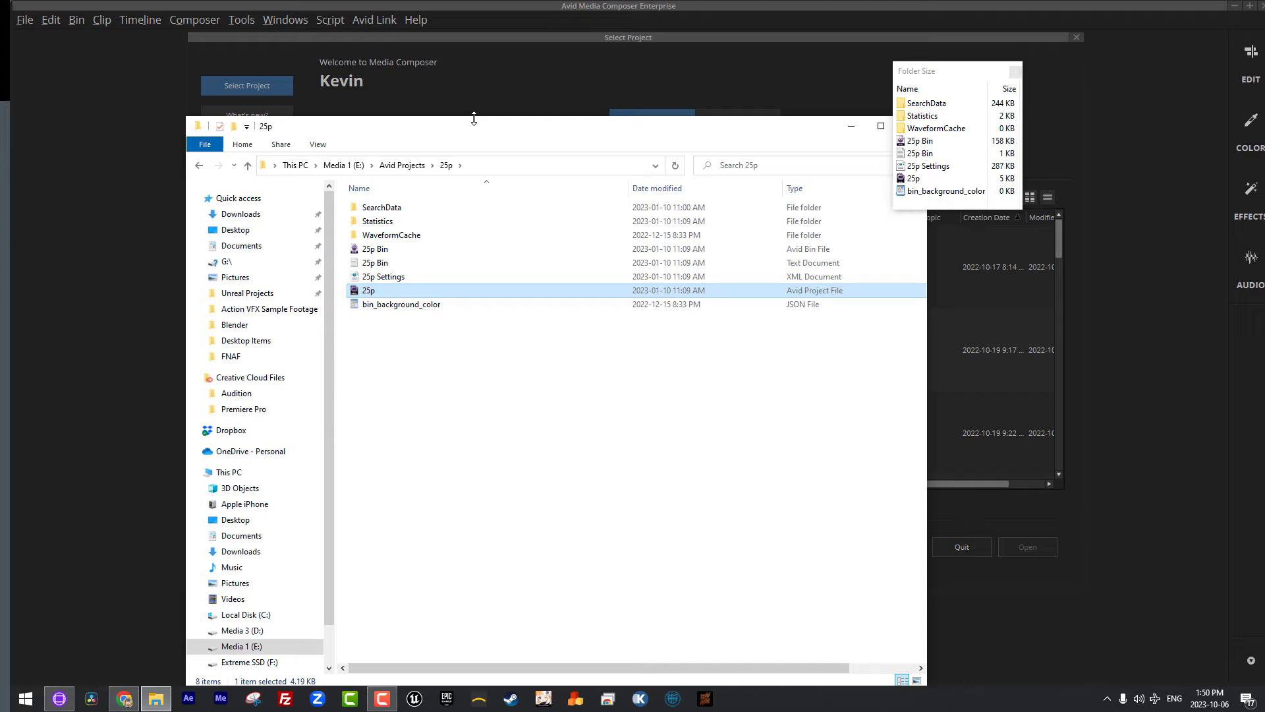
{"action": "mouse_move", "coordinate": [442, 148]}
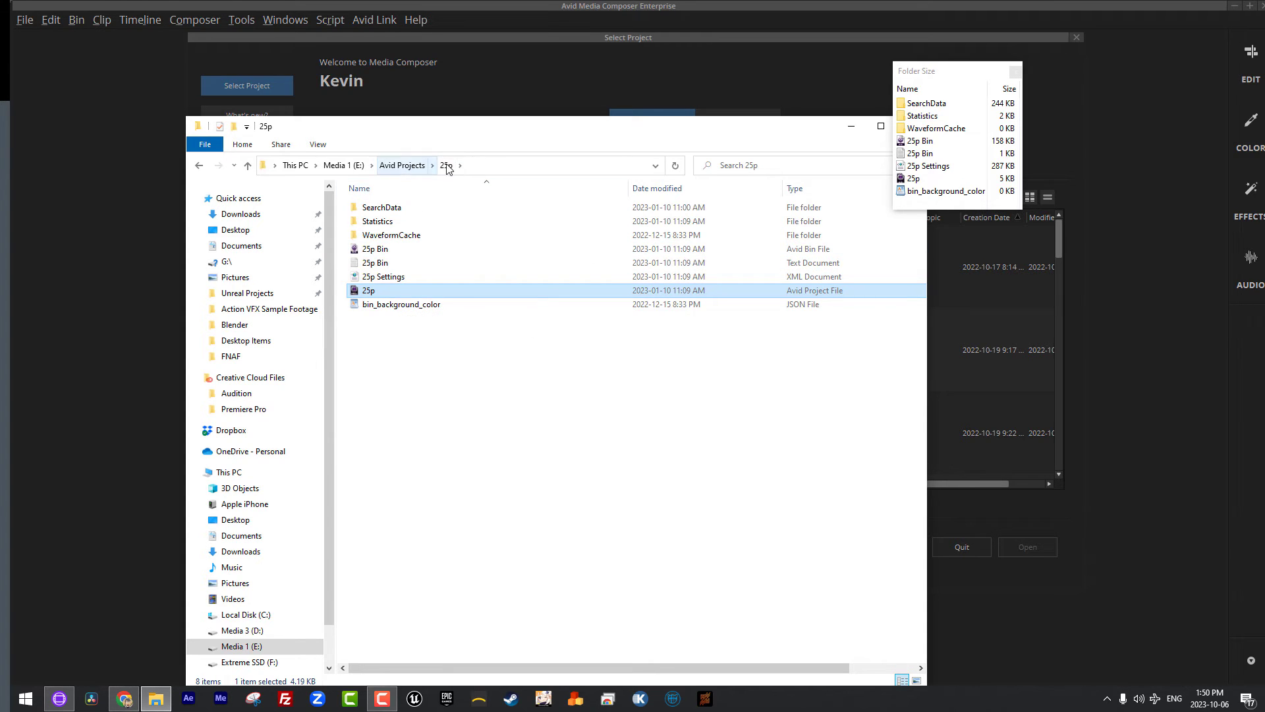
{"action": "mouse_move", "coordinate": [369, 293]}
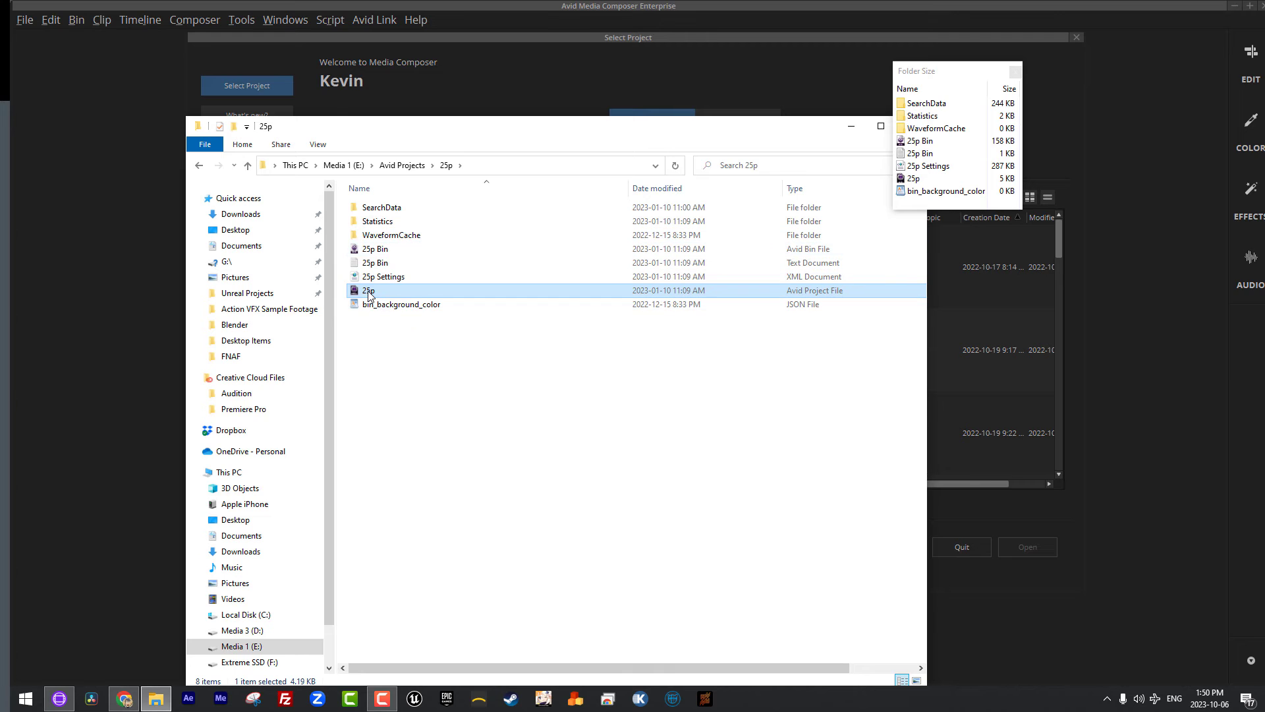
{"action": "mouse_move", "coordinate": [371, 291]}
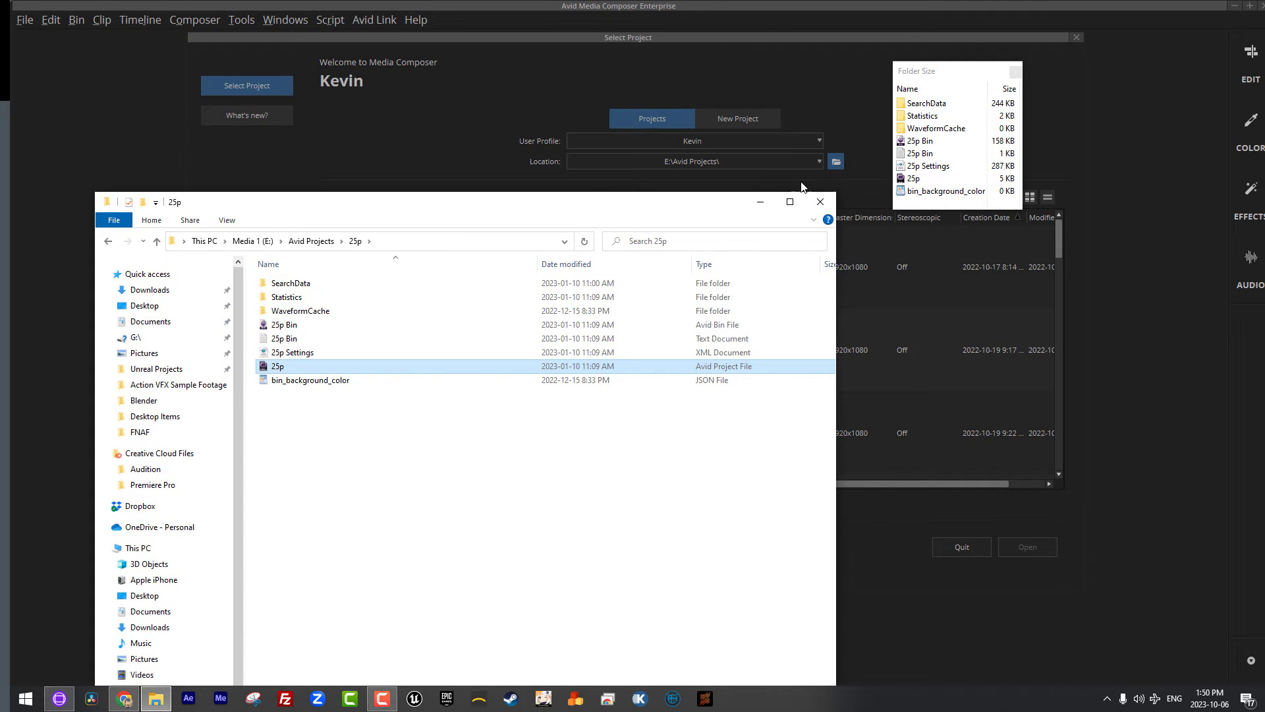
{"action": "left_click", "coordinate": [819, 201]}
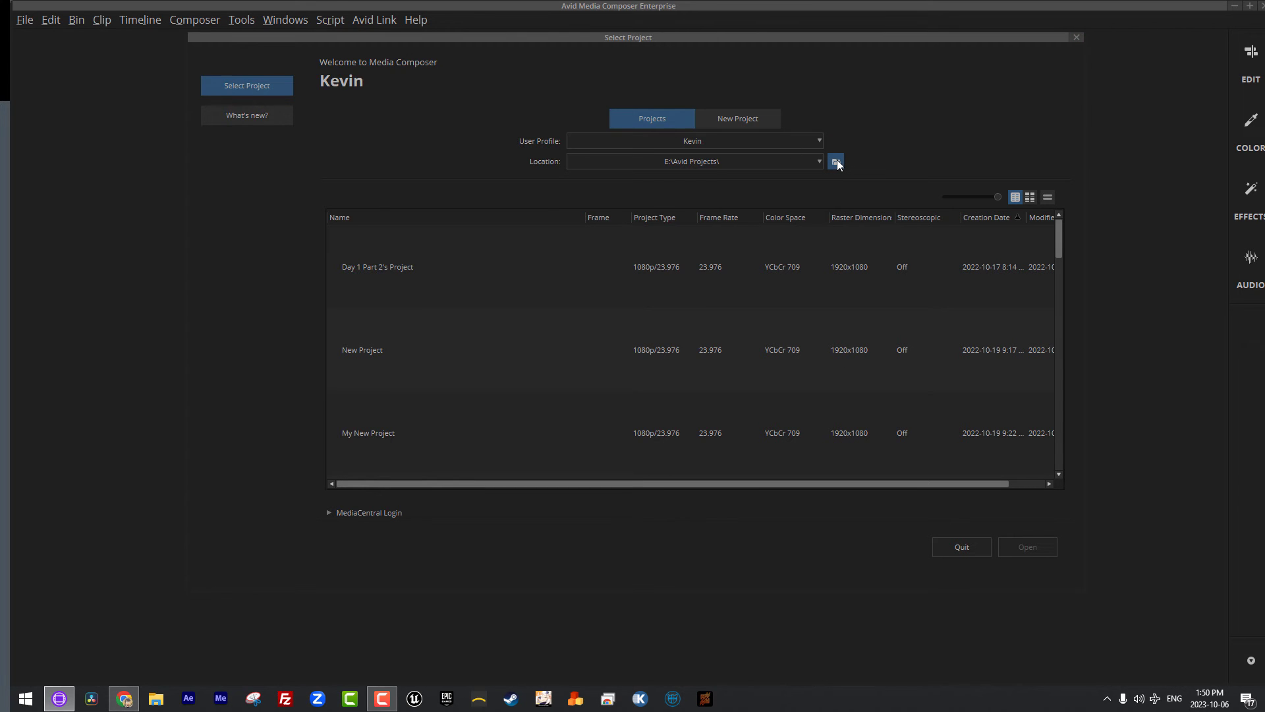
- Reselect E:\New Avid Projects as the location, leaving the project list empty
{"action": "left_click", "coordinate": [836, 162]}
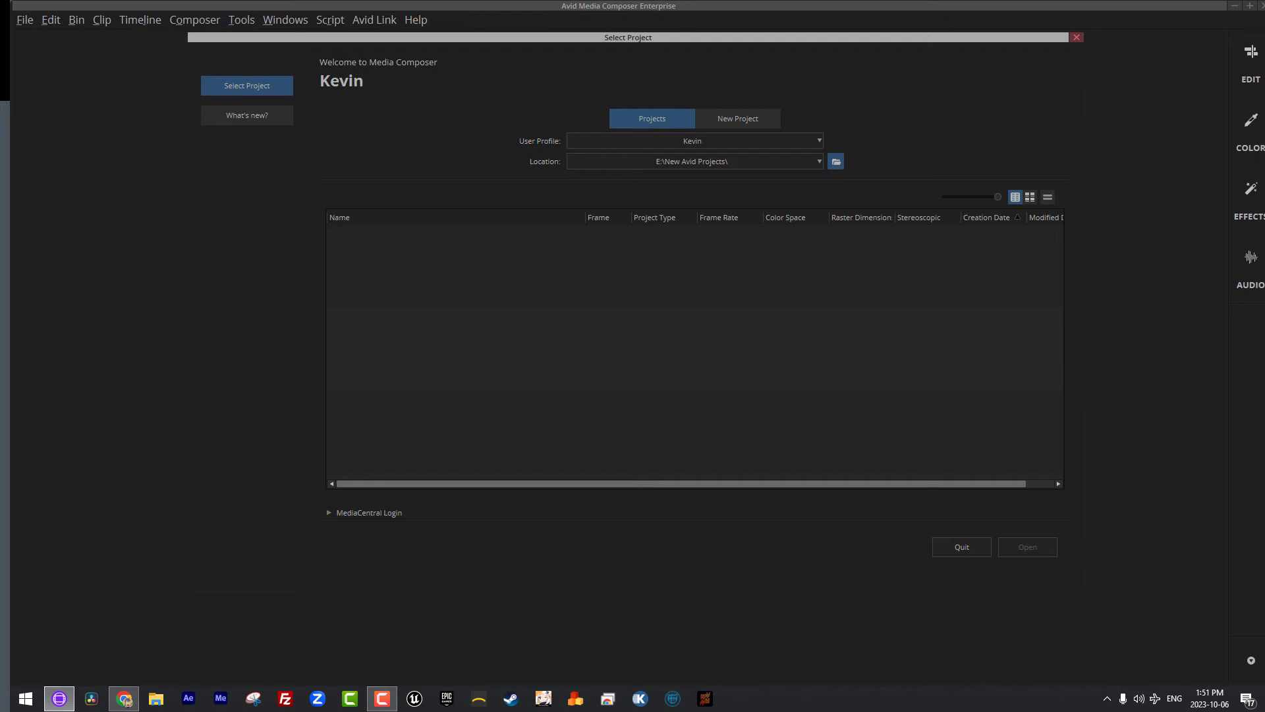
{"action": "mouse_move", "coordinate": [315, 138]}
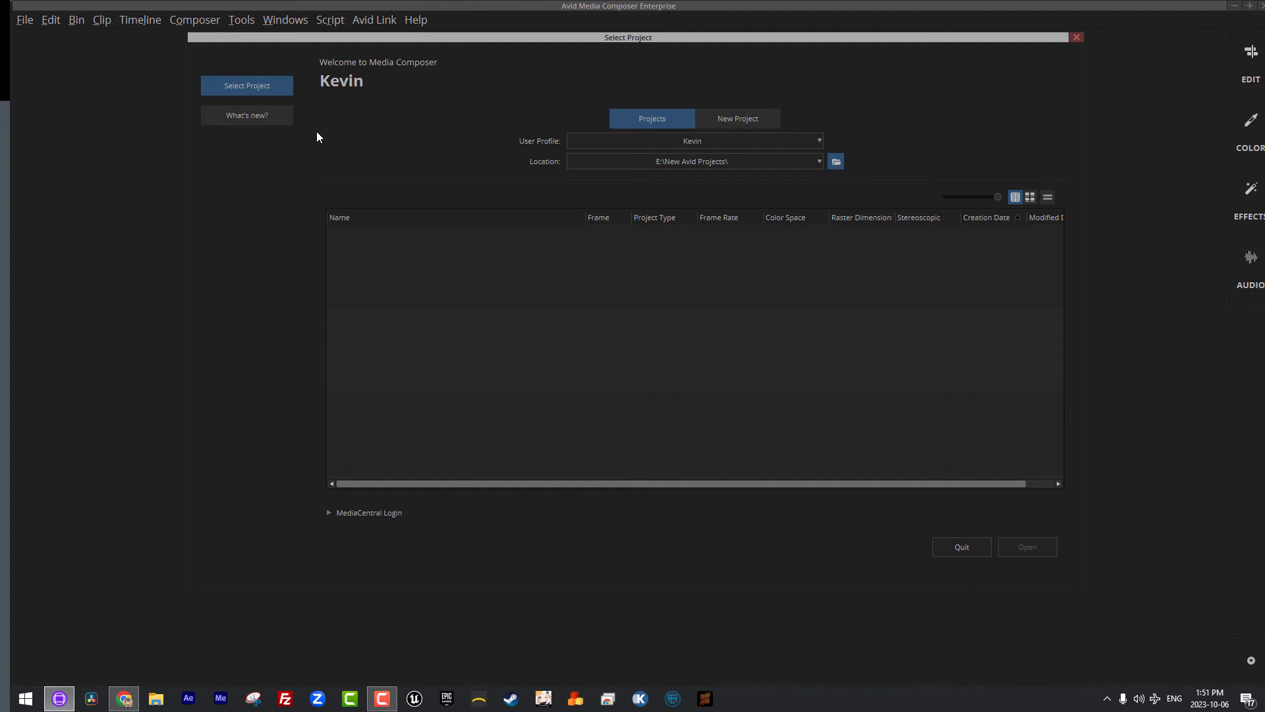
{"action": "mouse_move", "coordinate": [337, 105]}
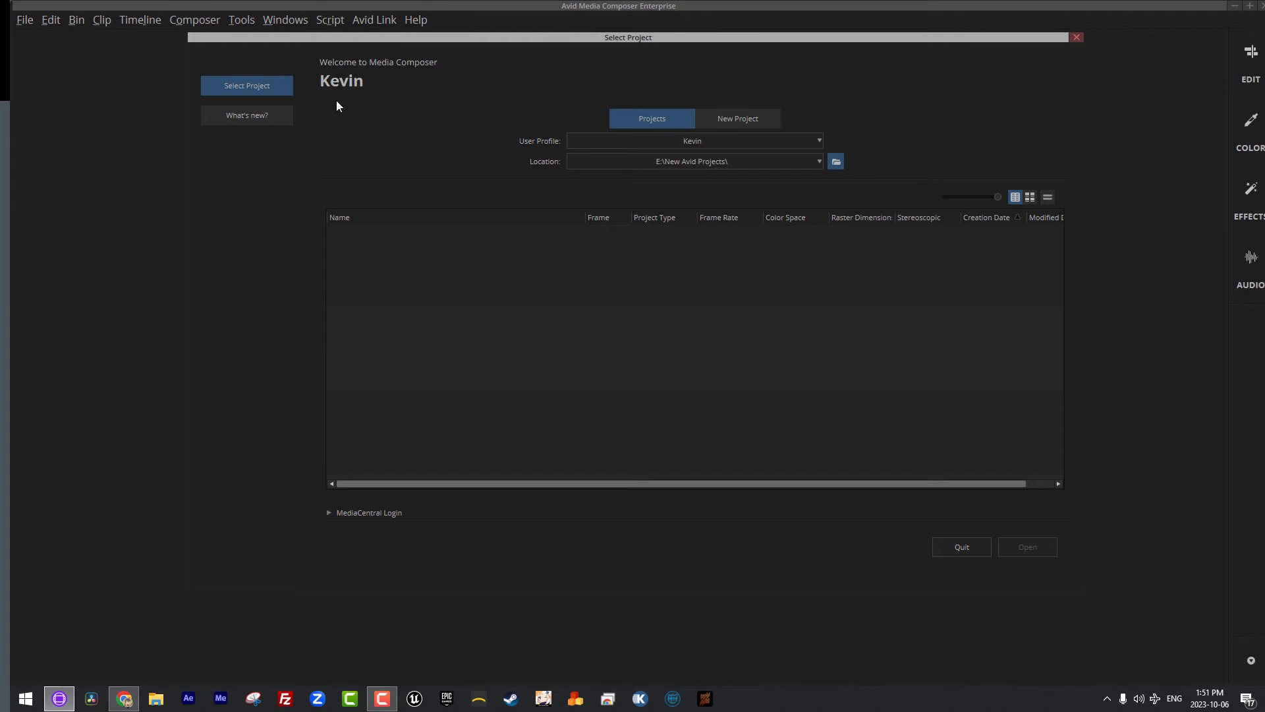
{"action": "mouse_move", "coordinate": [780, 75]}
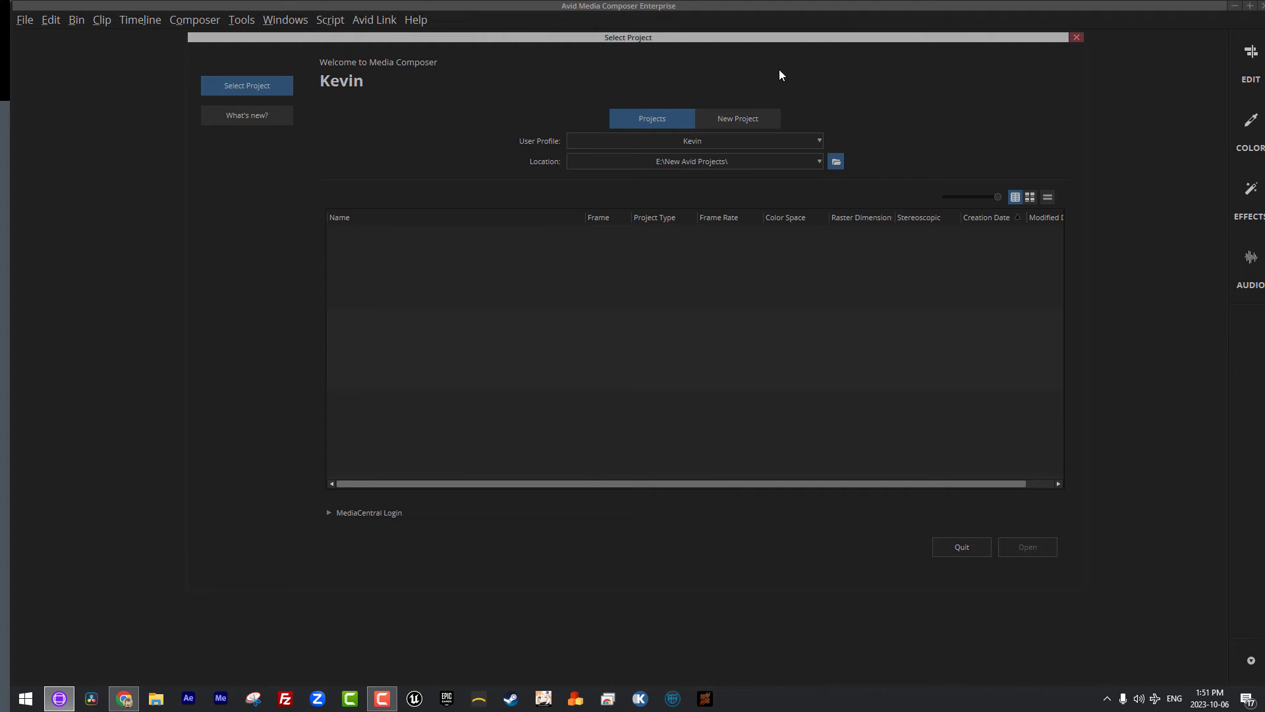
- Open the New Project form with location E:\New Avid Projects\
{"action": "left_click", "coordinate": [736, 118]}
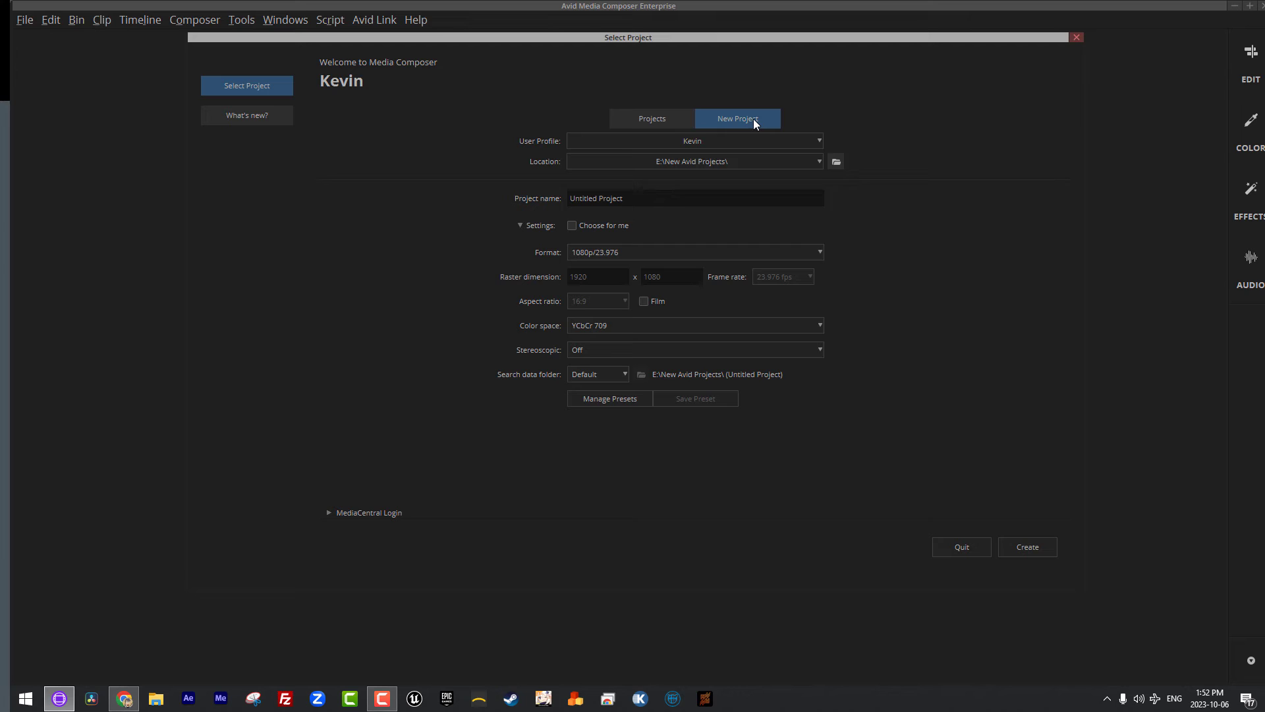
{"action": "mouse_move", "coordinate": [733, 168]}
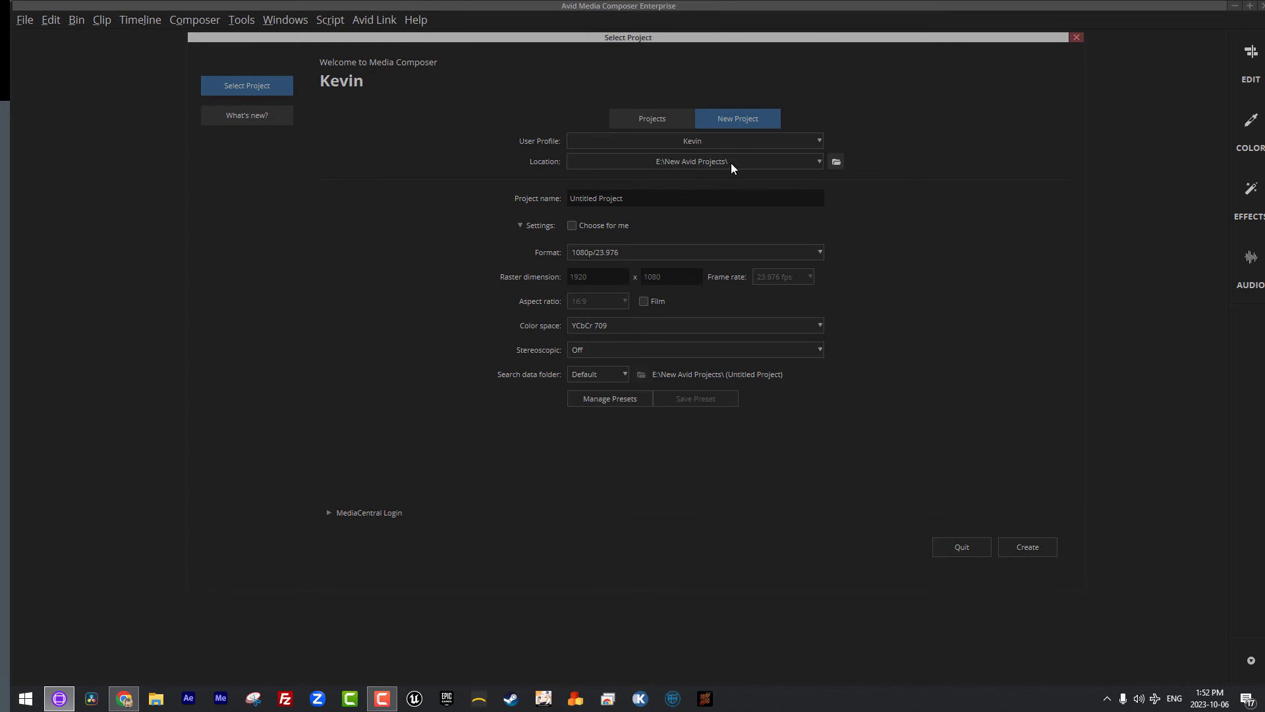
{"action": "left_click", "coordinate": [692, 140]}
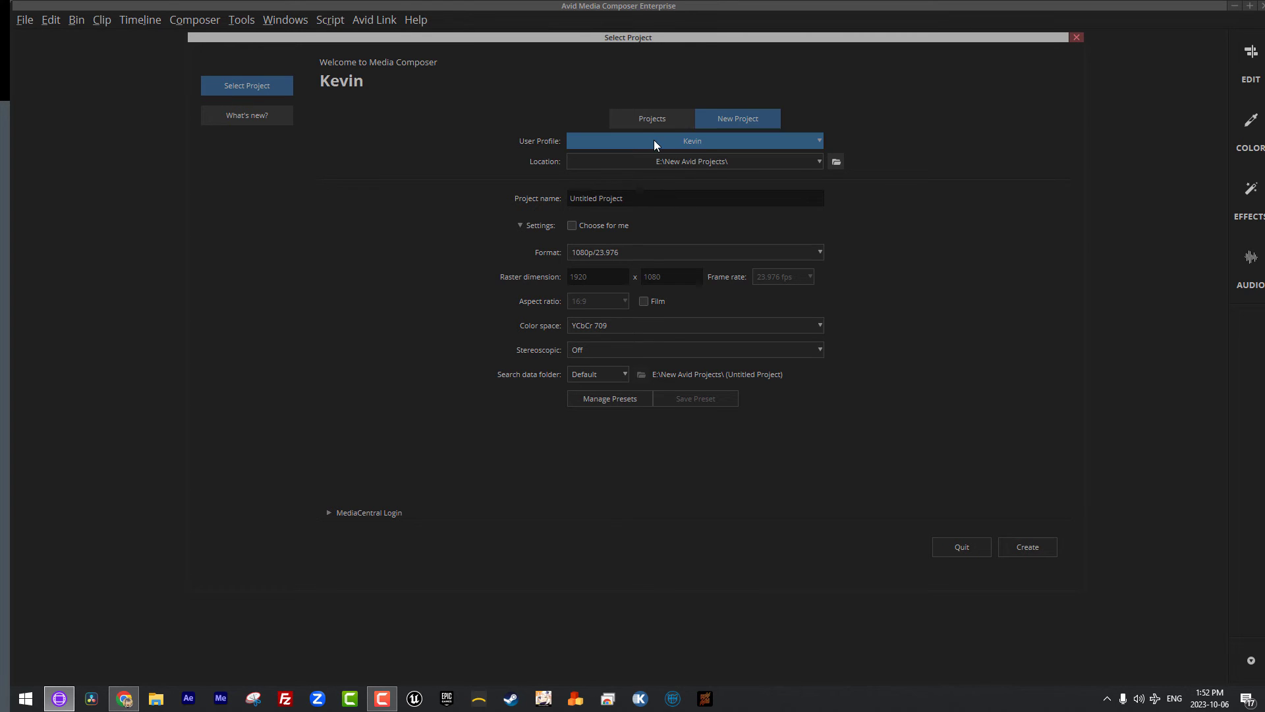
- Replace the placeholder name with 'Our First Project'
{"action": "triple_click", "coordinate": [694, 198]}
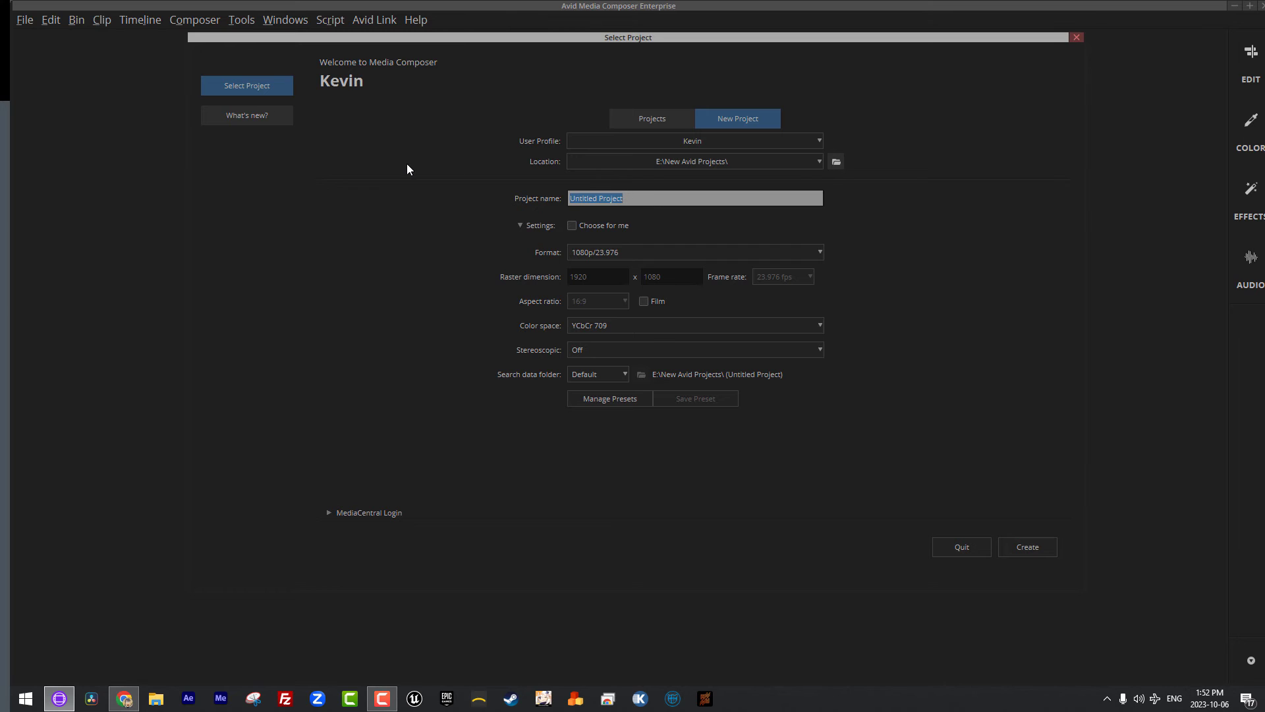
{"action": "type", "text": "Our Fi"}
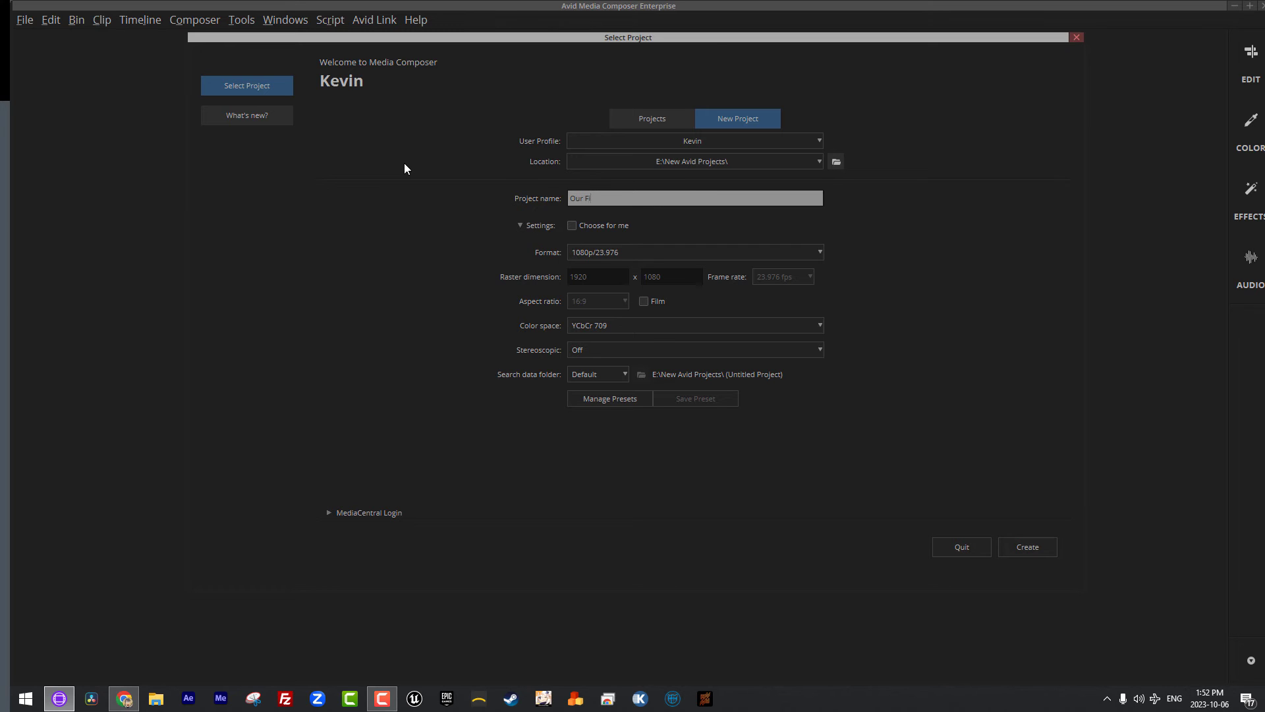
{"action": "type", "text": "rst Proo"}
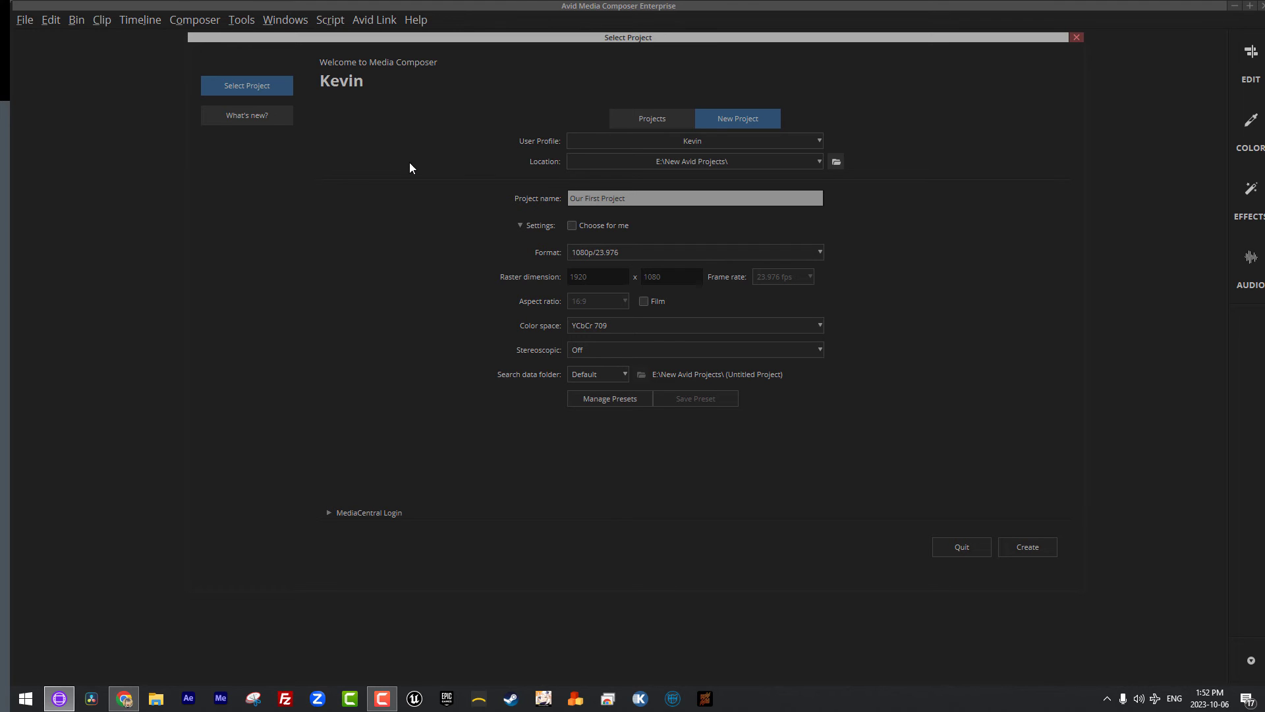
- Turn Choose for me off again and open the Format list of HD 1080 options
{"action": "left_click", "coordinate": [572, 226]}
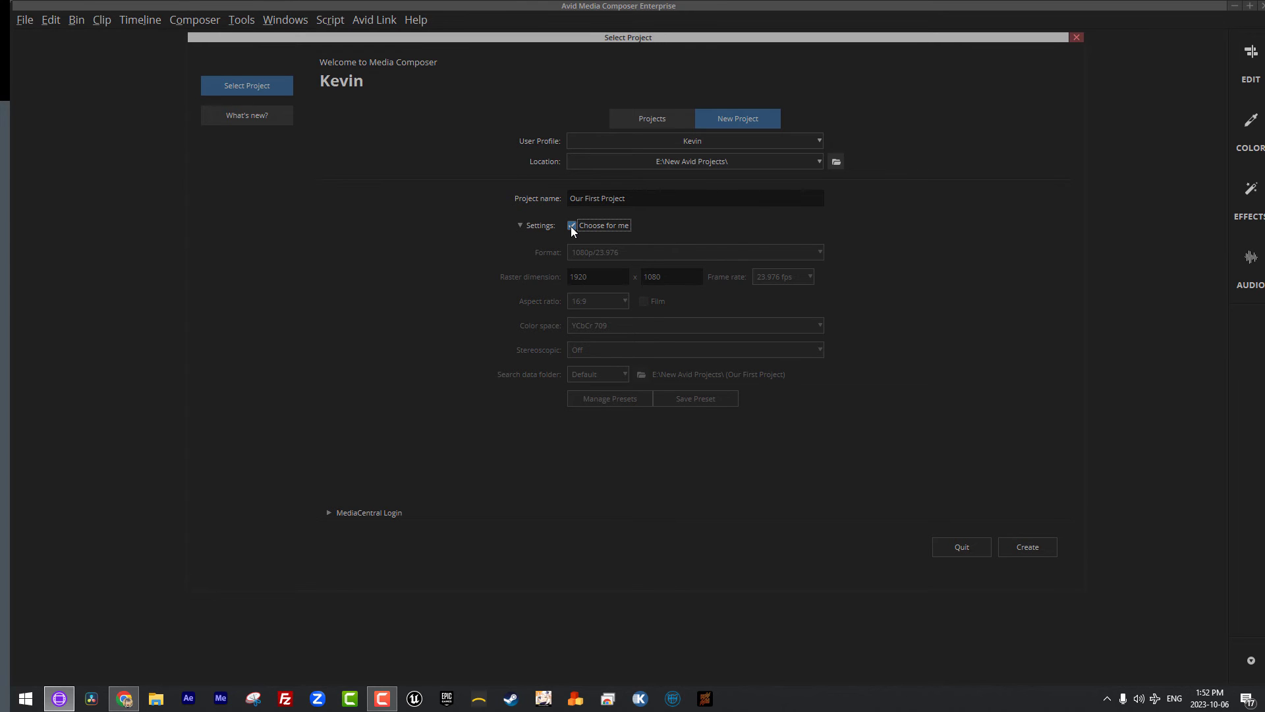
{"action": "mouse_move", "coordinate": [571, 225]}
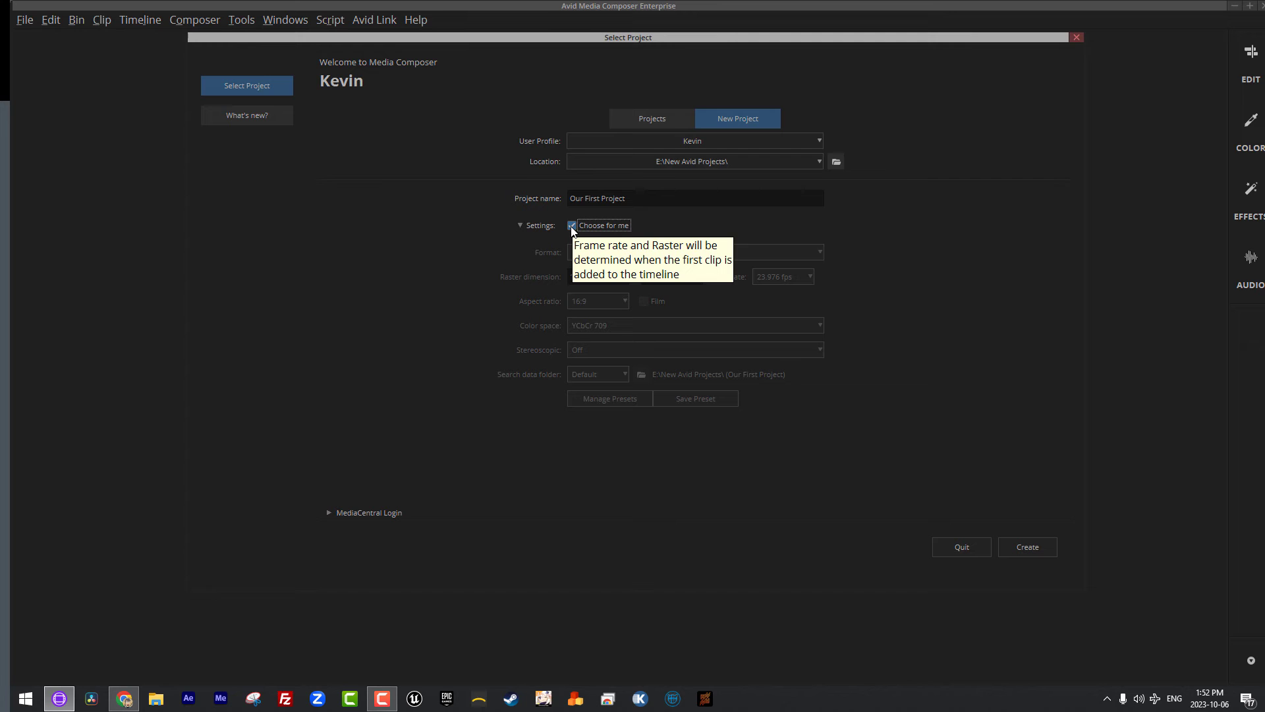
{"action": "left_click", "coordinate": [571, 226]}
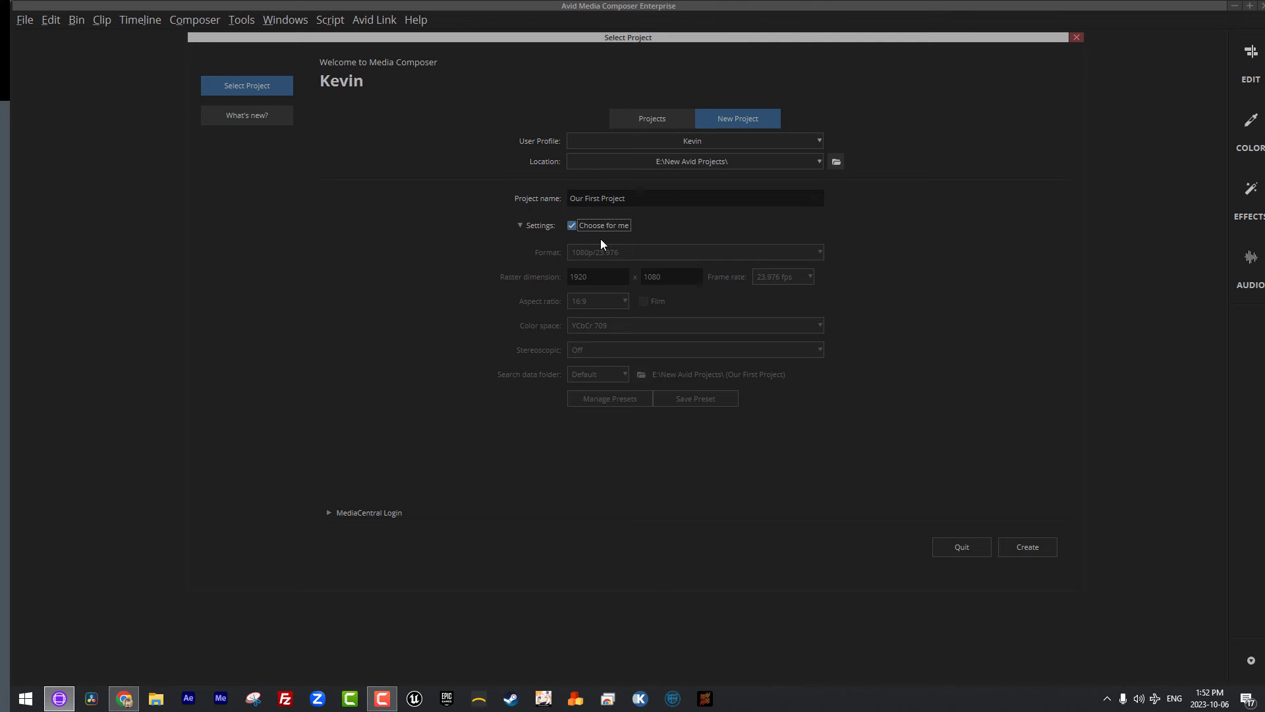
{"action": "left_click", "coordinate": [571, 225]}
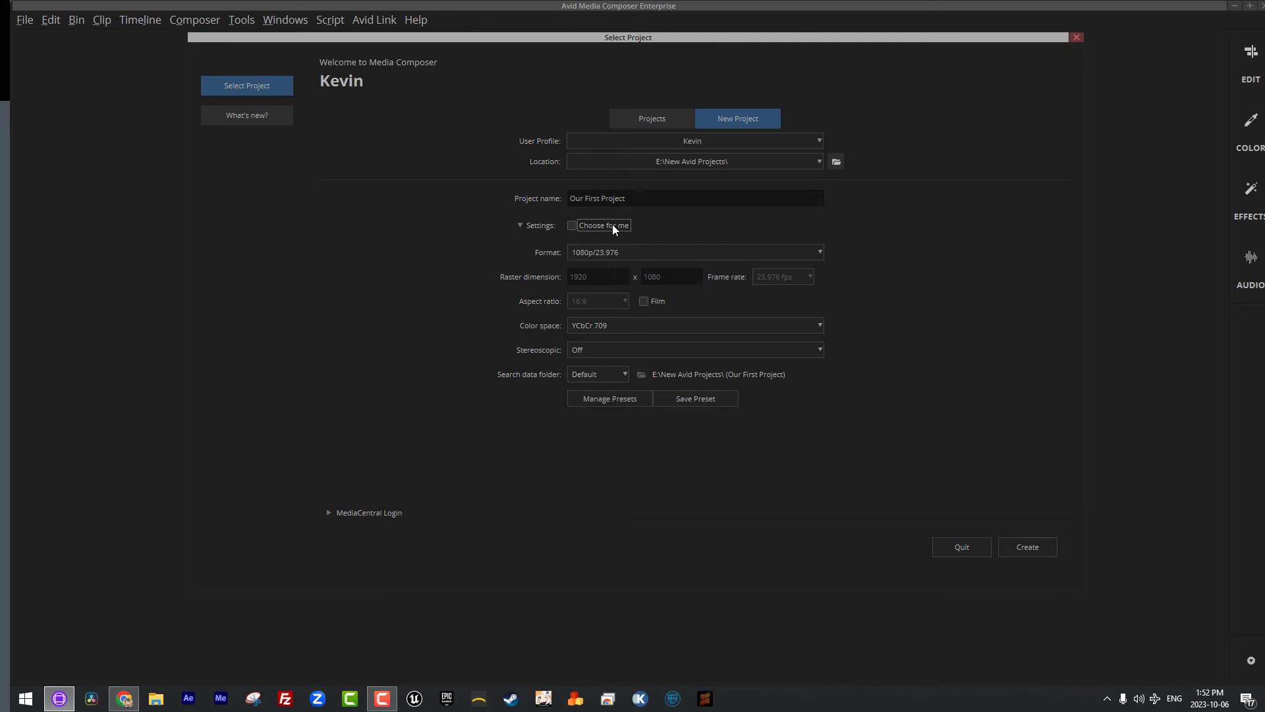
{"action": "mouse_move", "coordinate": [603, 225]}
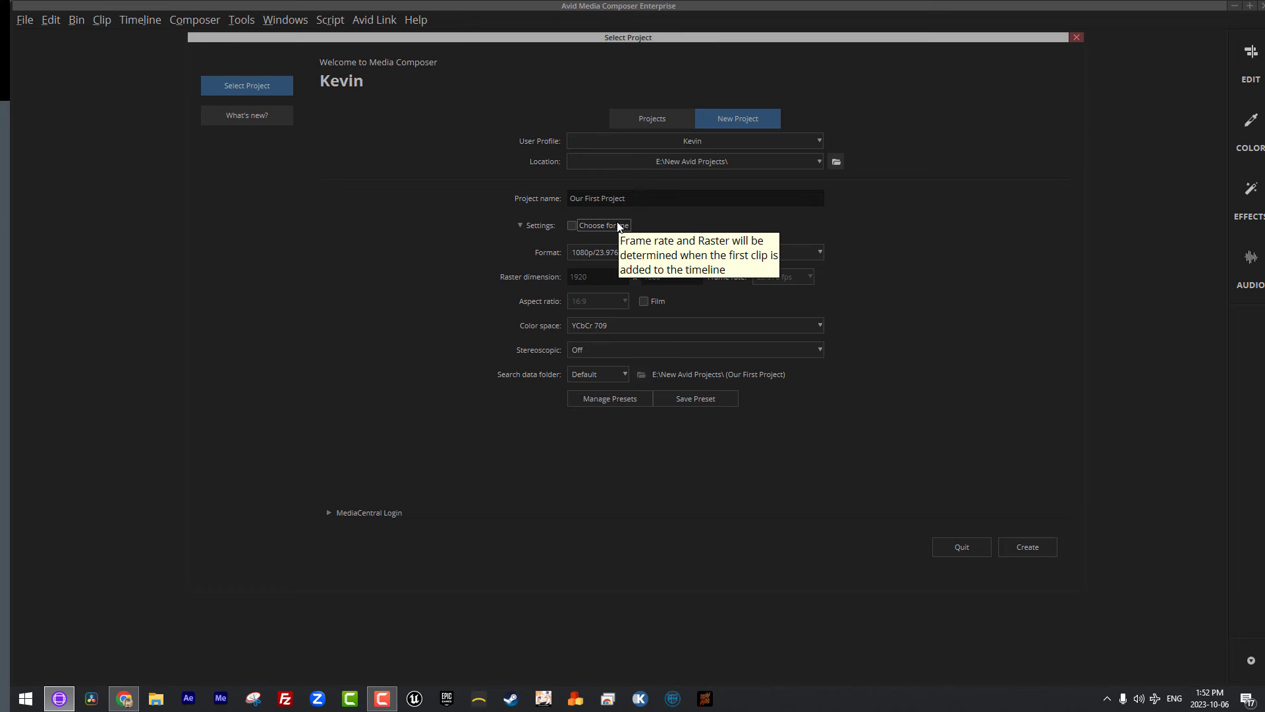
{"action": "mouse_move", "coordinate": [546, 216]}
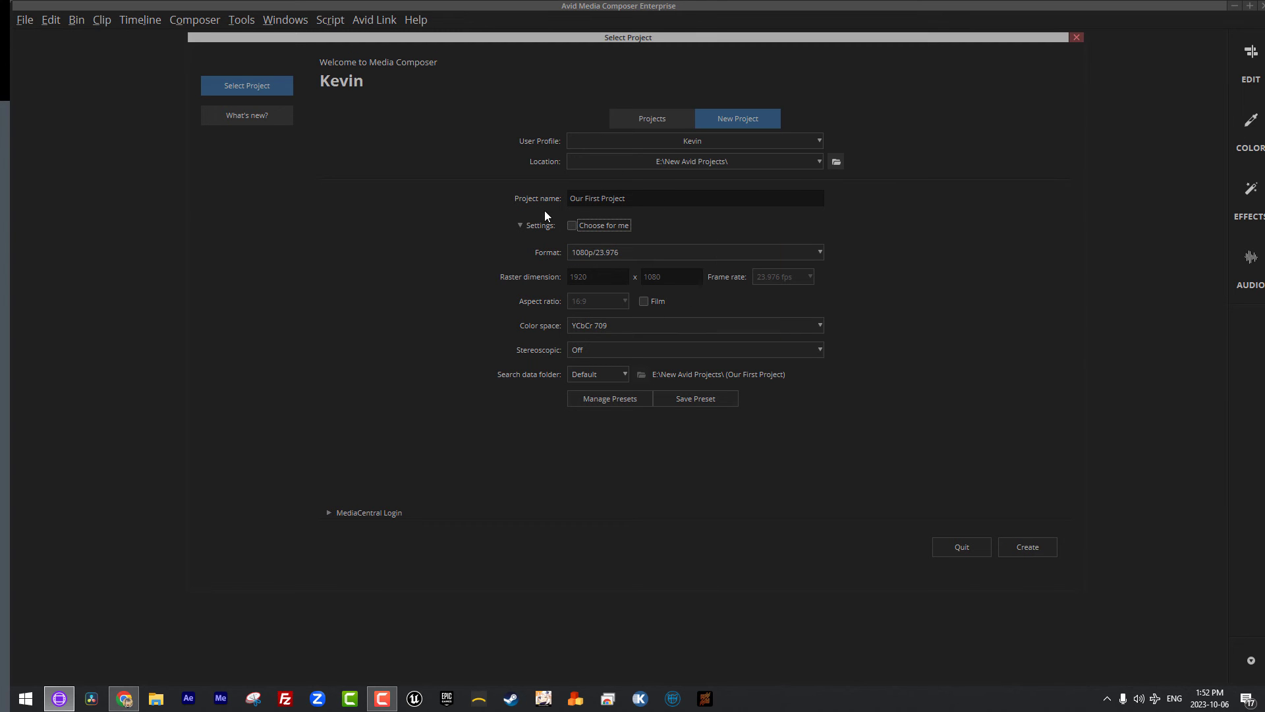
{"action": "mouse_move", "coordinate": [470, 362]}
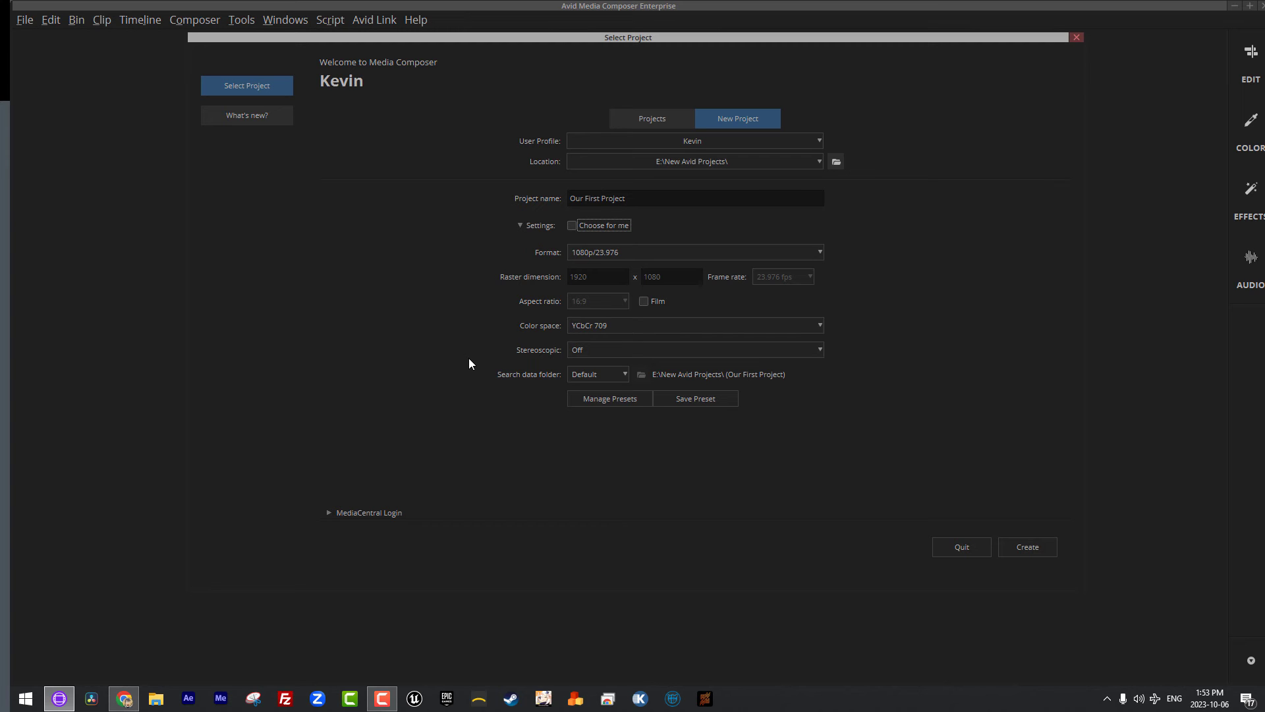
{"action": "mouse_move", "coordinate": [475, 369]}
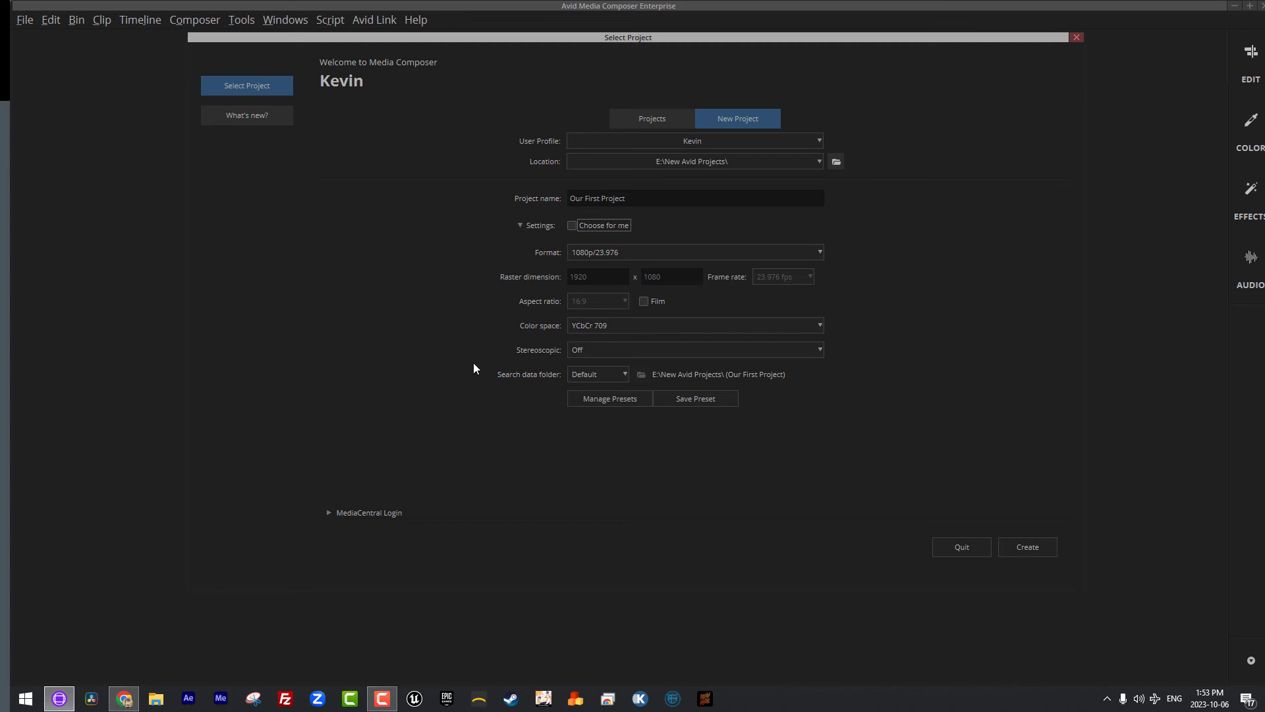
{"action": "mouse_move", "coordinate": [481, 357]}
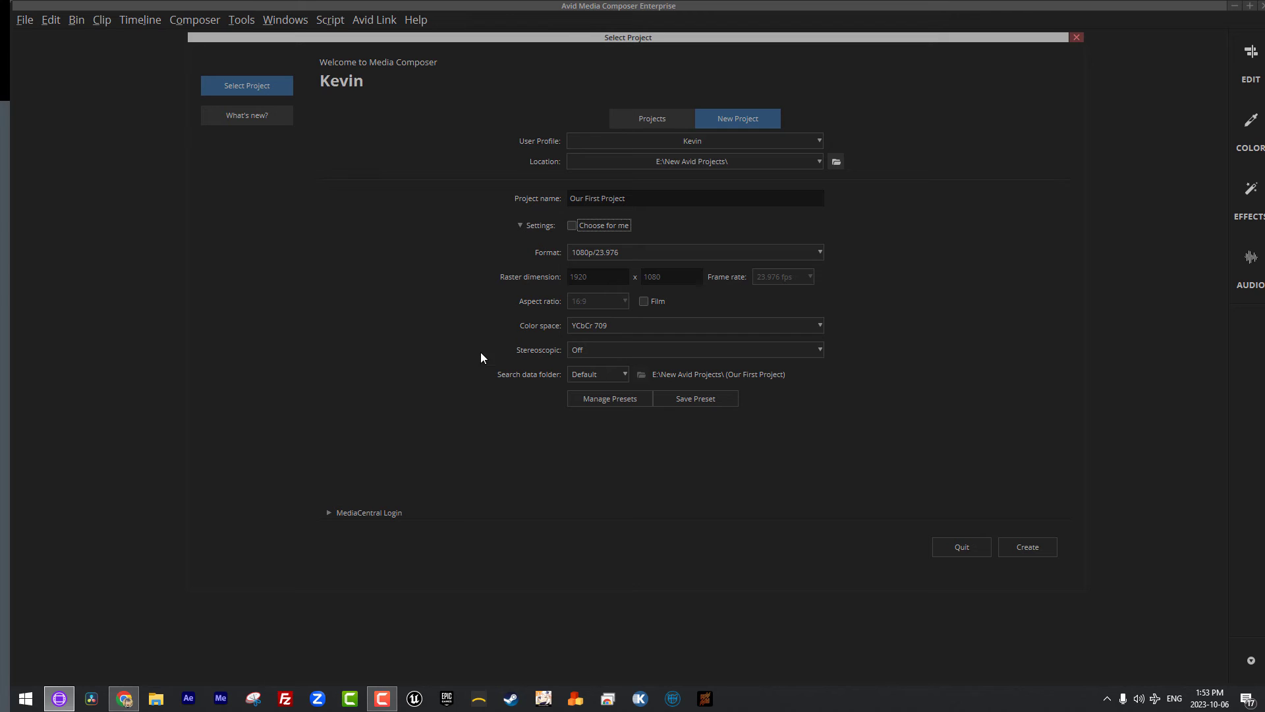
{"action": "mouse_move", "coordinate": [384, 218]}
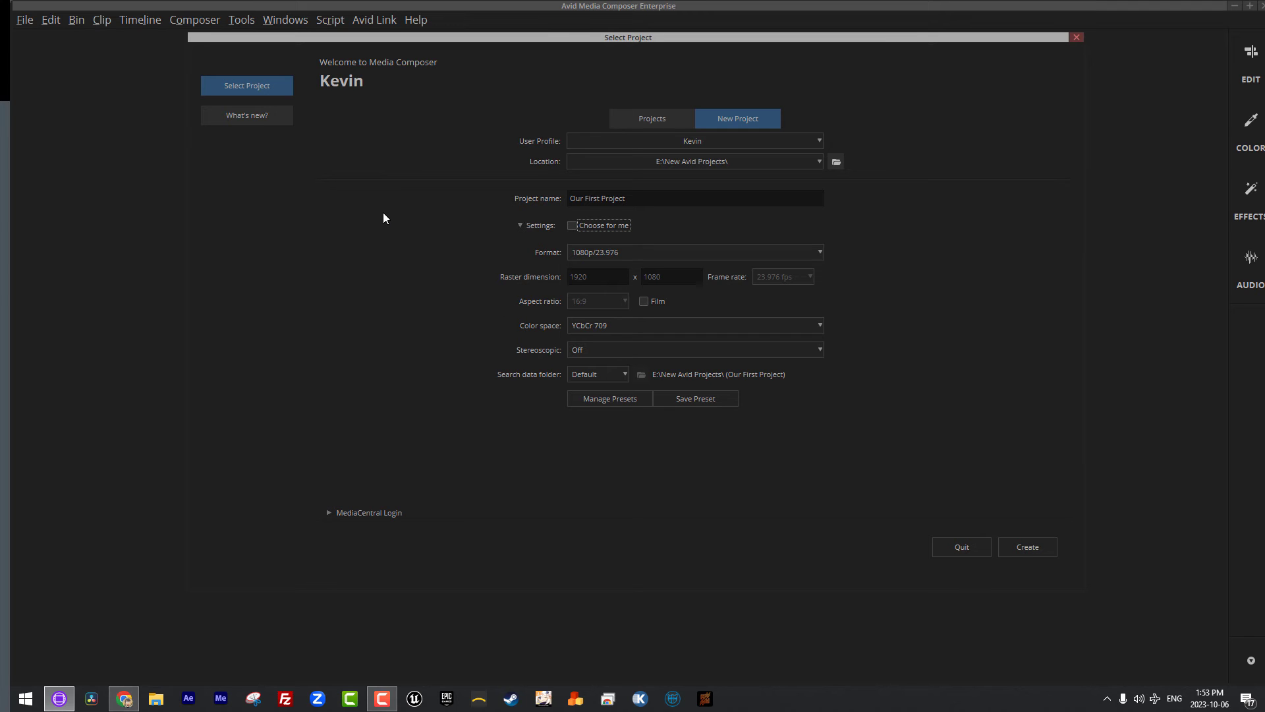
{"action": "mouse_move", "coordinate": [434, 111]}
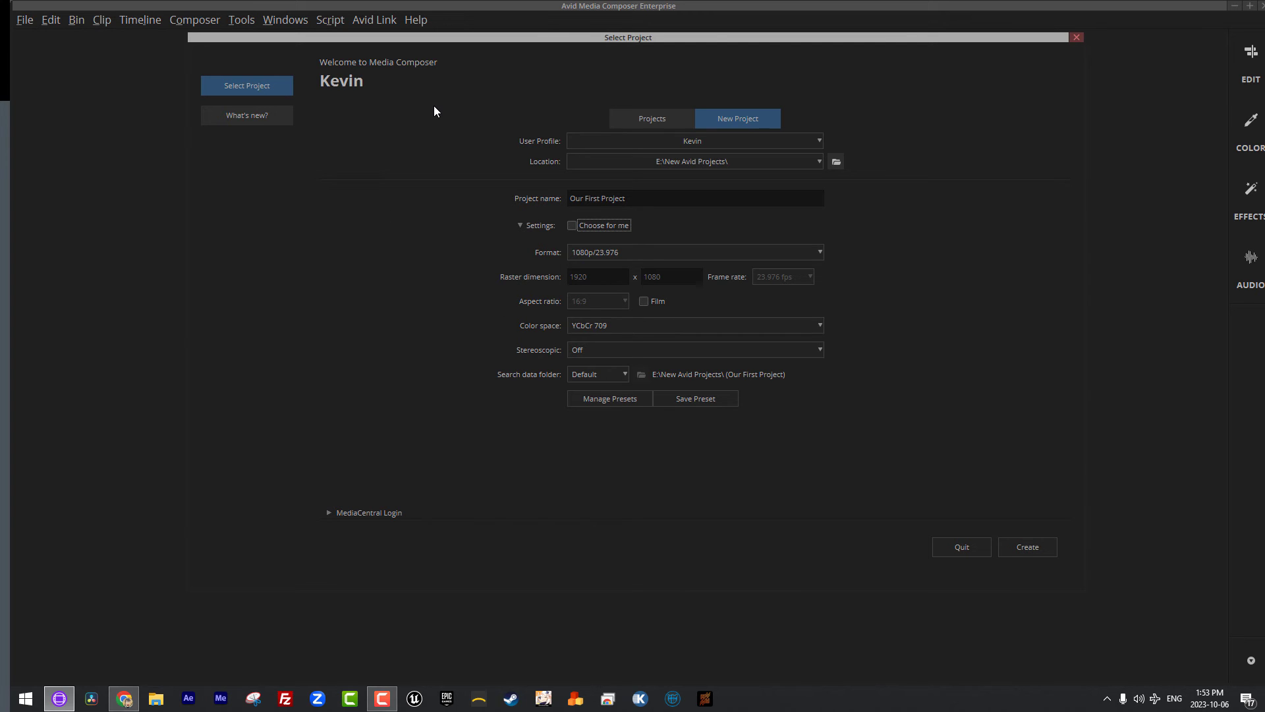
{"action": "left_click", "coordinate": [694, 251]}
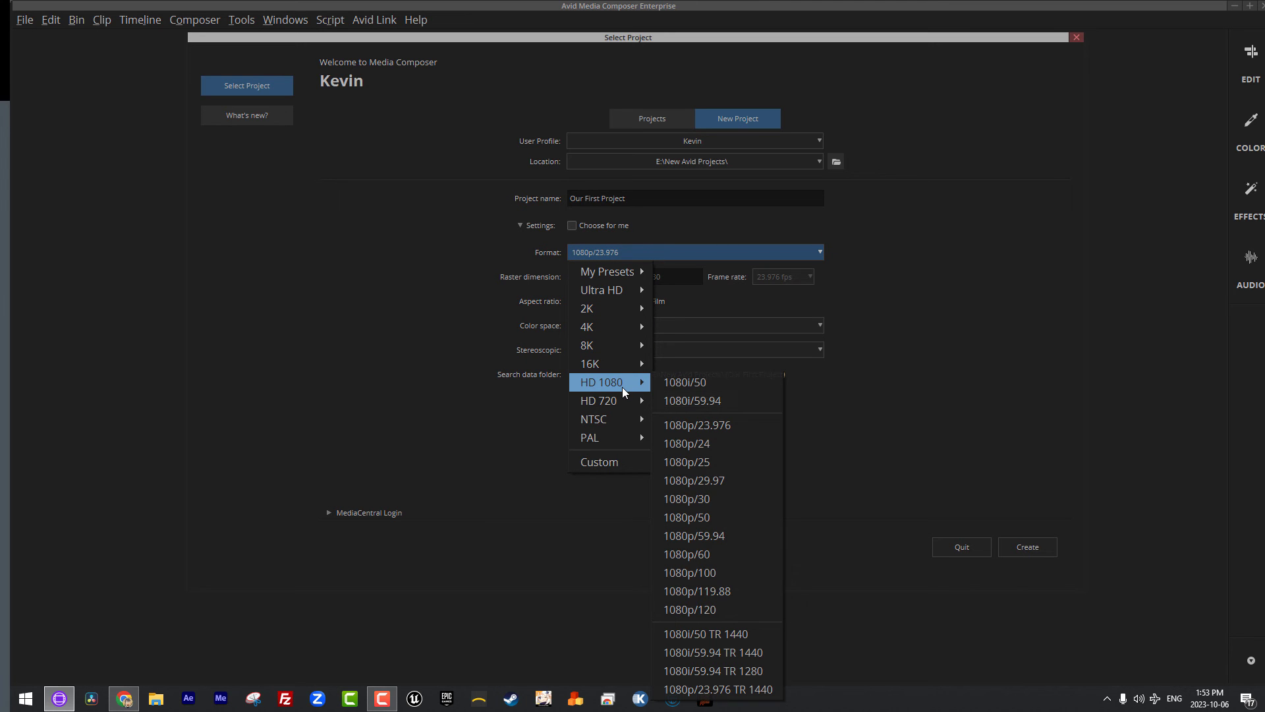
{"action": "mouse_move", "coordinate": [691, 399]}
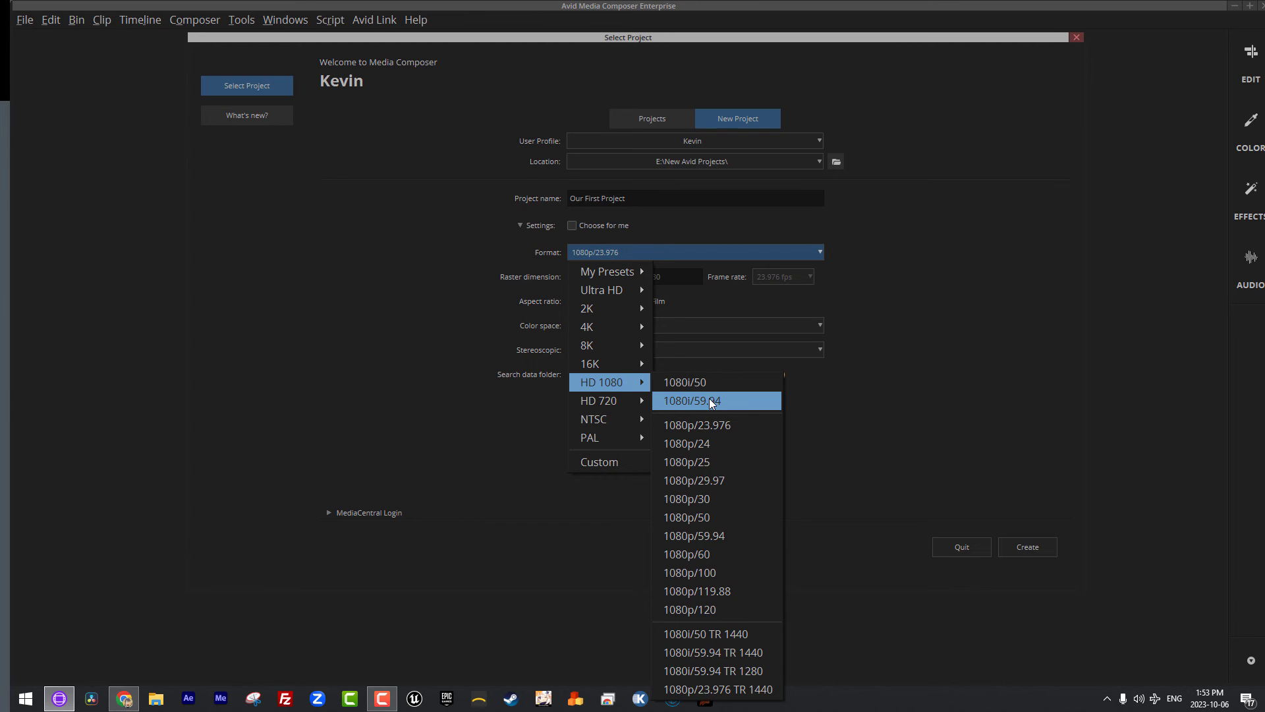
{"action": "mouse_move", "coordinate": [690, 554]}
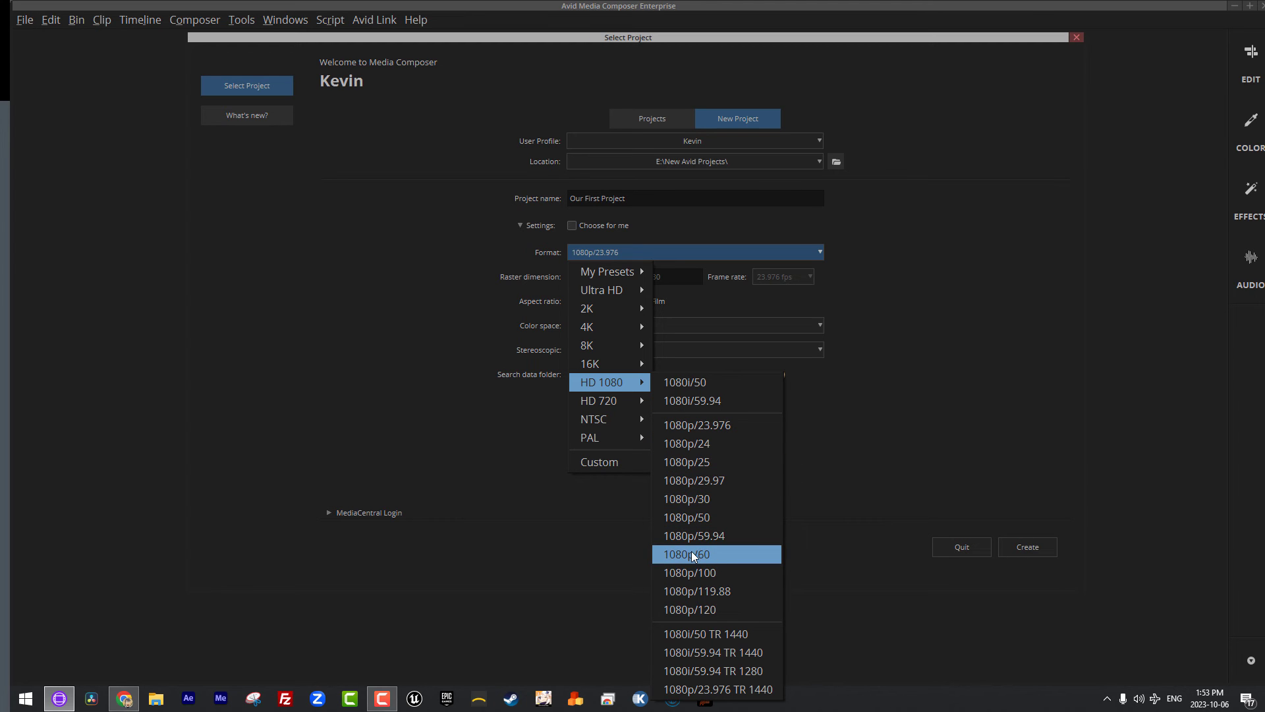
{"action": "mouse_move", "coordinate": [716, 499]}
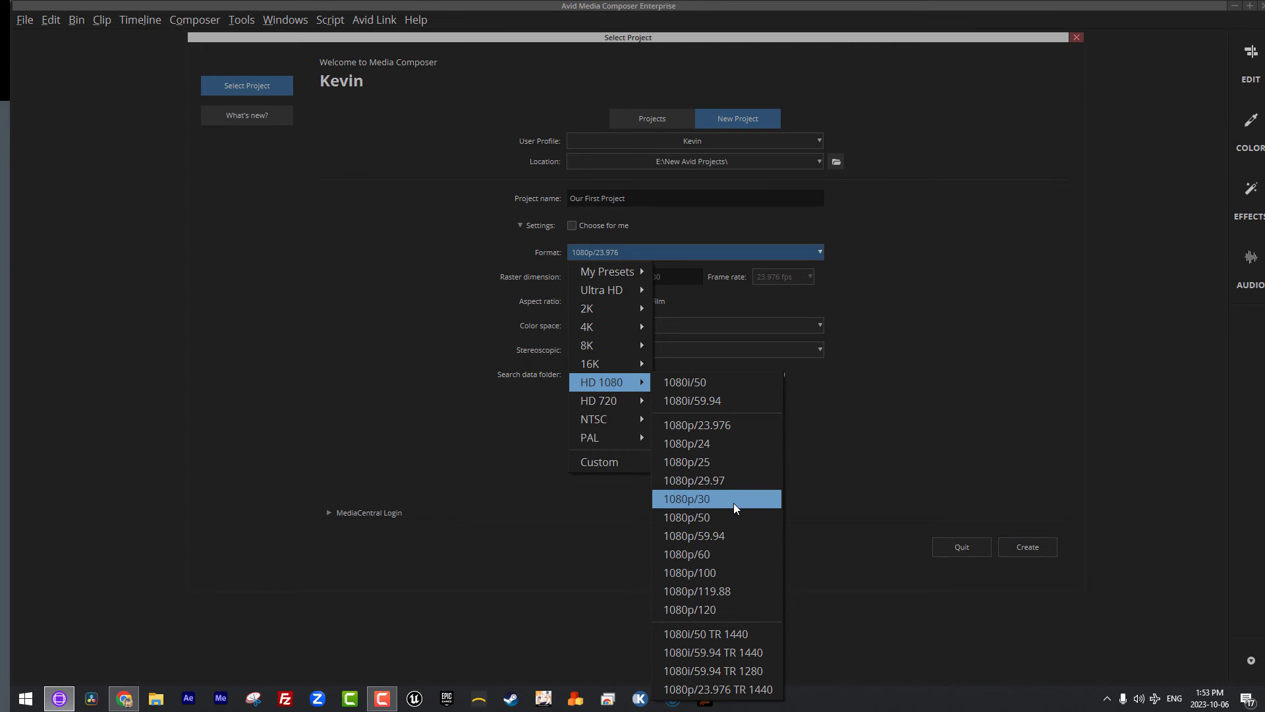
{"action": "mouse_move", "coordinate": [736, 513]}
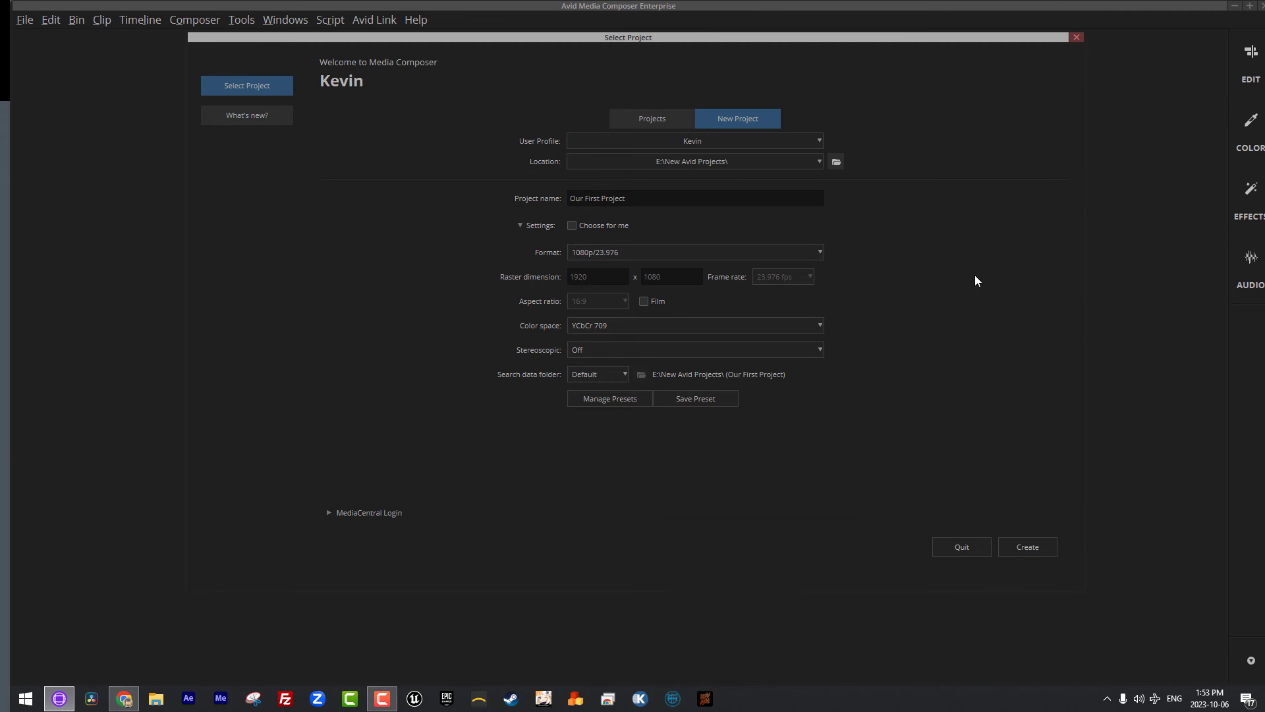
{"action": "mouse_move", "coordinate": [517, 375]}
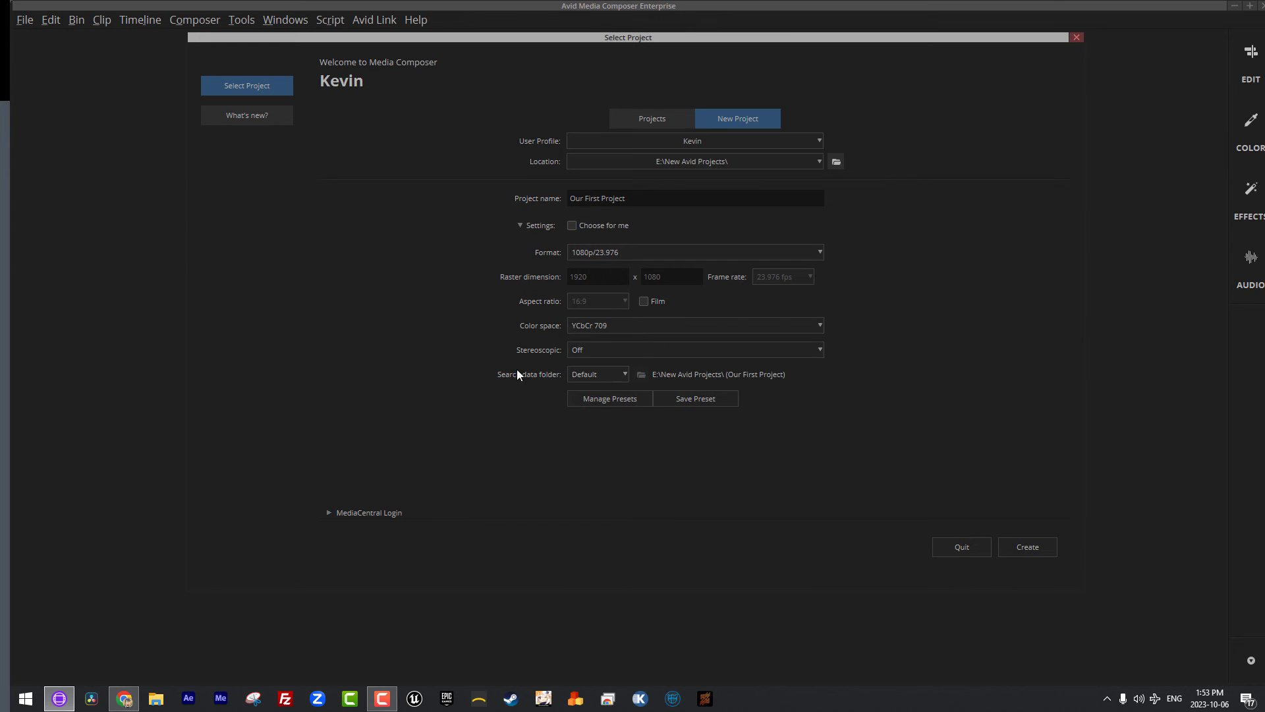
{"action": "mouse_move", "coordinate": [878, 202]}
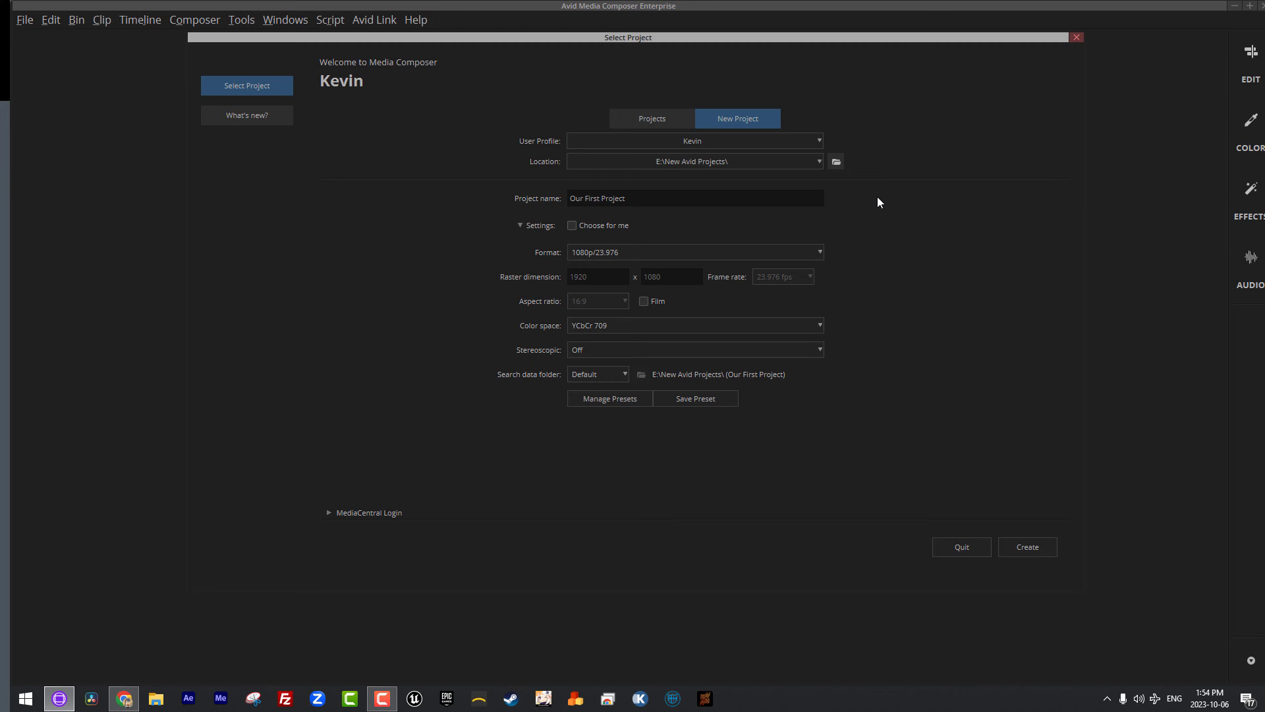
{"action": "mouse_move", "coordinate": [767, 514]}
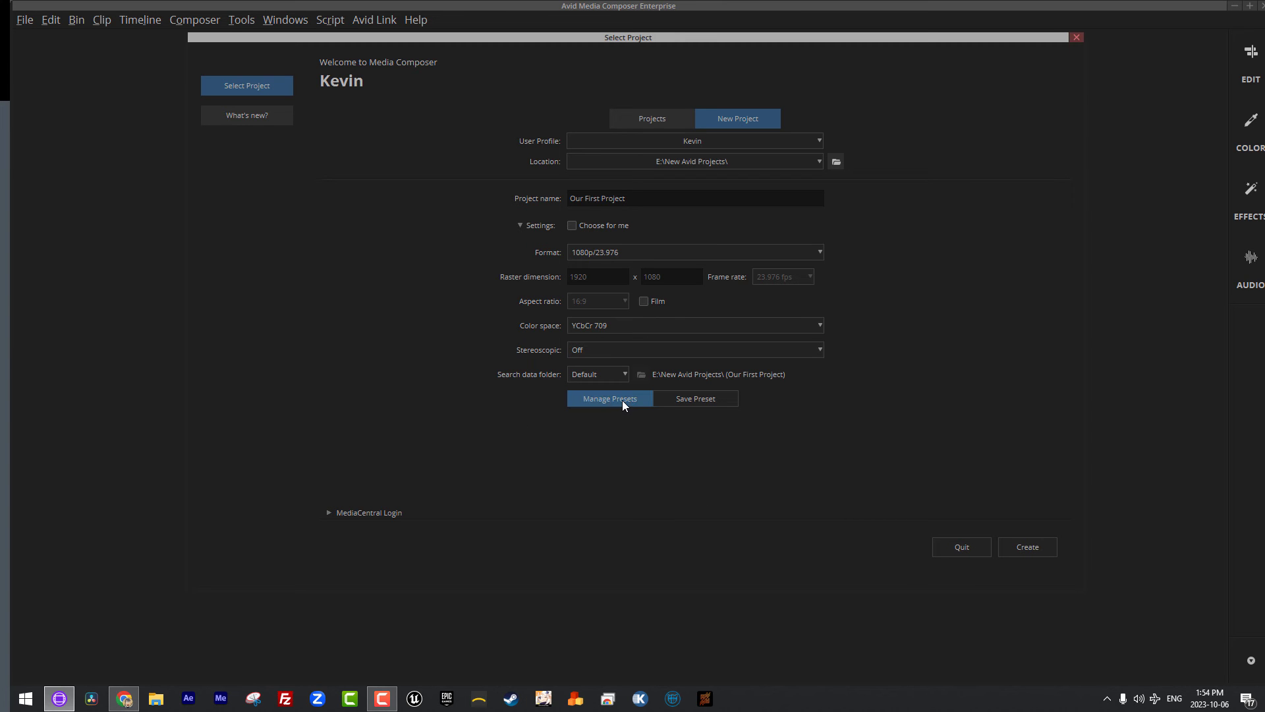
- Remove the old Vertical raster preset and add a new preset named Square
{"action": "left_click", "coordinate": [609, 398]}
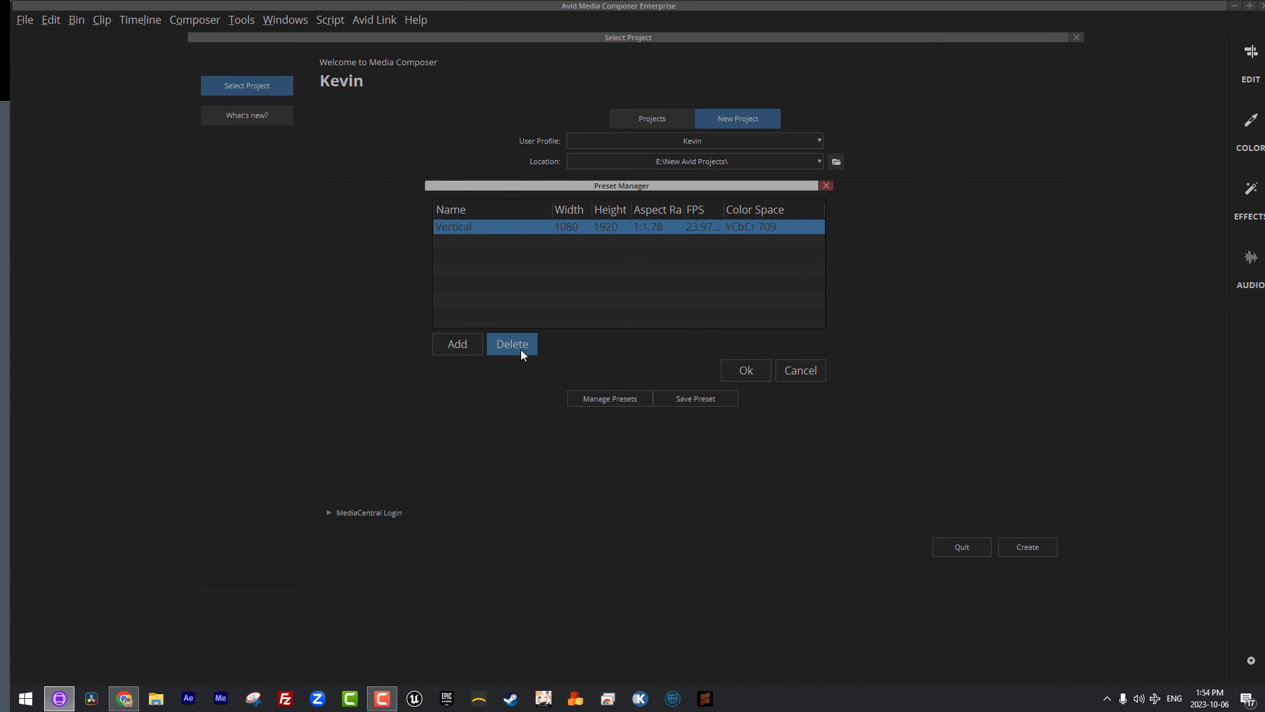
{"action": "left_click", "coordinate": [511, 344]}
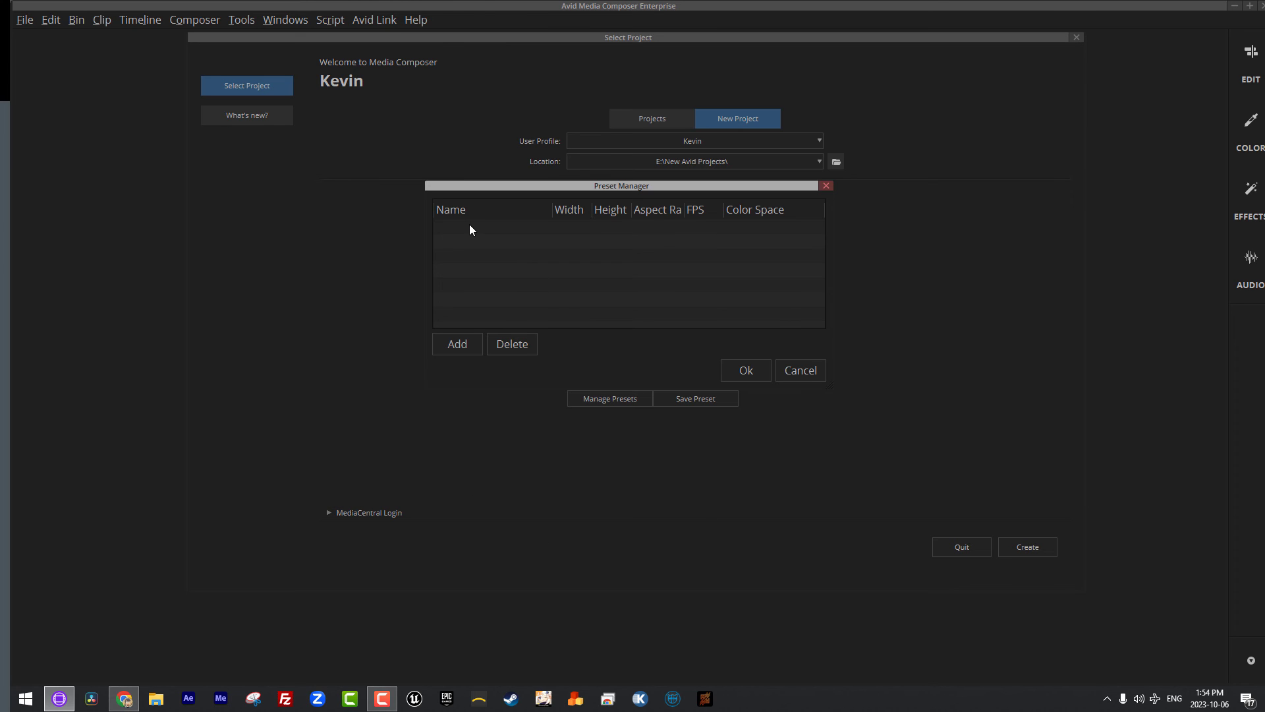
{"action": "left_click", "coordinate": [457, 344]}
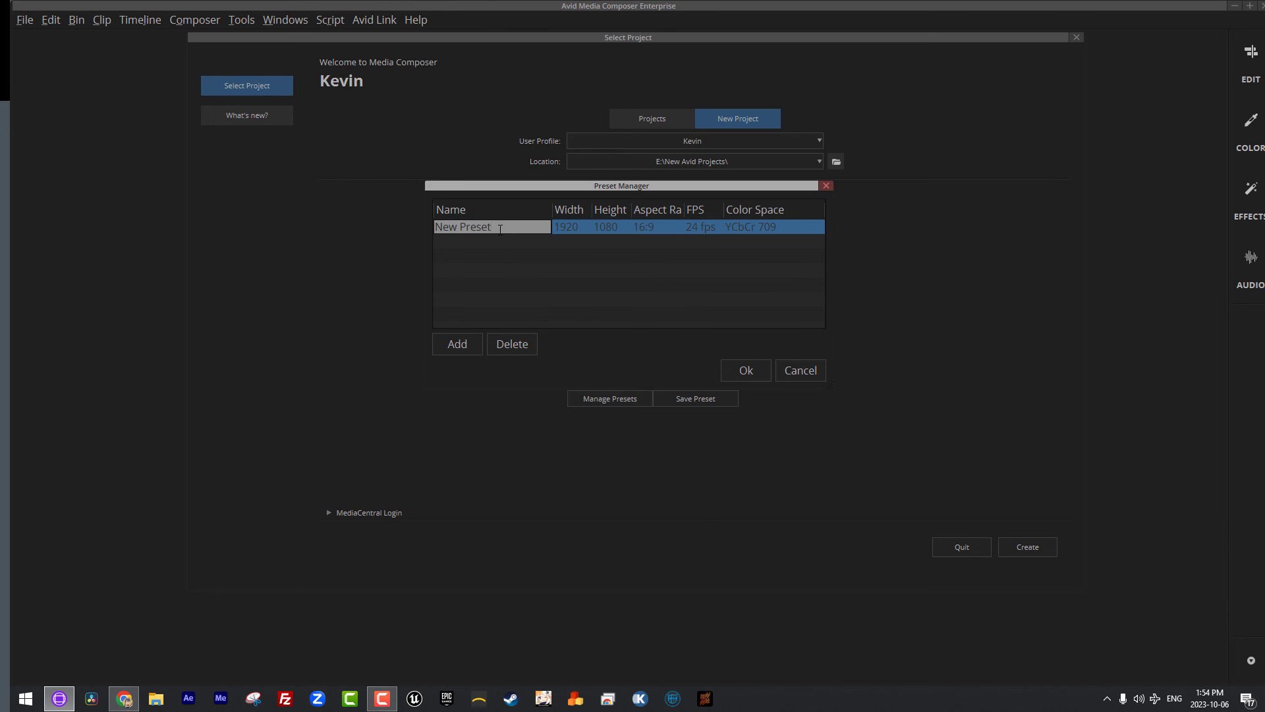
{"action": "type", "text": "Square"}
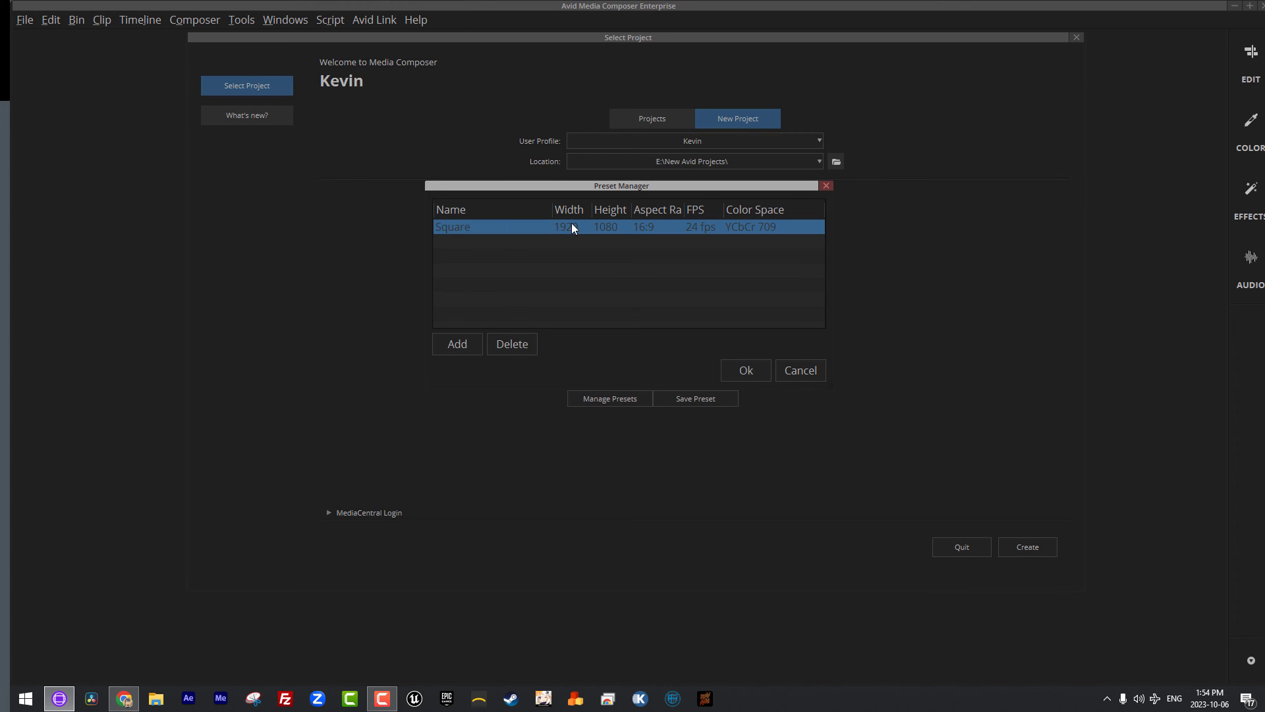
- Set the Square preset to 1080 × 1080 at 23.976 fps
{"action": "double_click", "coordinate": [569, 227]}
{"action": "type", "text": "1080"}
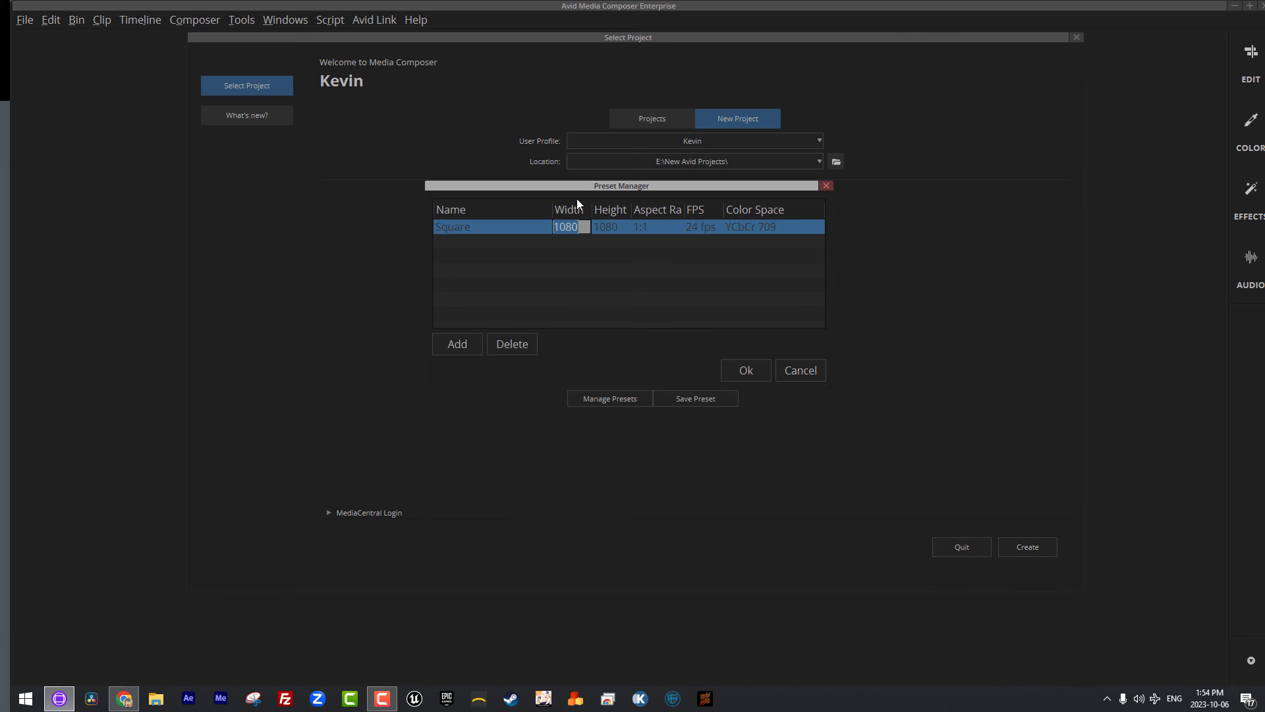
{"action": "mouse_move", "coordinate": [620, 226]}
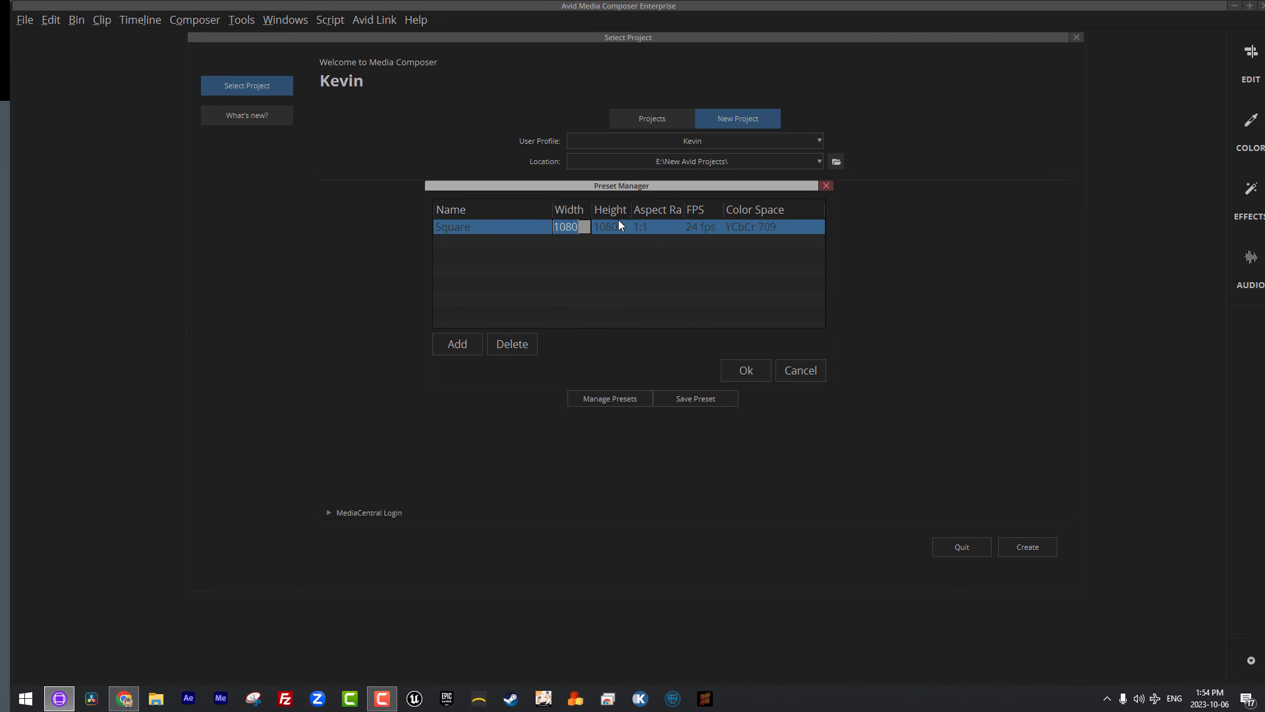
{"action": "mouse_move", "coordinate": [712, 232]}
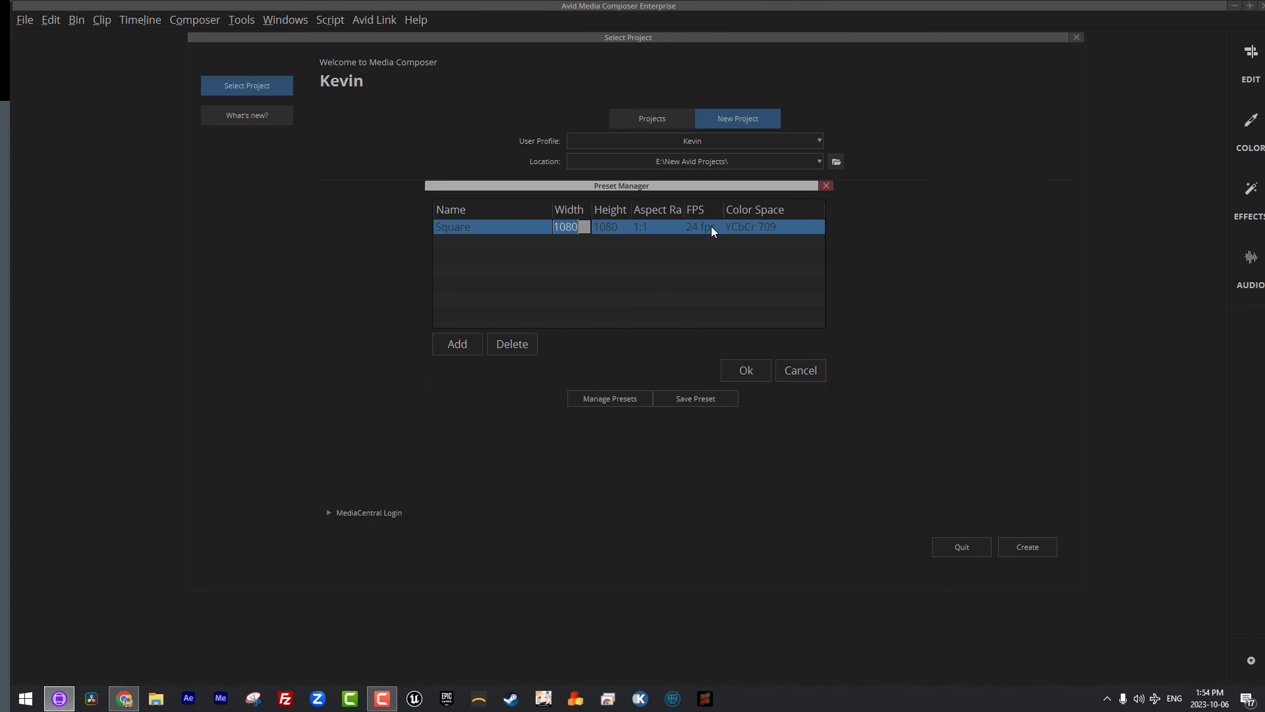
{"action": "left_click", "coordinate": [700, 227]}
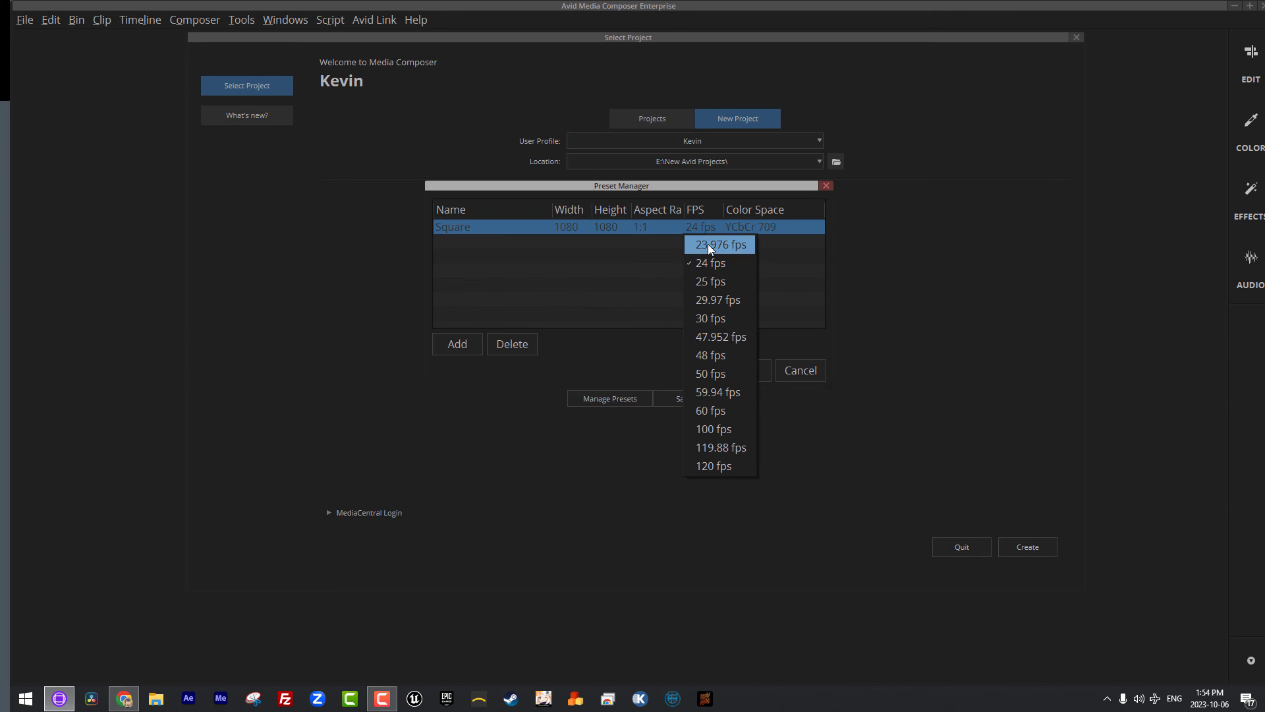
{"action": "left_click", "coordinate": [718, 244]}
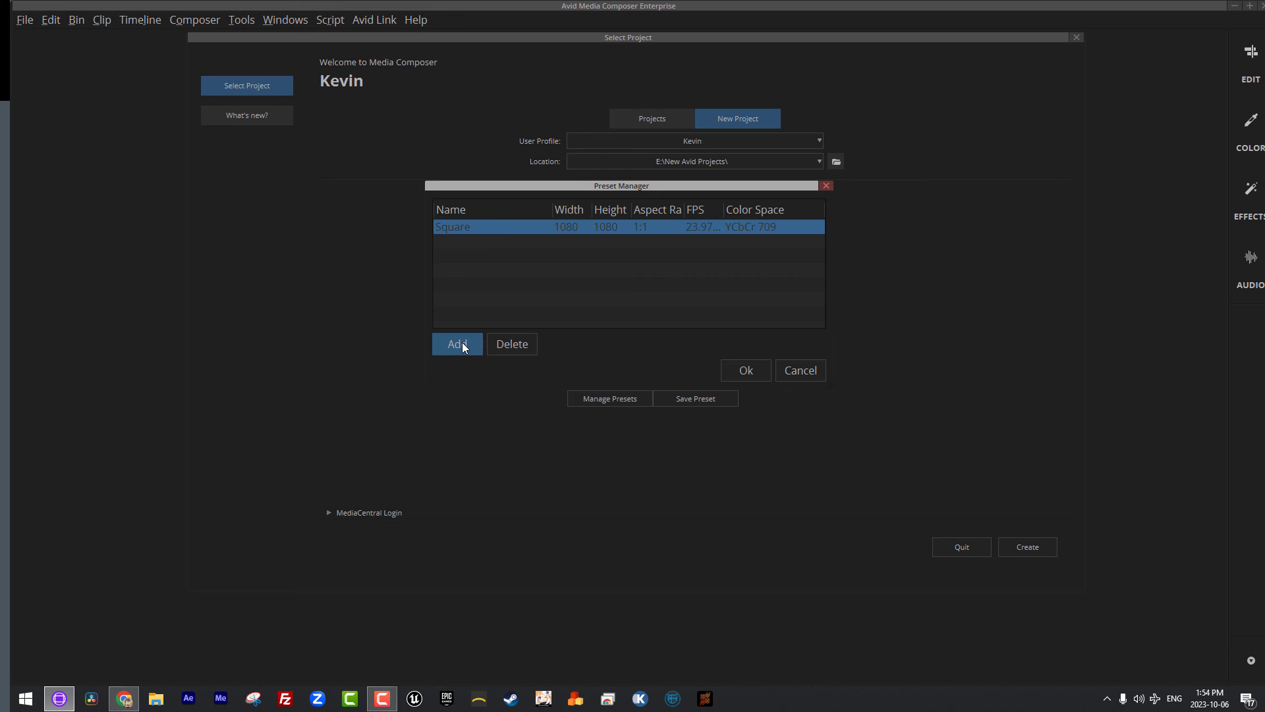
- Add a 1080 × 1920 Vertical preset, then reopen the presets to verify Square and Vertical
{"action": "left_click", "coordinate": [456, 344]}
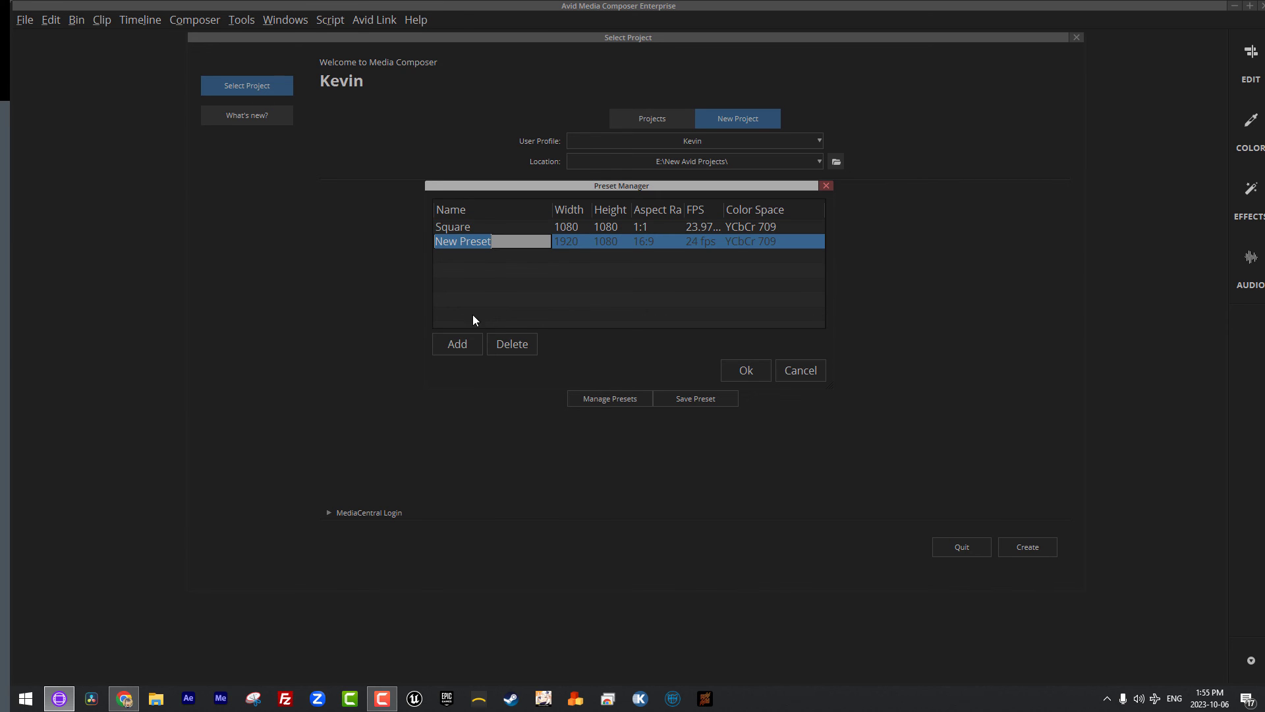
{"action": "type", "text": "Vertical"}
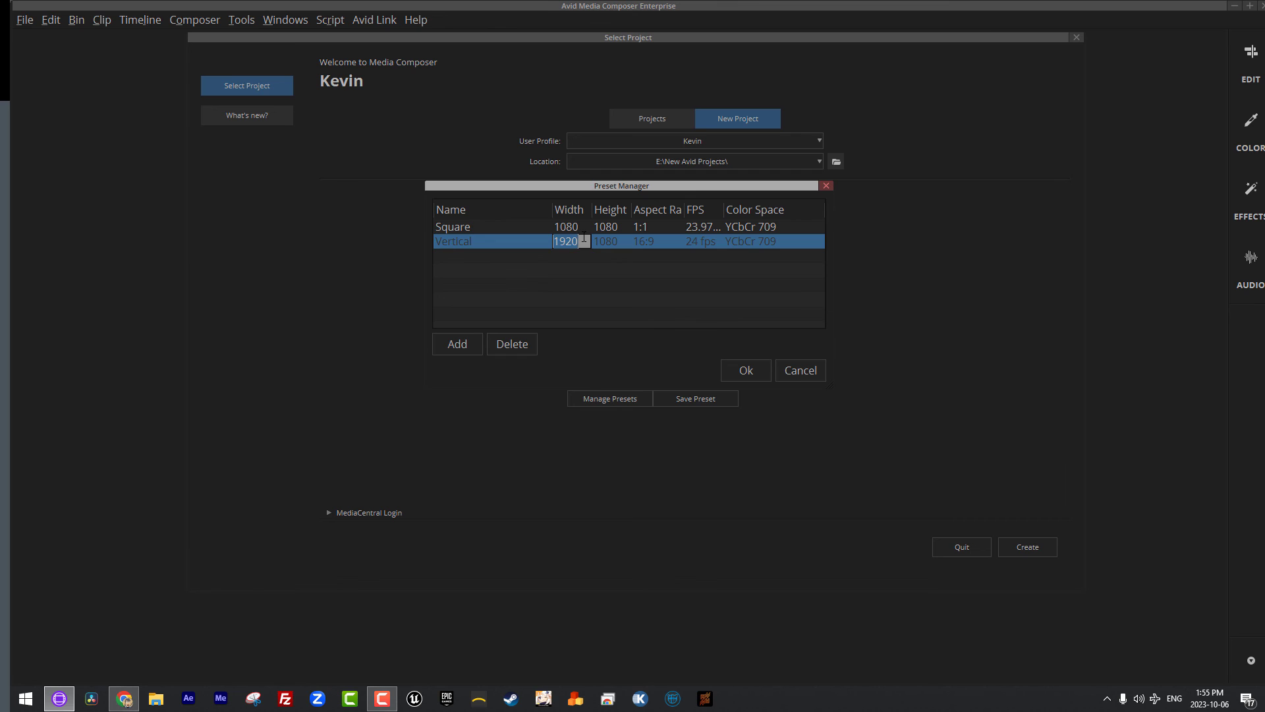
{"action": "type", "text": "1080"}
{"action": "left_click", "coordinate": [610, 241]}
{"action": "type", "text": "1920"}
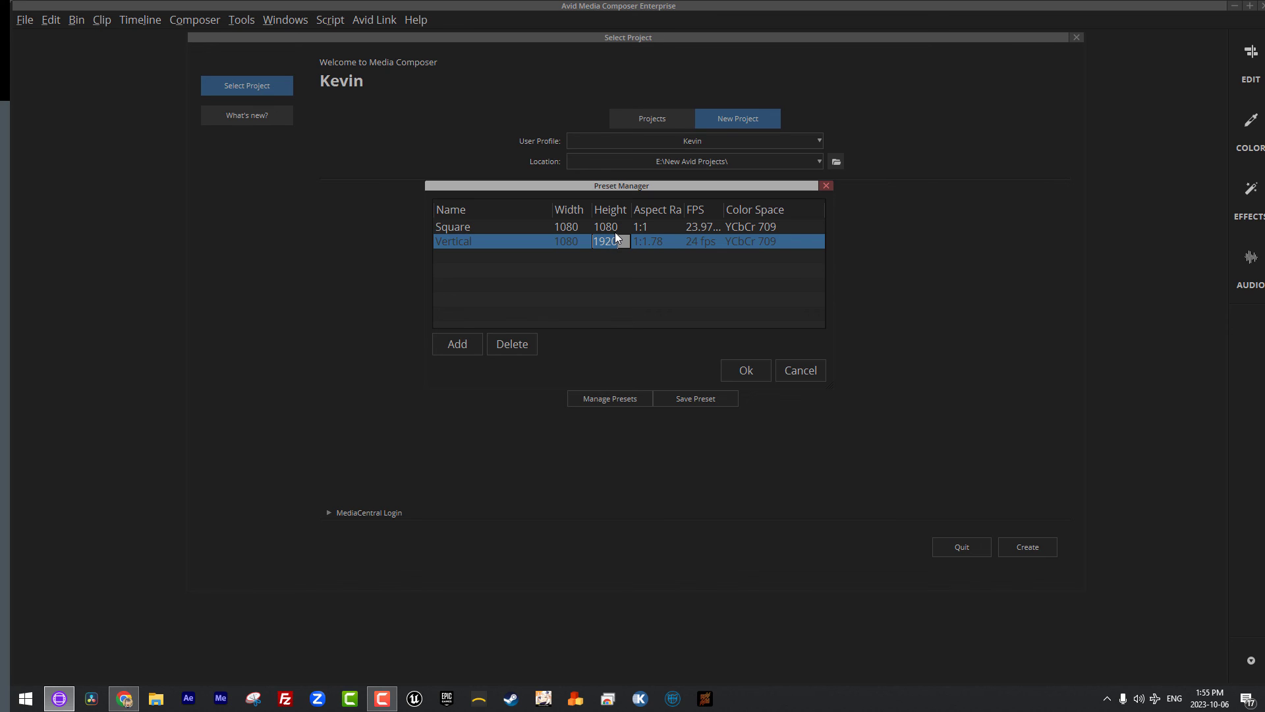
{"action": "mouse_move", "coordinate": [651, 249]}
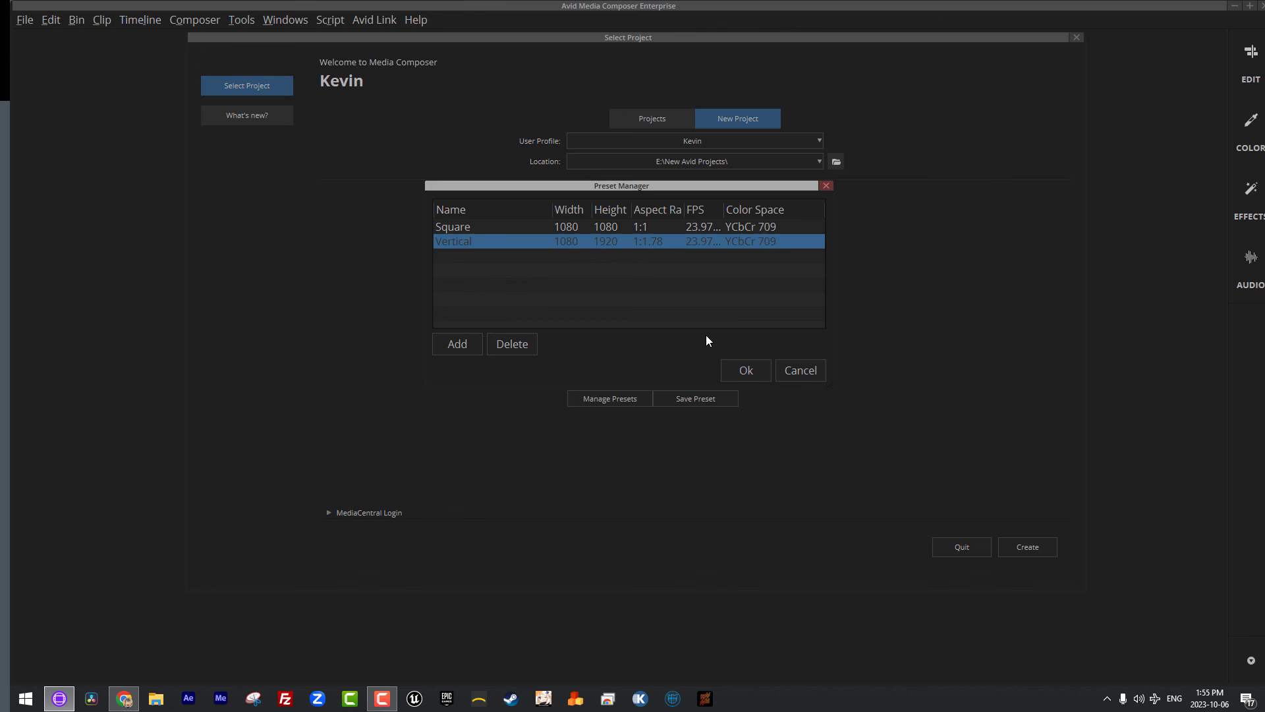
{"action": "mouse_move", "coordinate": [585, 268]}
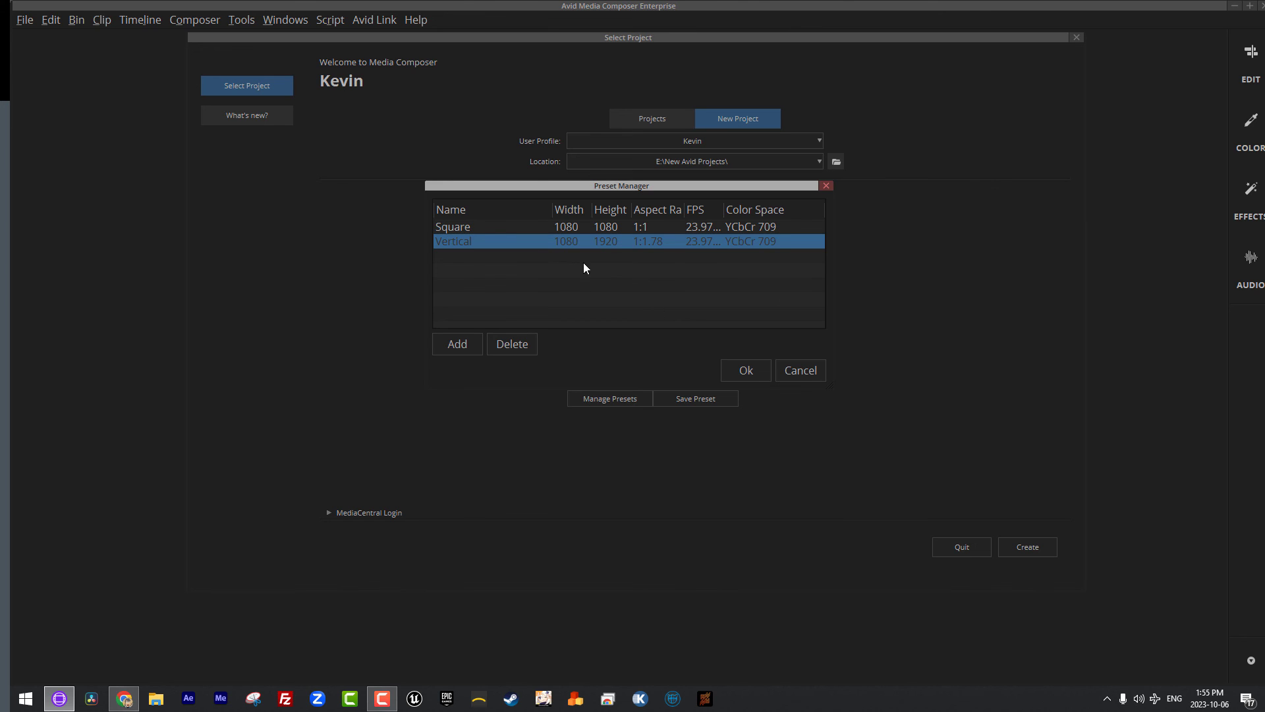
{"action": "mouse_move", "coordinate": [471, 235]}
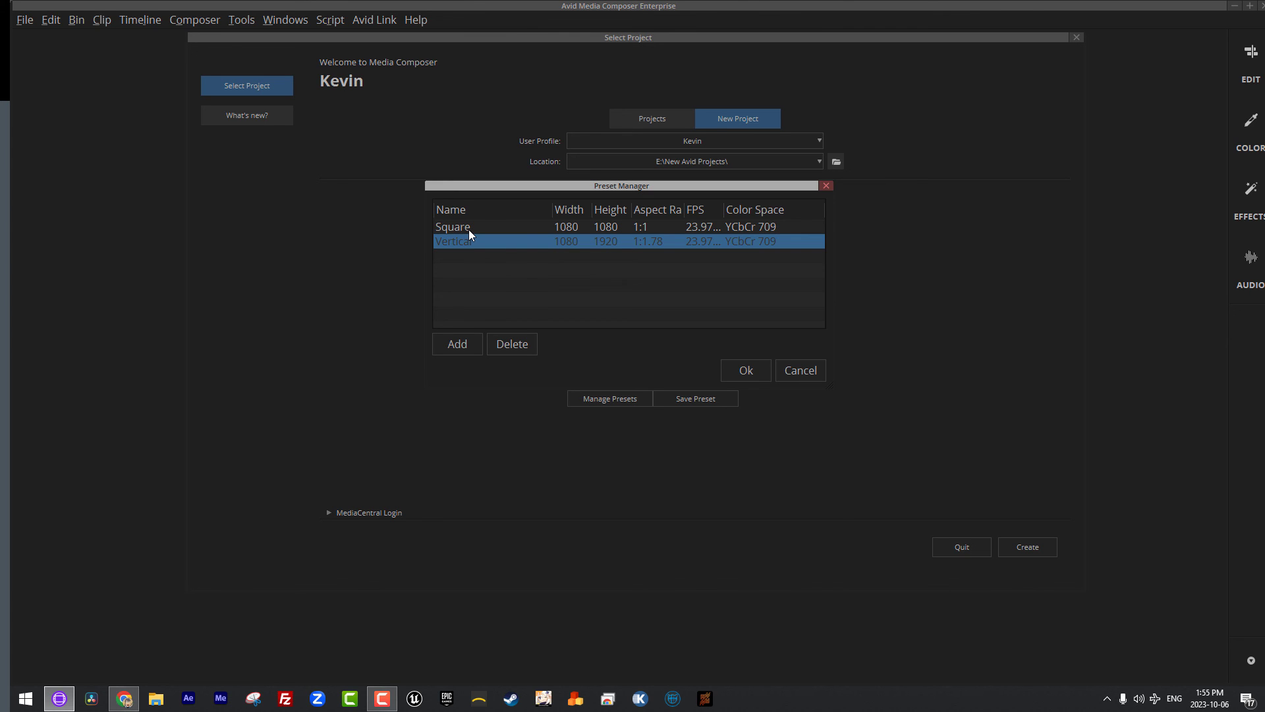
{"action": "left_click", "coordinate": [744, 370]}
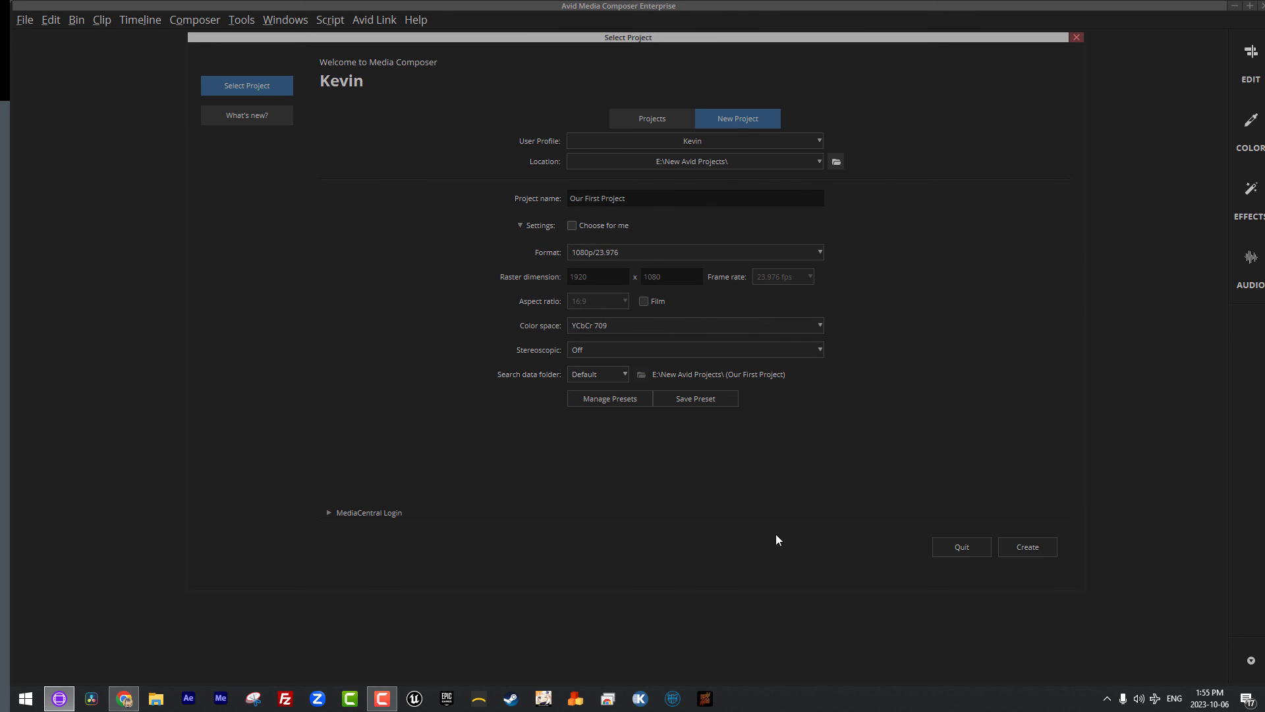
{"action": "mouse_move", "coordinate": [762, 532]}
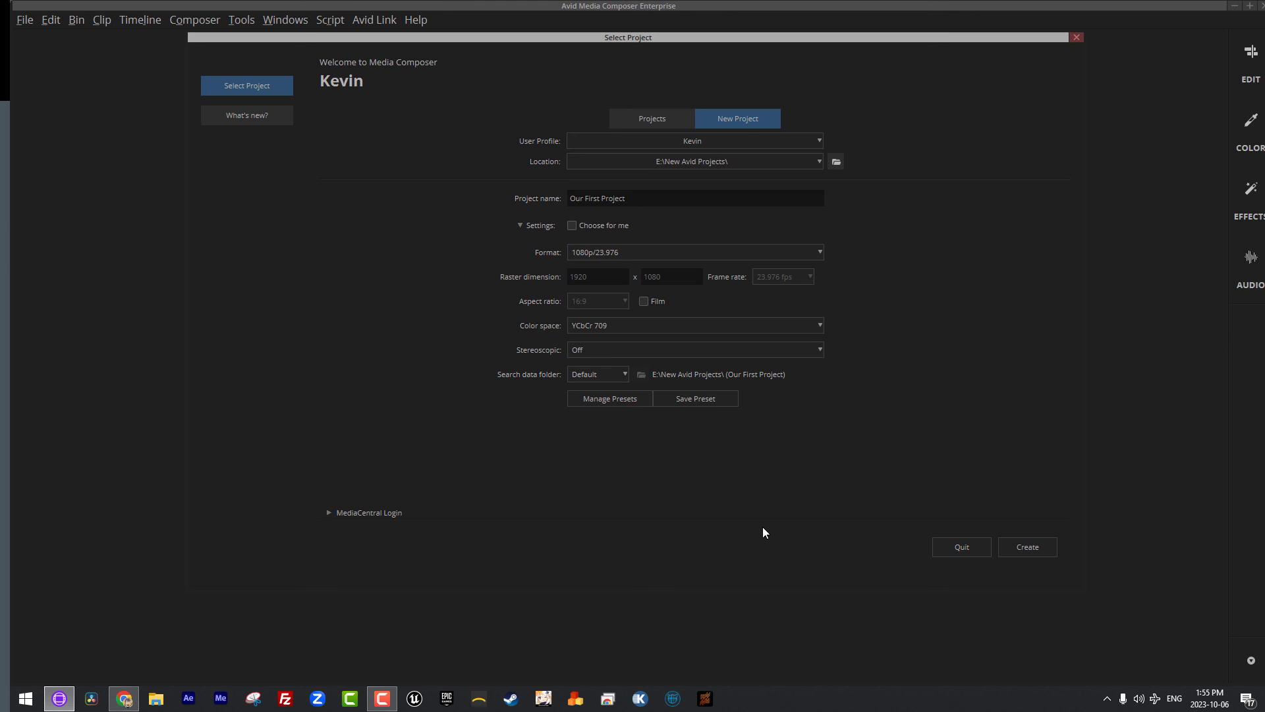
{"action": "mouse_move", "coordinate": [707, 510]}
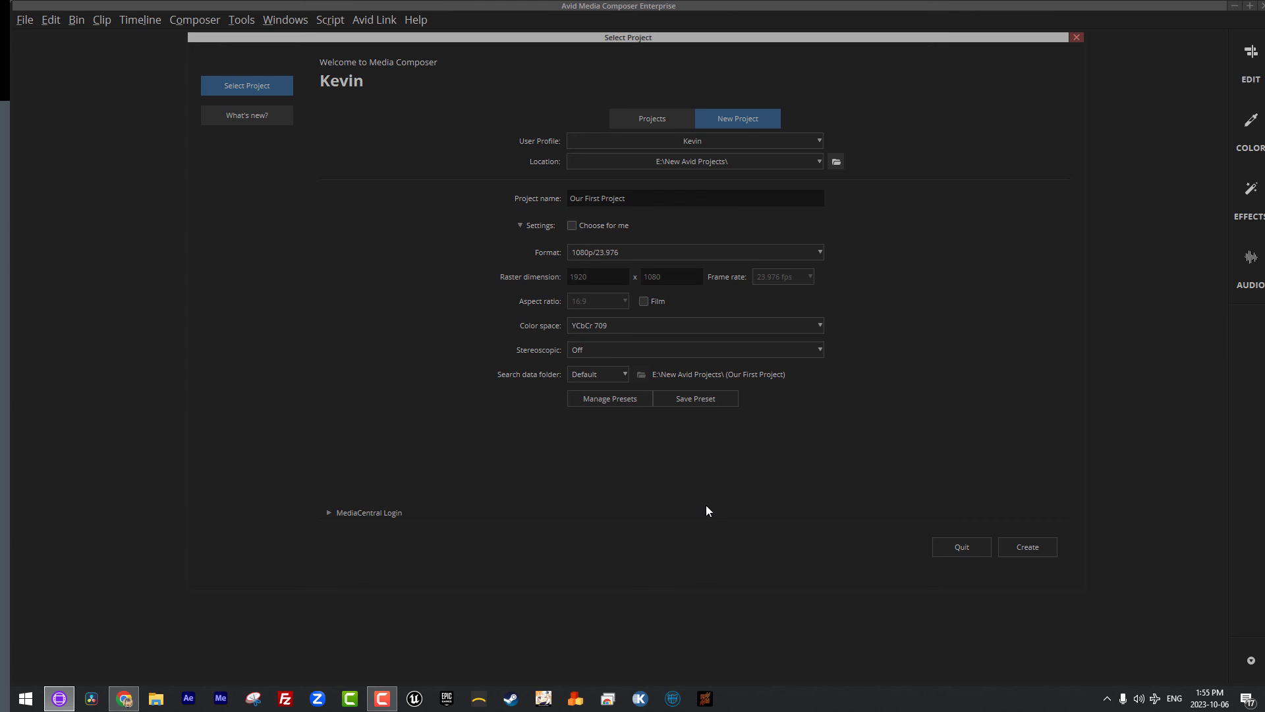
{"action": "left_click", "coordinate": [609, 398]}
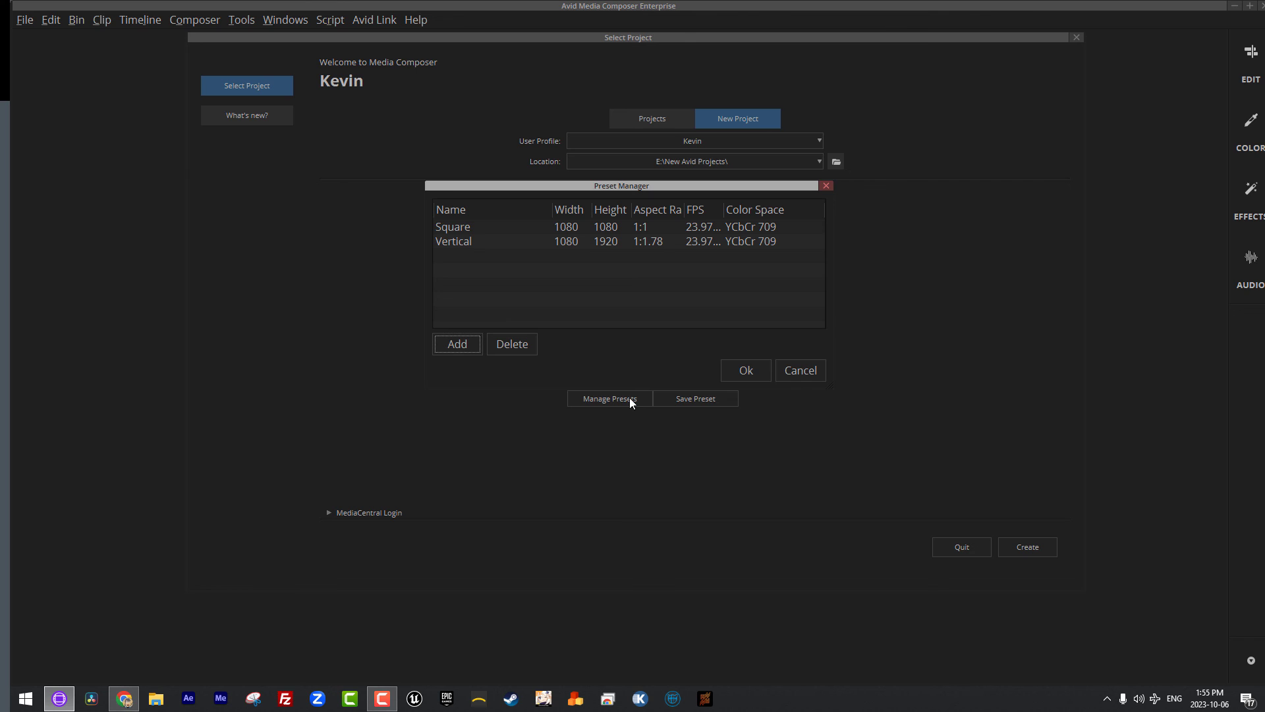
{"action": "mouse_move", "coordinate": [467, 308]}
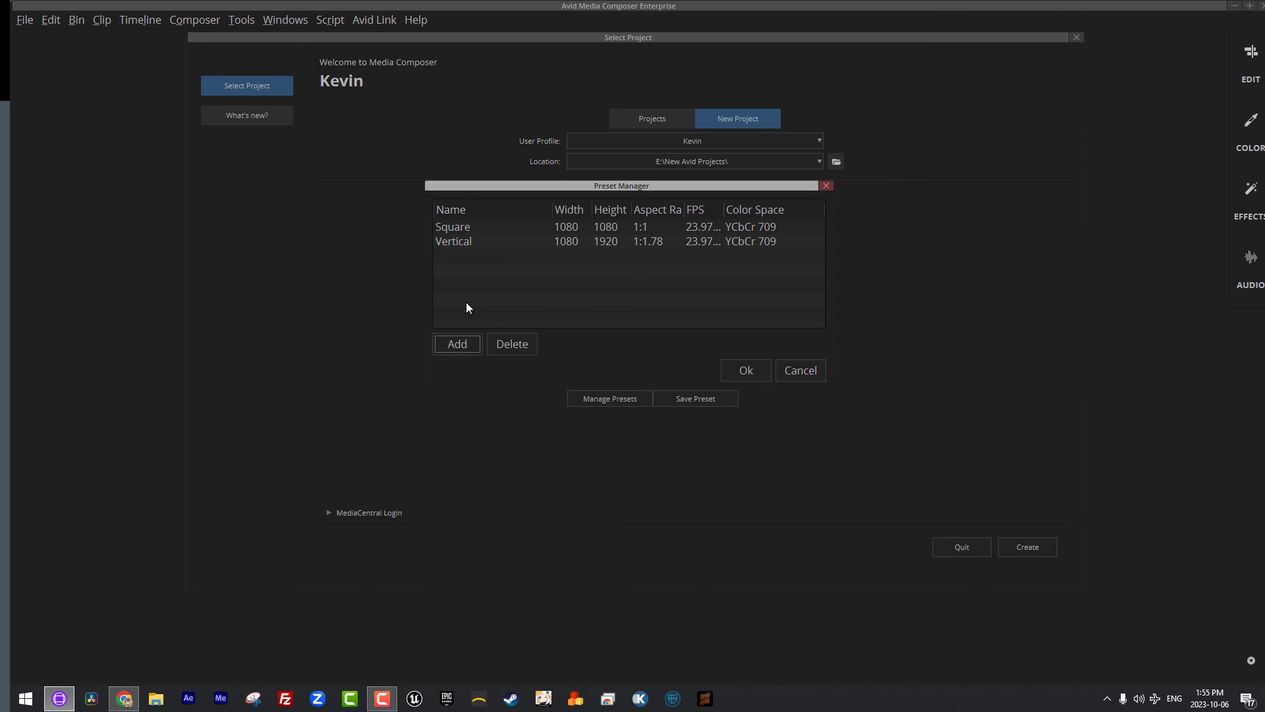
{"action": "mouse_move", "coordinate": [431, 323]}
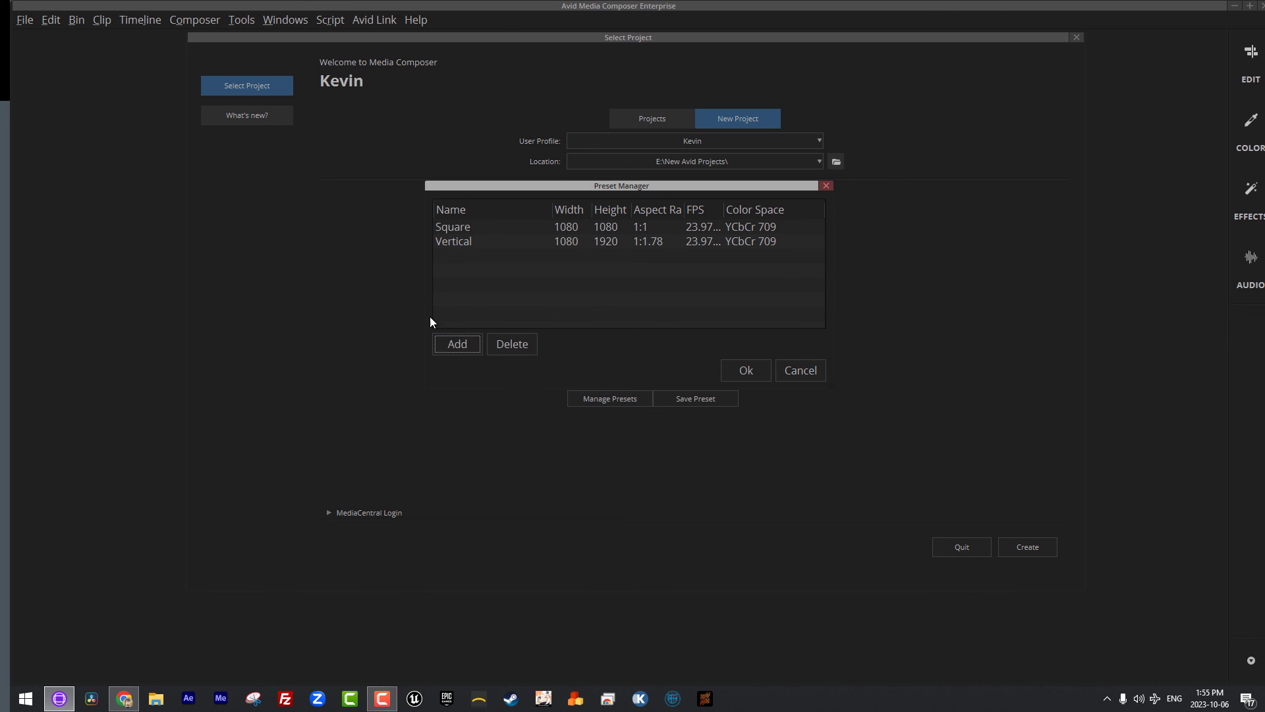
{"action": "mouse_move", "coordinate": [388, 133]}
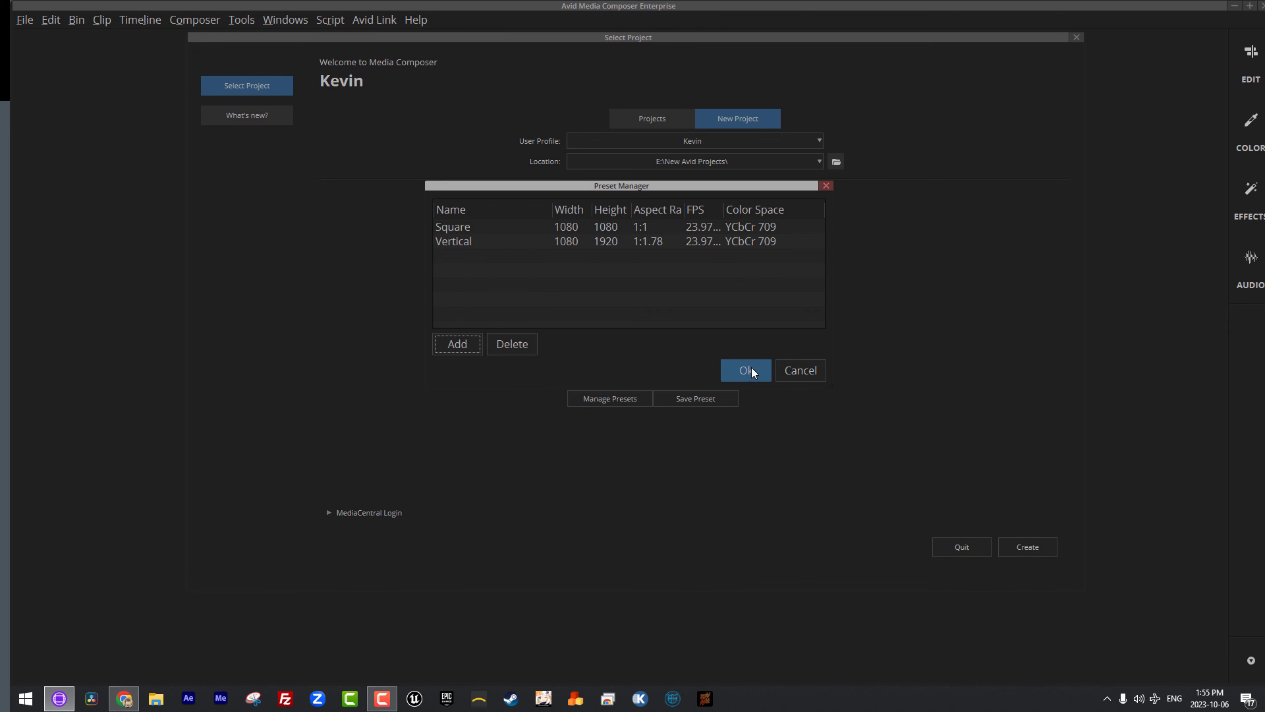
{"action": "left_click", "coordinate": [744, 370]}
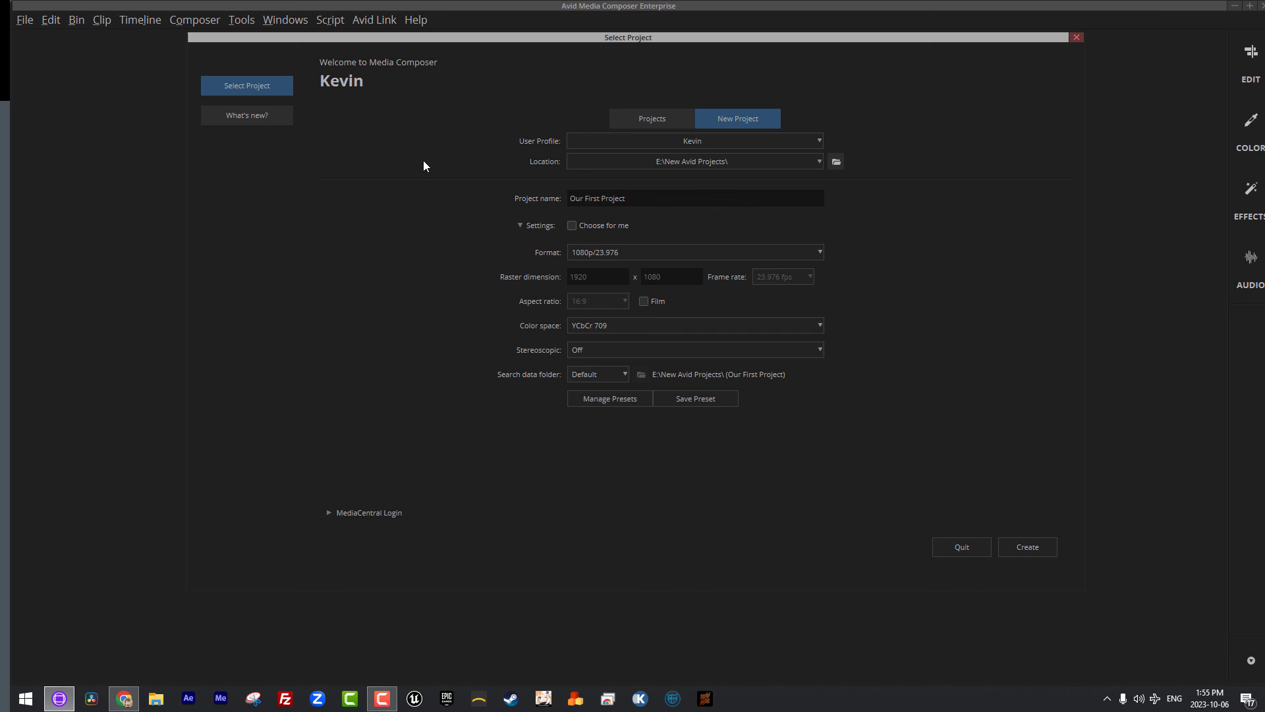
{"action": "mouse_move", "coordinate": [497, 236]}
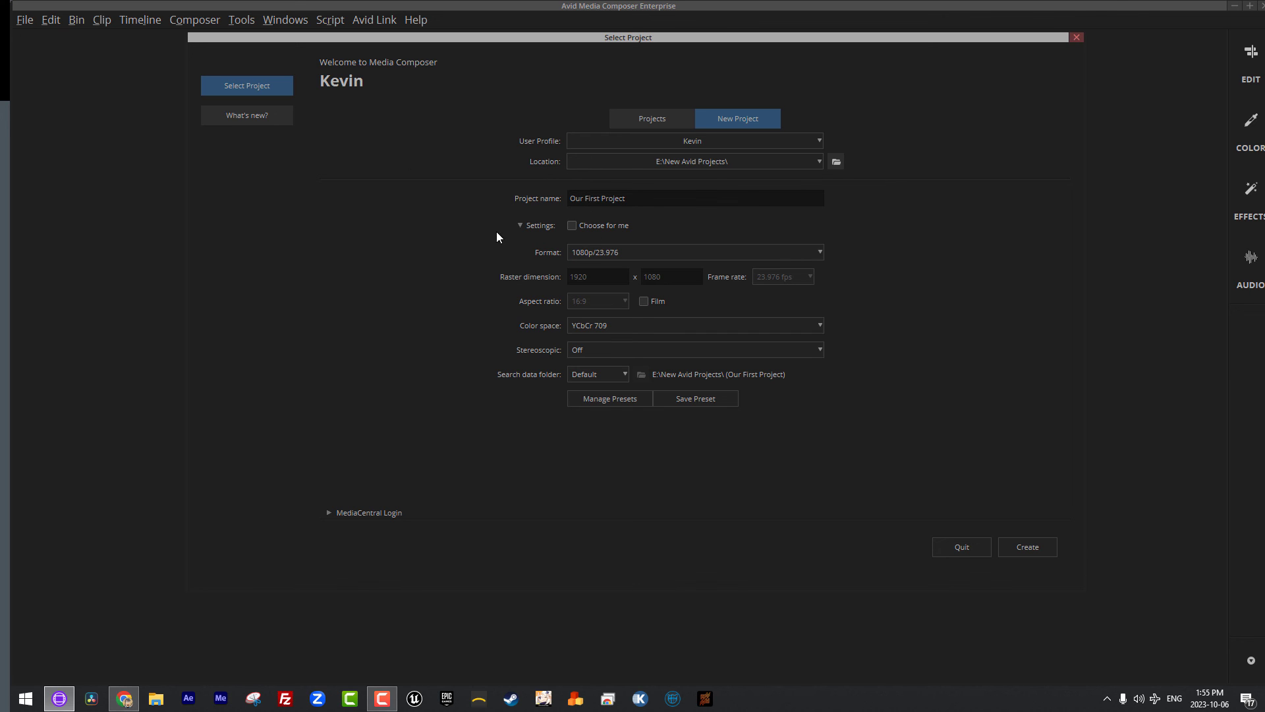
{"action": "mouse_move", "coordinate": [622, 265]}
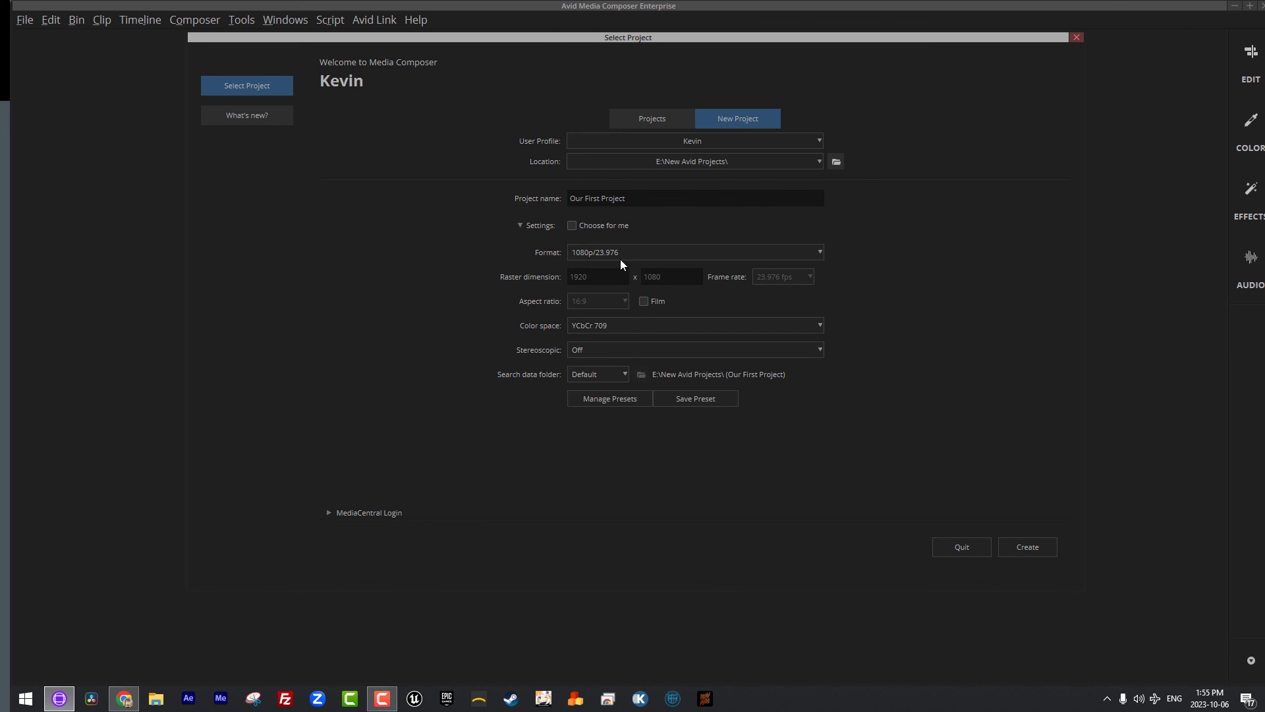
{"action": "mouse_move", "coordinate": [636, 471]}
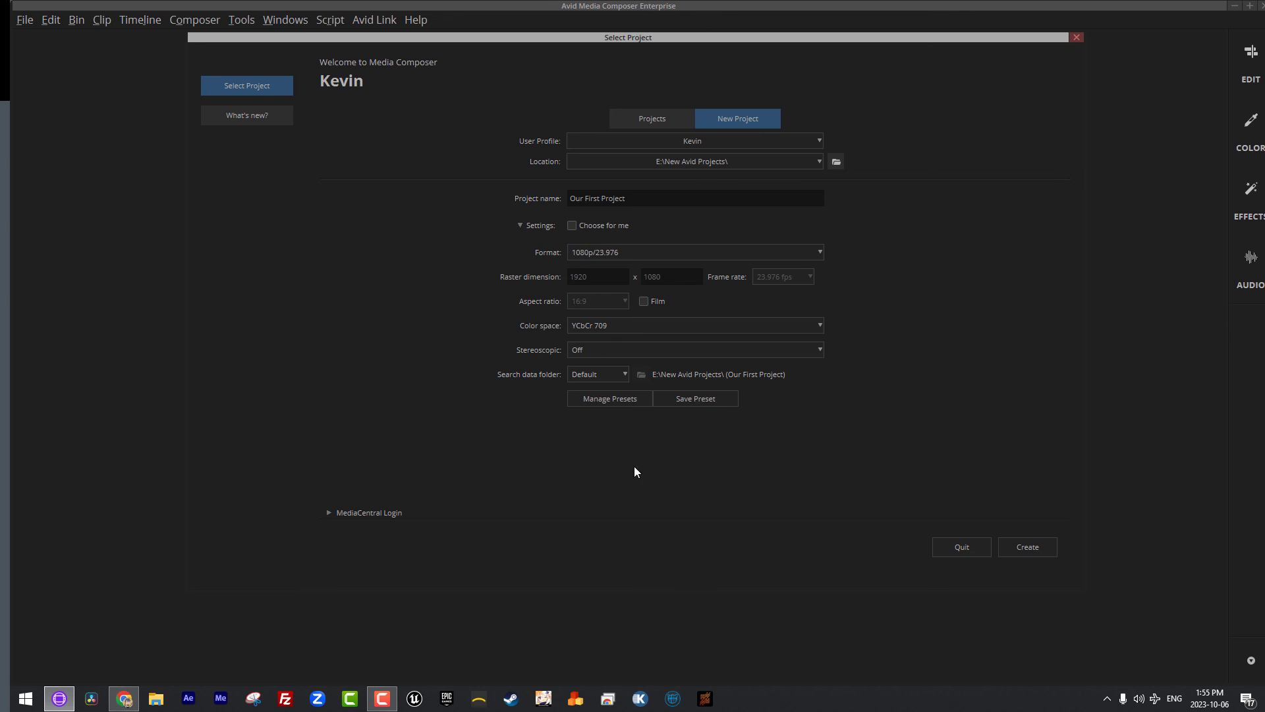
{"action": "mouse_move", "coordinate": [1028, 547]}
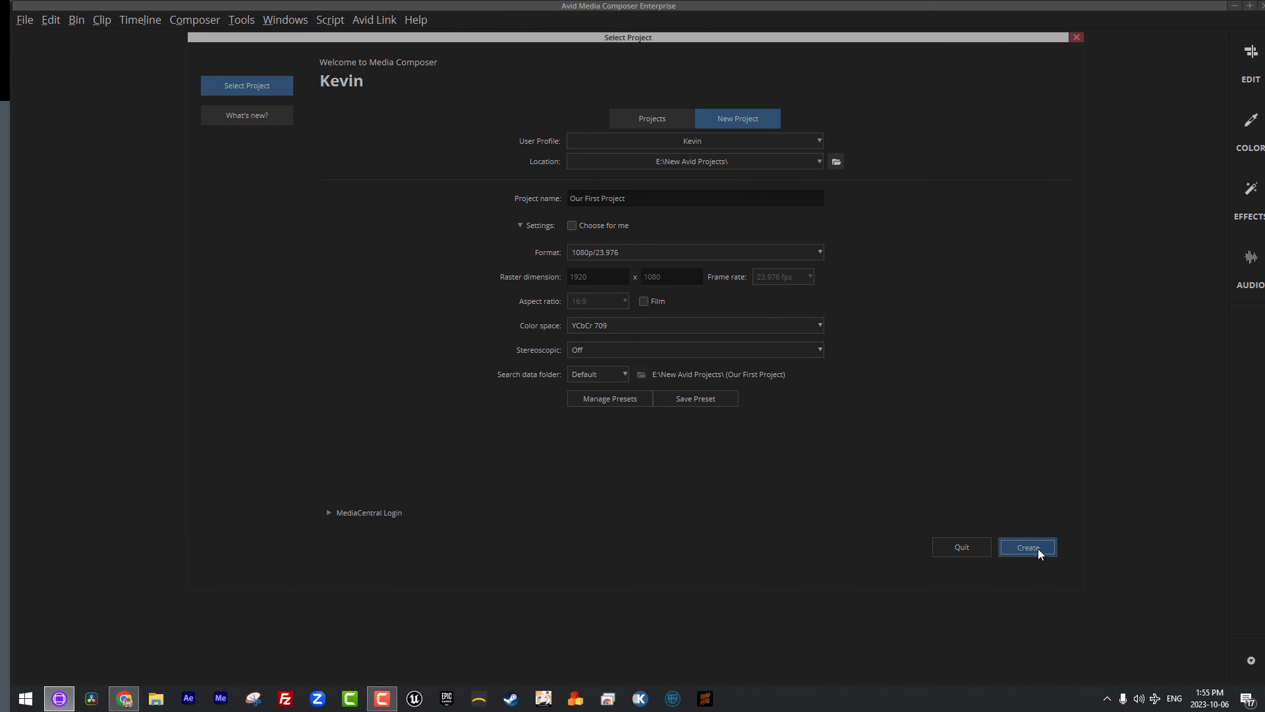
- Create 'Our First Project' from the Select Project window, opening an empty project bin
{"action": "left_click", "coordinate": [1027, 547]}
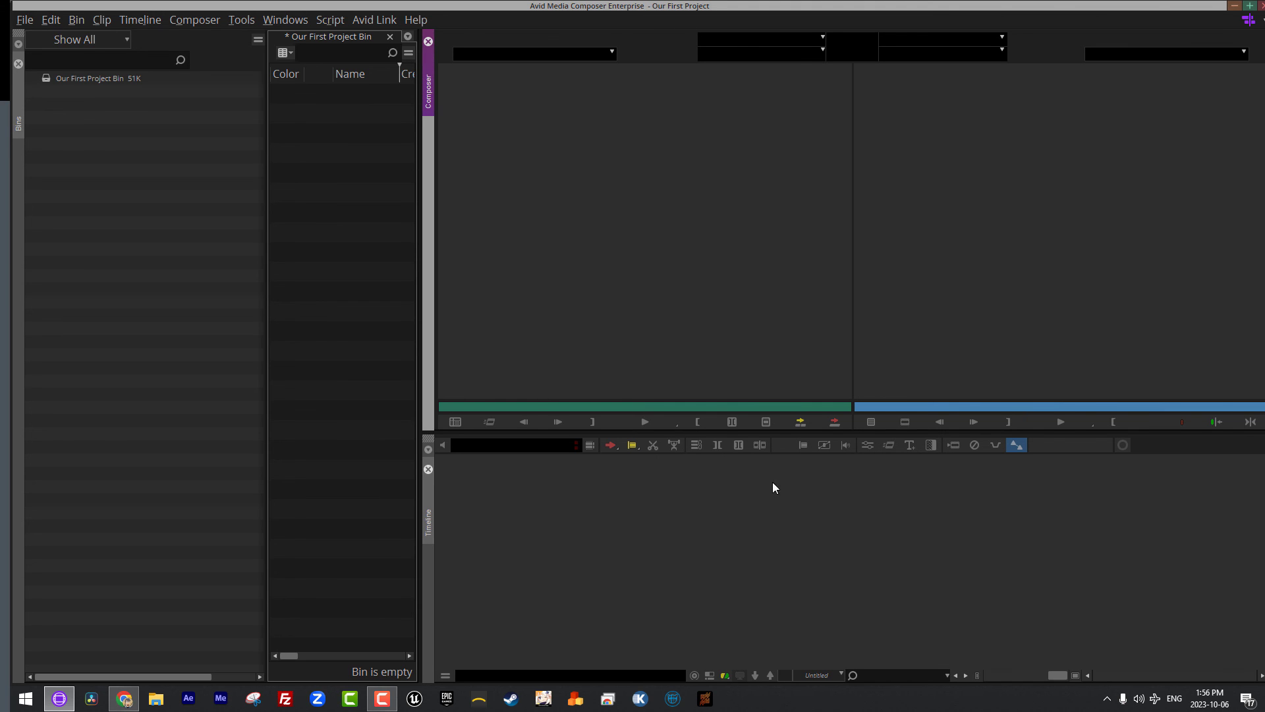
{"action": "mouse_move", "coordinate": [169, 694]}
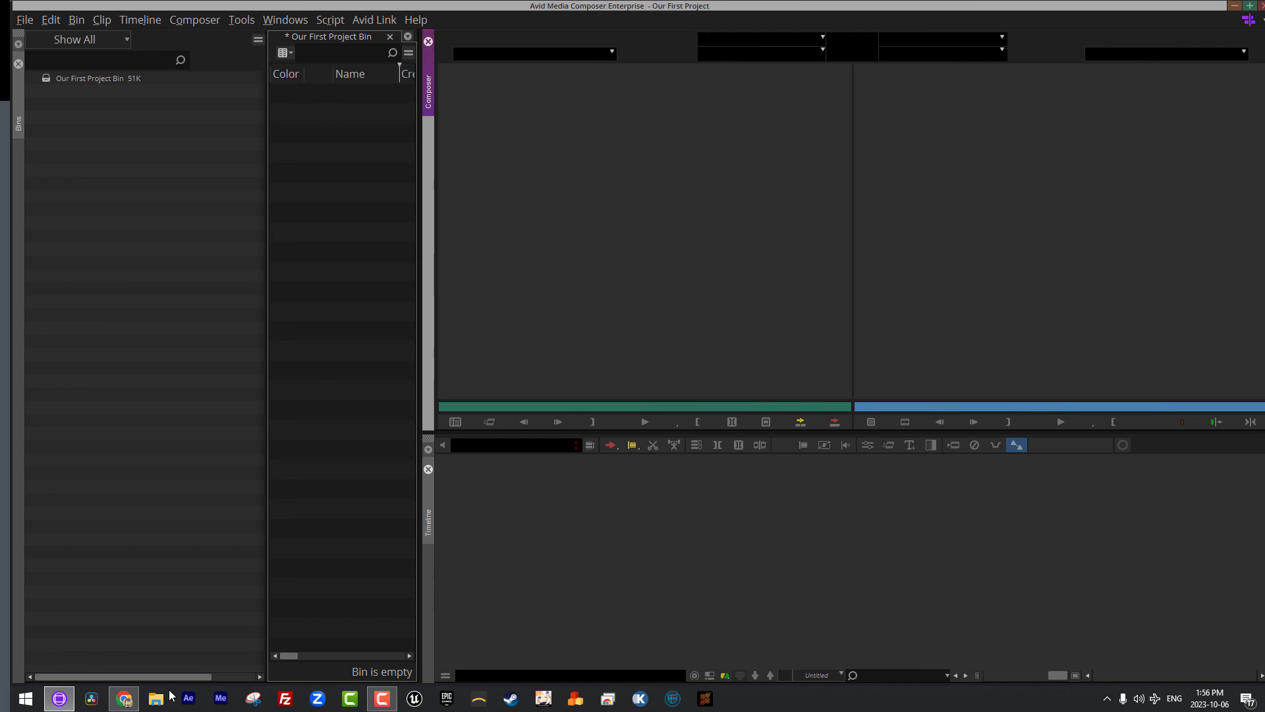
- In File Explorer, browse to E:\New Avid Projects\Our First Project
{"action": "left_click", "coordinate": [155, 698]}
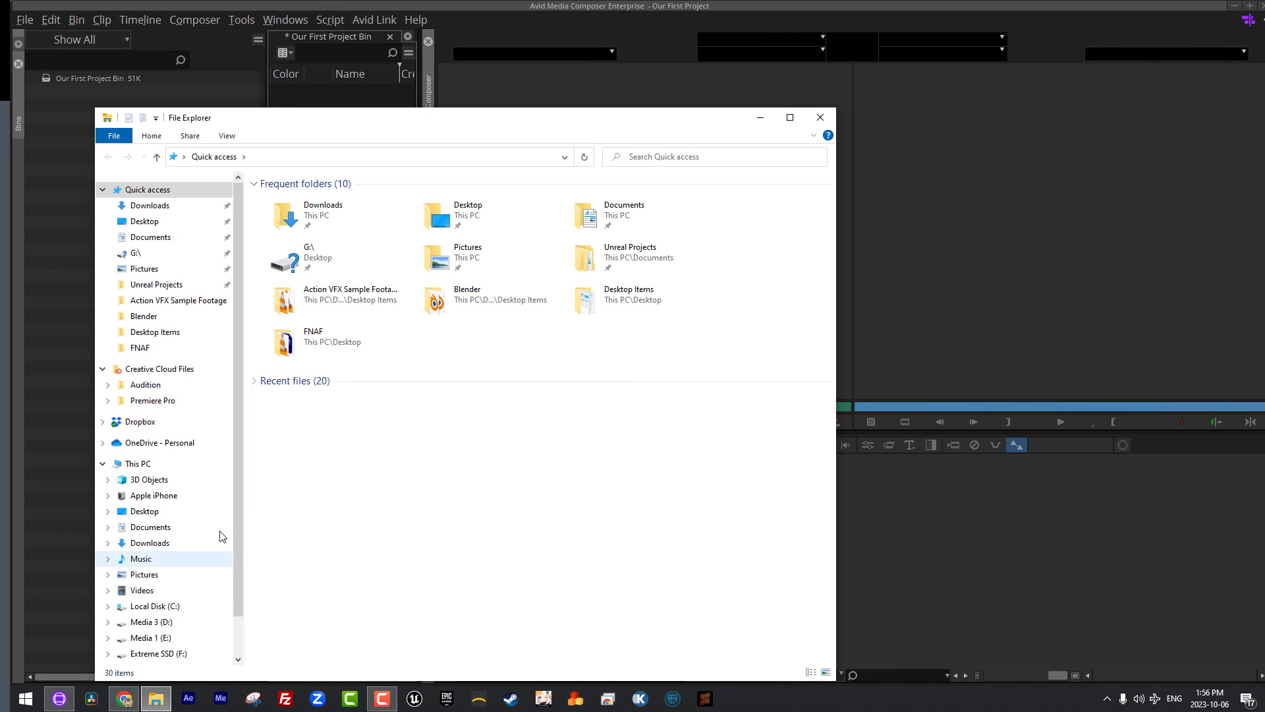
{"action": "left_click", "coordinate": [148, 637]}
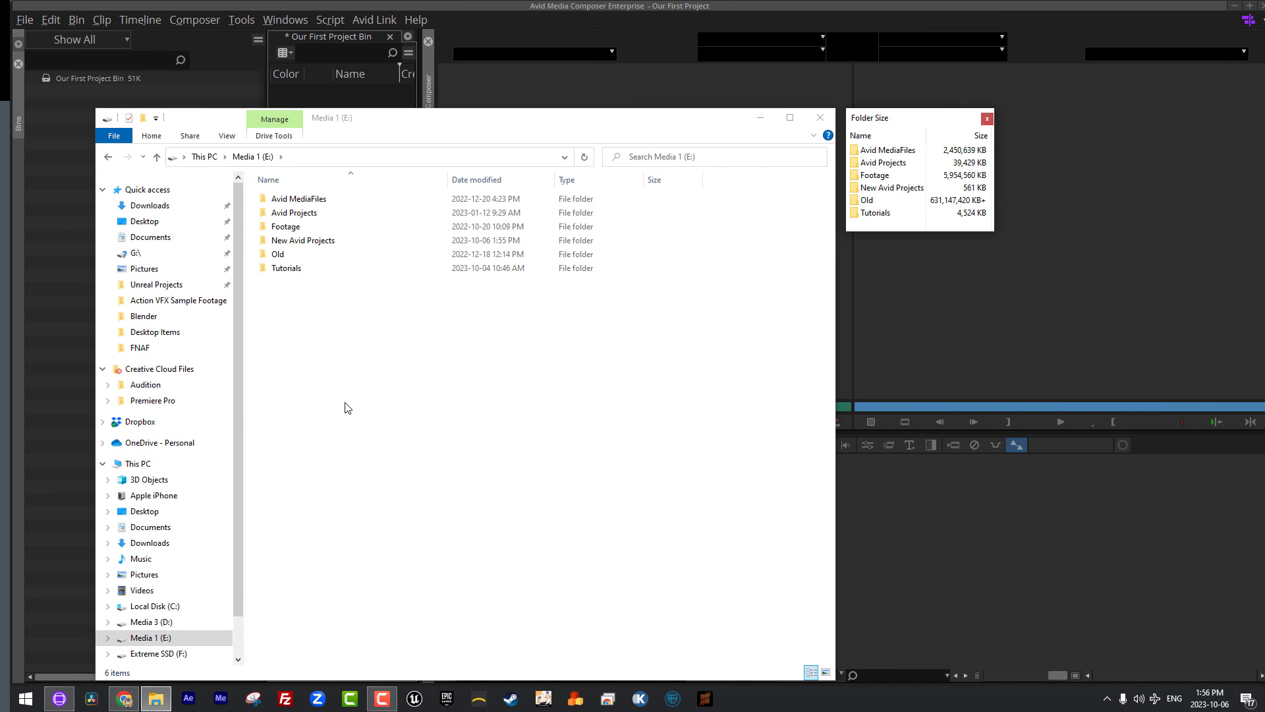
{"action": "double_click", "coordinate": [303, 240]}
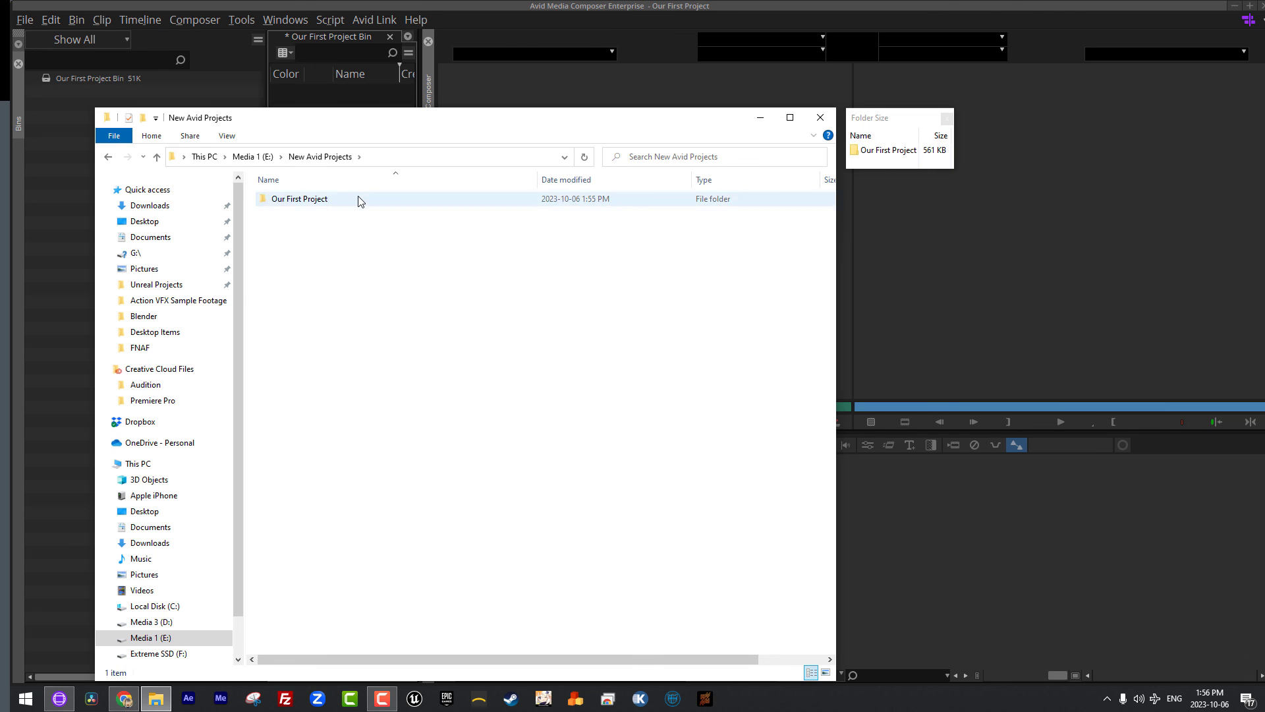
{"action": "double_click", "coordinate": [299, 198]}
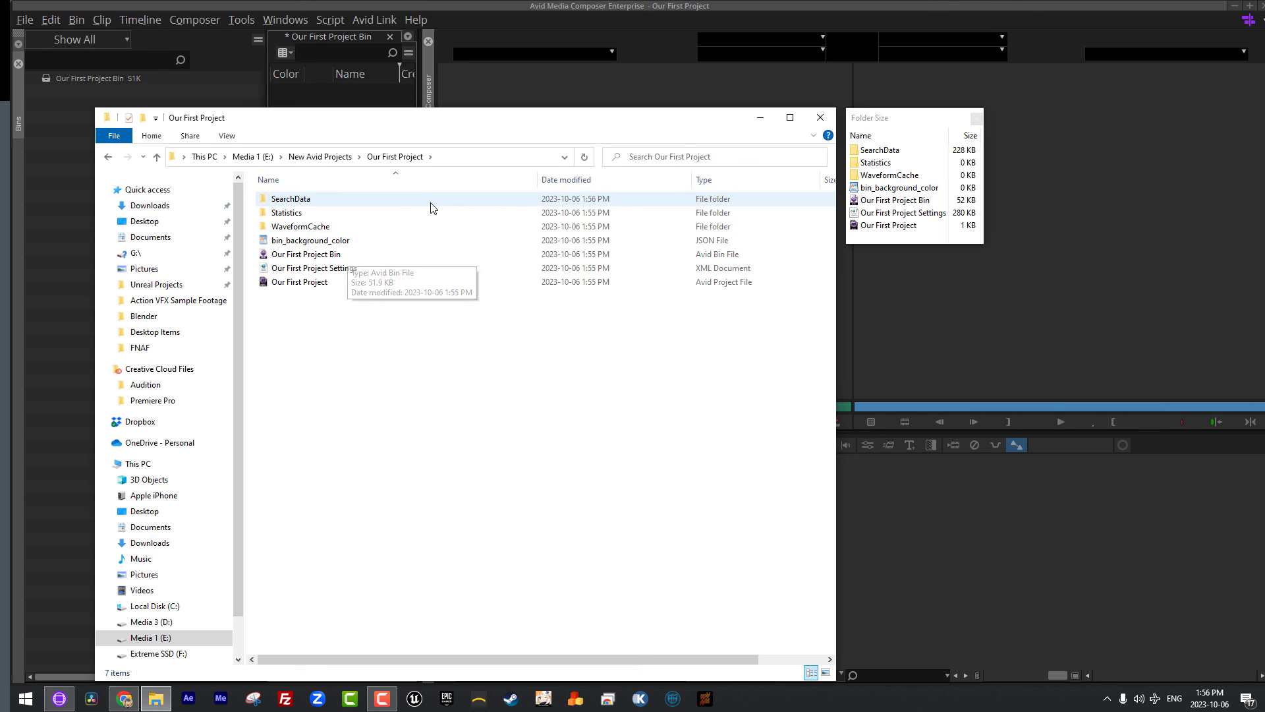